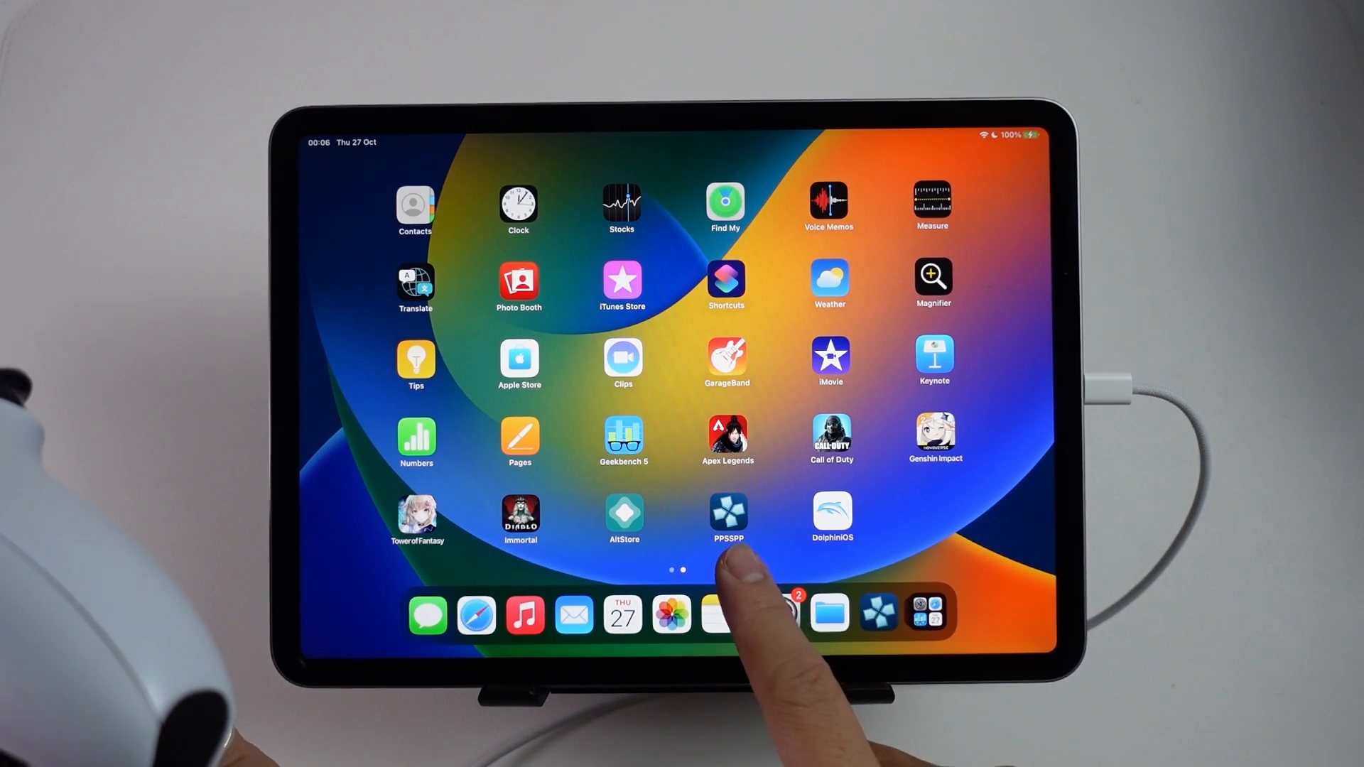
Launch the PPSSPP emulator from the iPad home screen
click(778, 614)
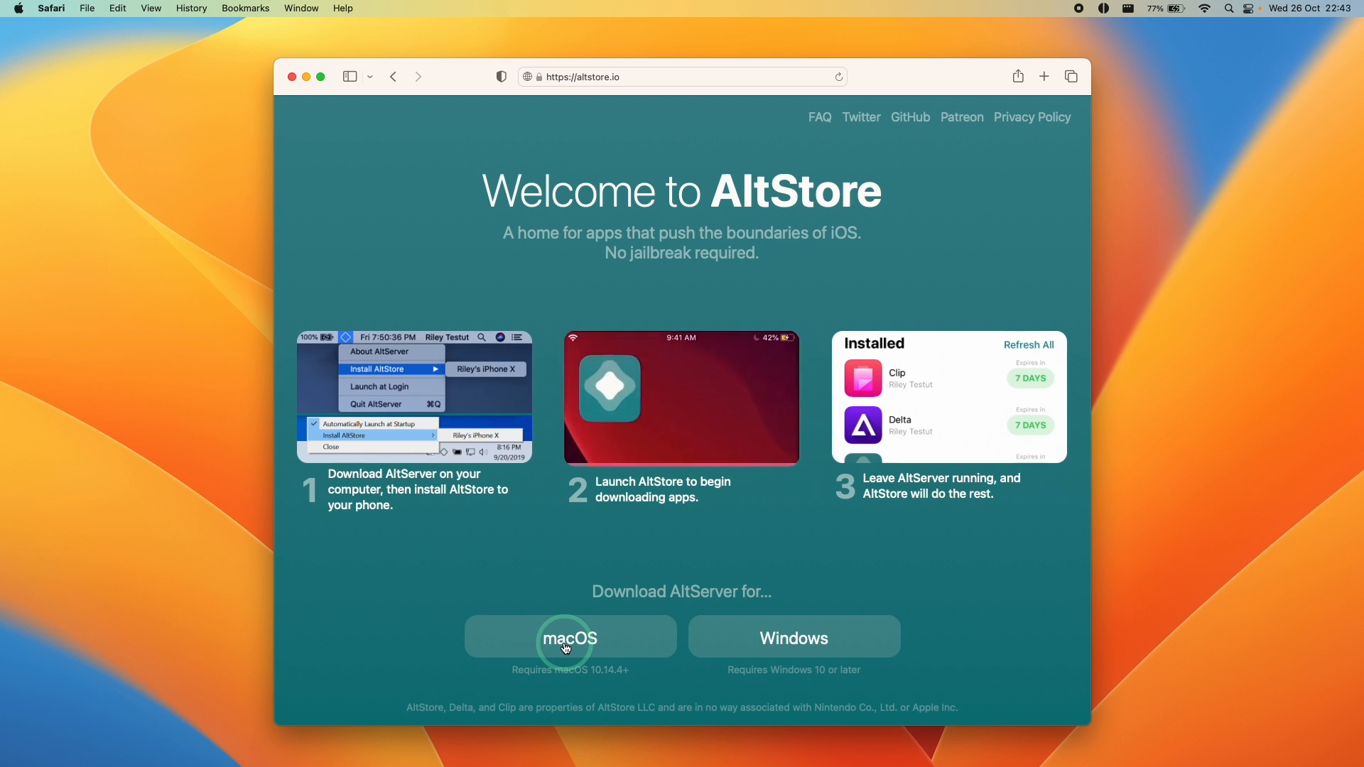
Download AltServer for macOS from altstore.io
click(570, 636)
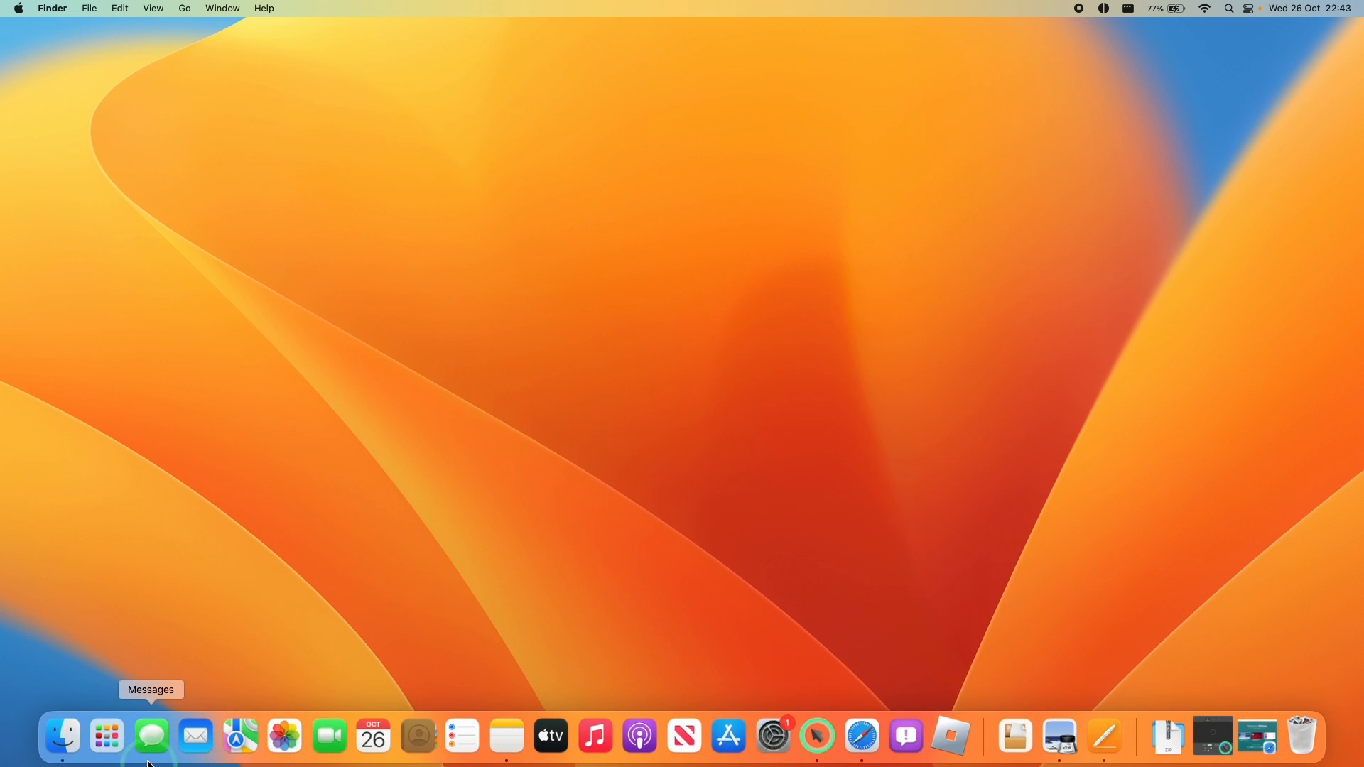
mouse_move(61, 736)
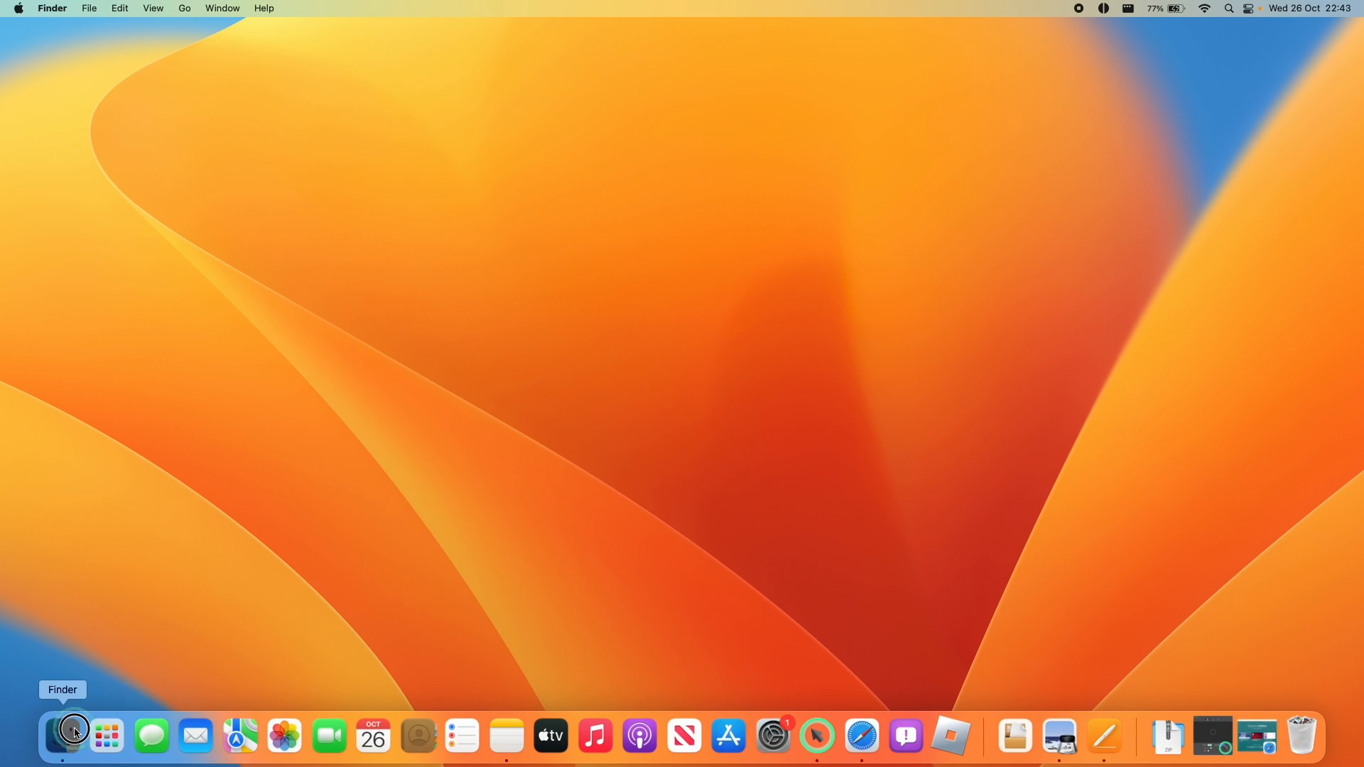
Unzip altserver.zip in Downloads and move AltServer into the Applications folder
click(61, 737)
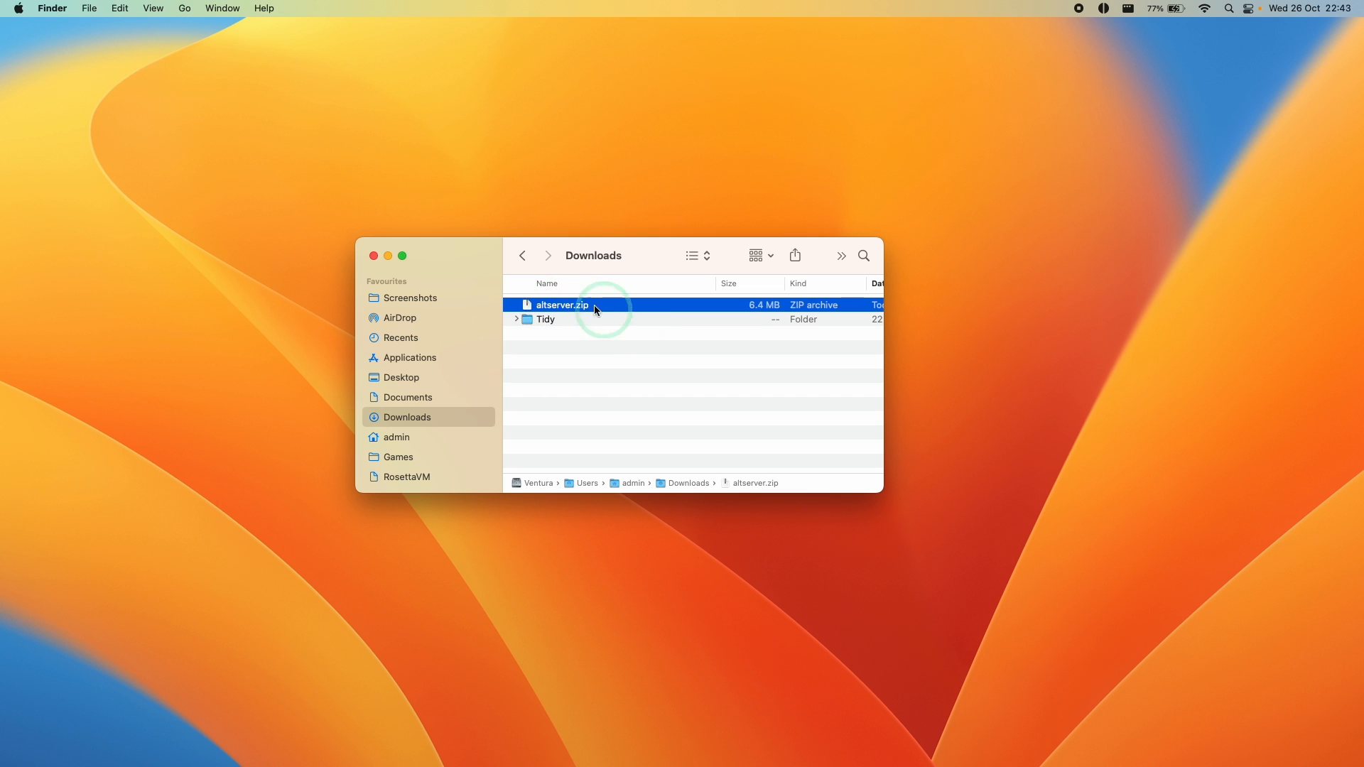
mouse_move(681, 445)
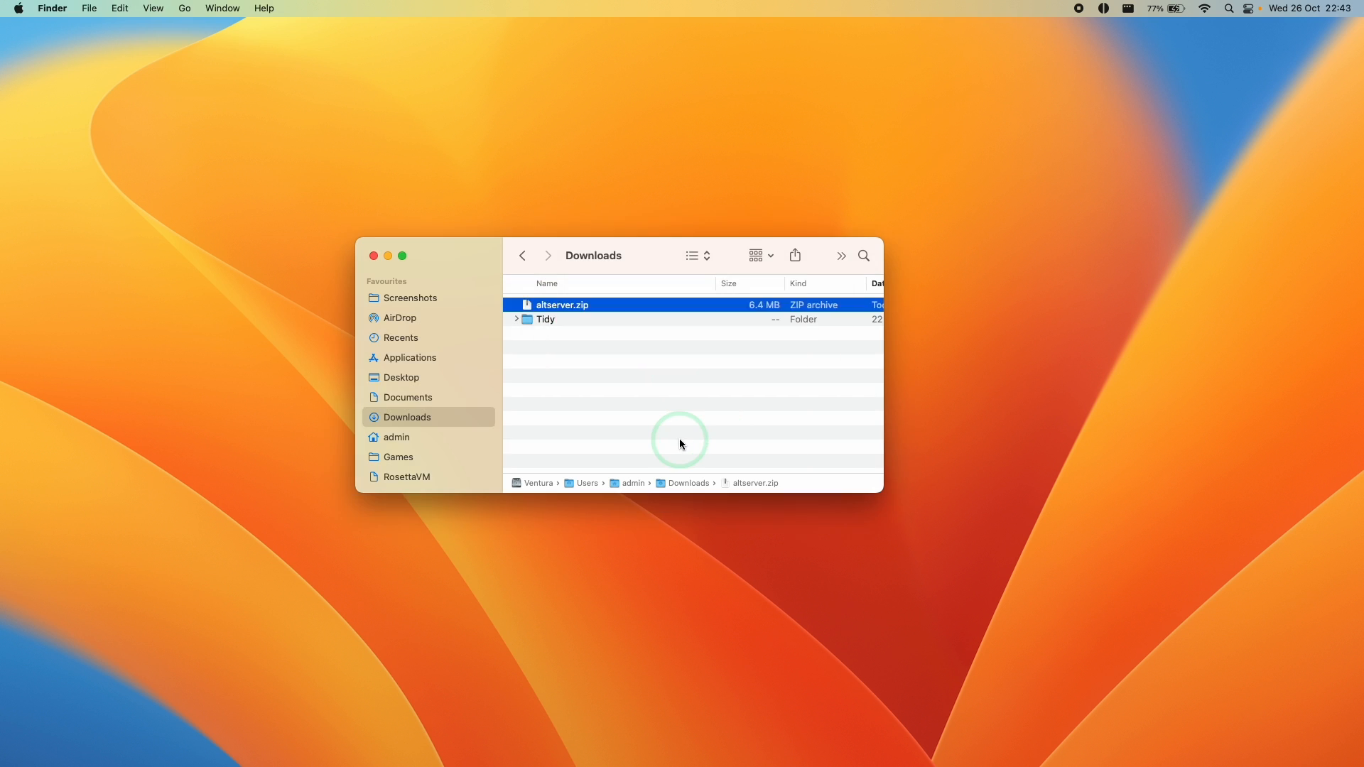
double_click(563, 304)
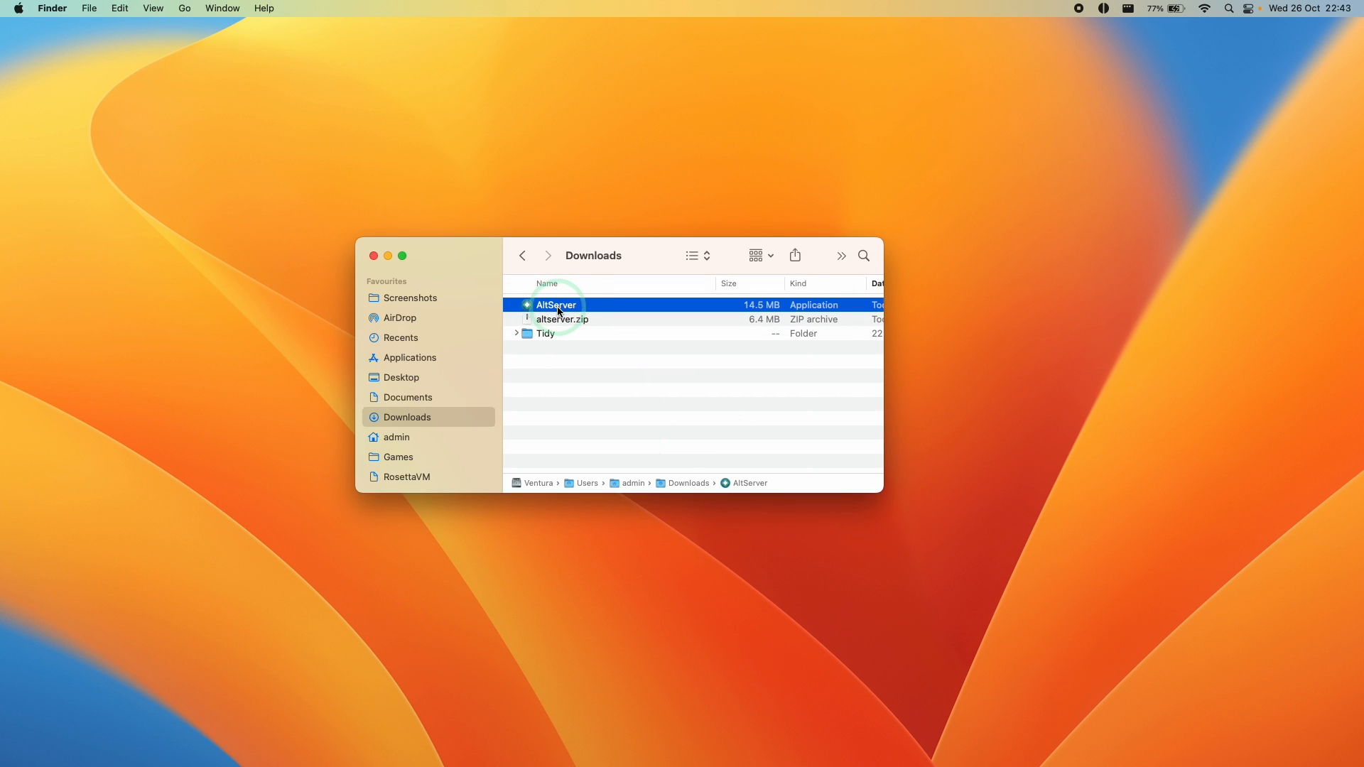
drag(557, 304, 450, 357)
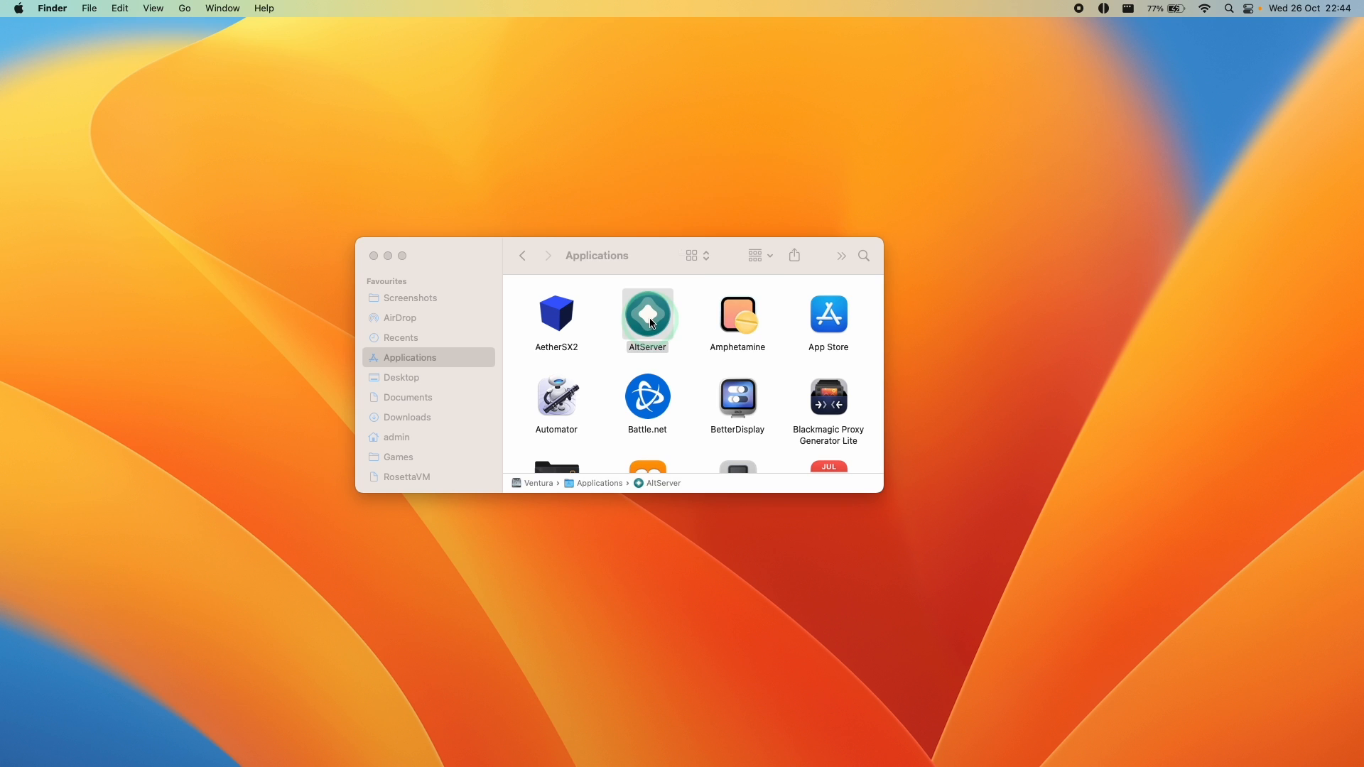
Launch AltServer, allow the downloaded app to open, and show its menu bar actions
double_click(648, 313)
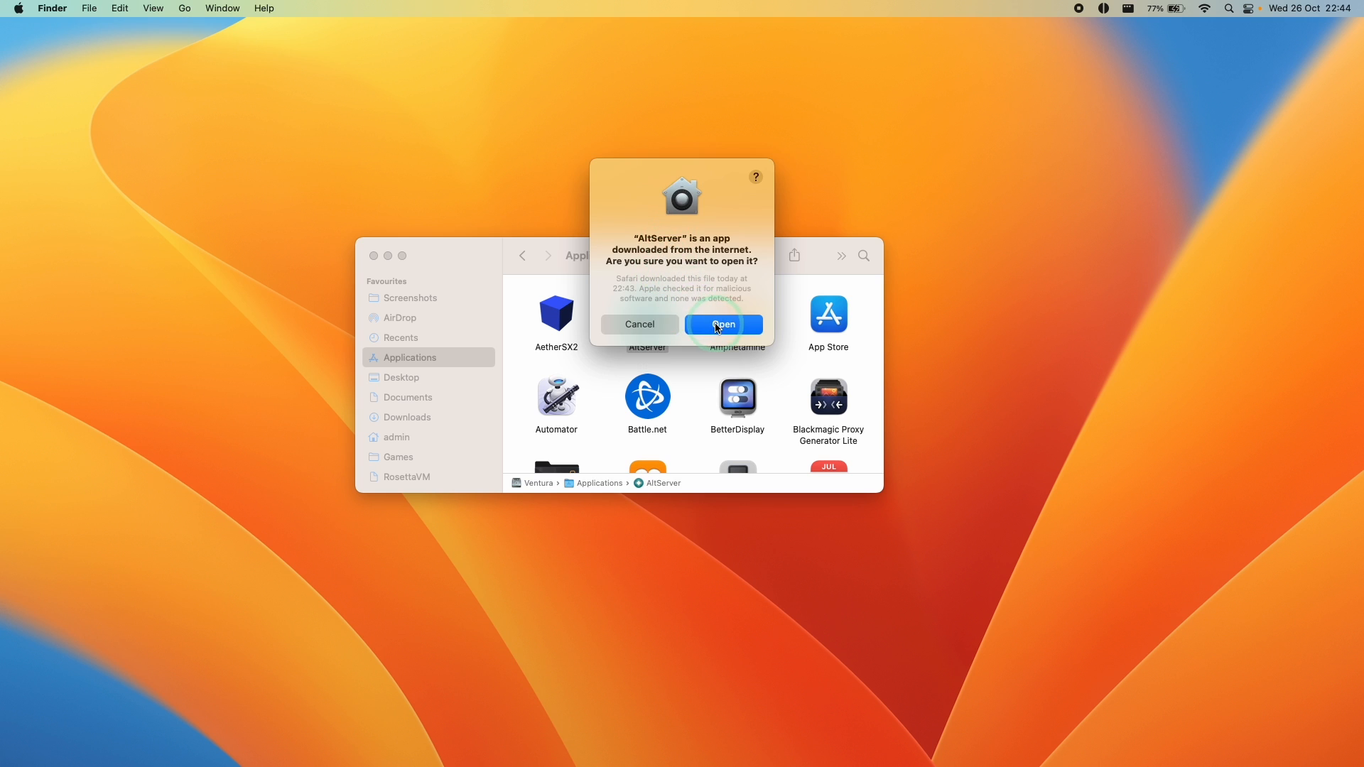
click(722, 324)
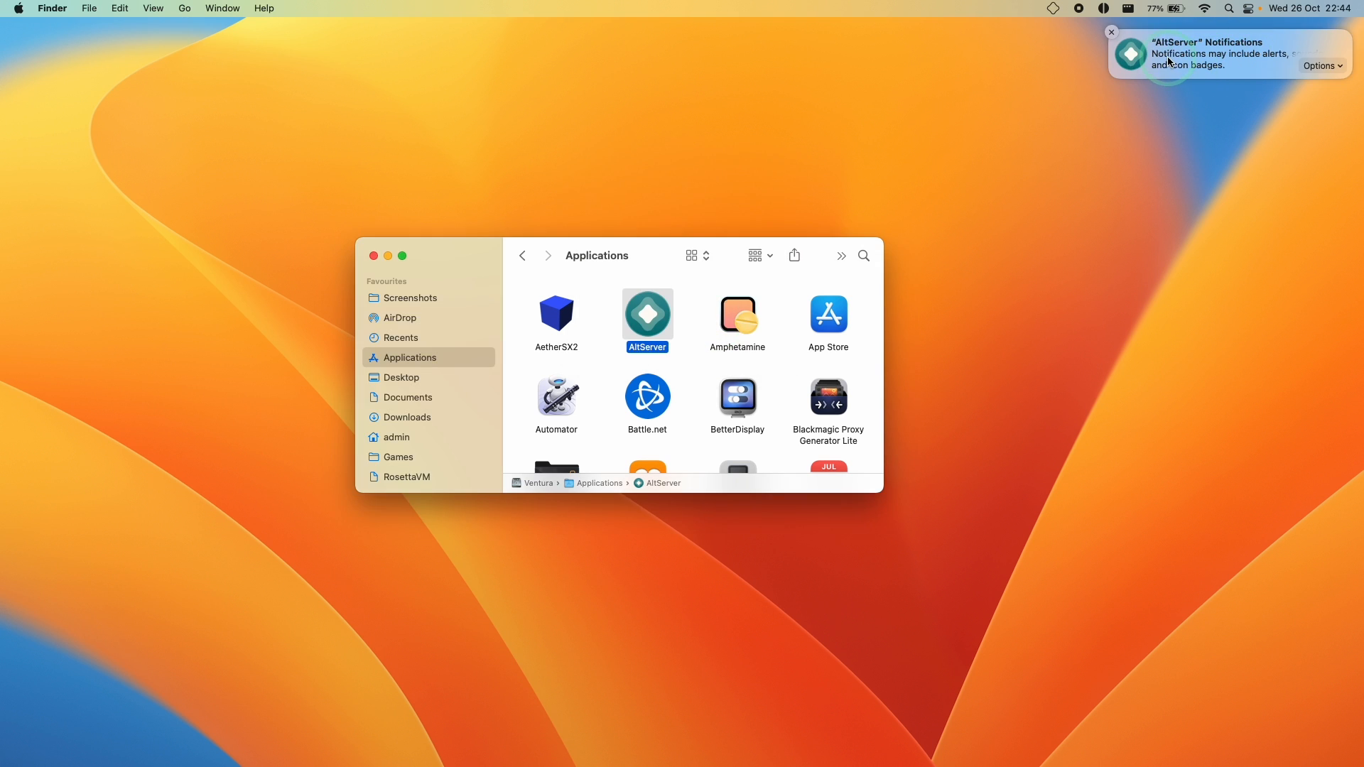
click(376, 256)
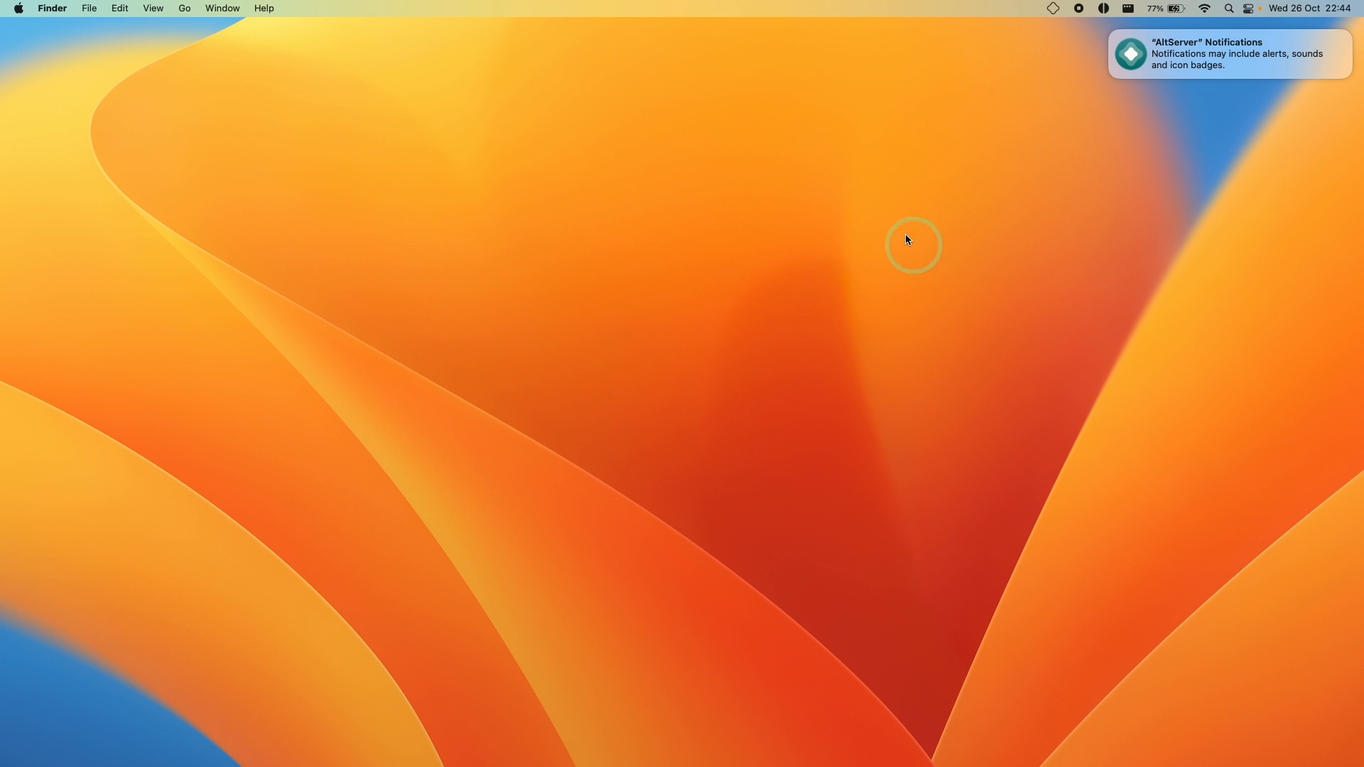
click(1052, 8)
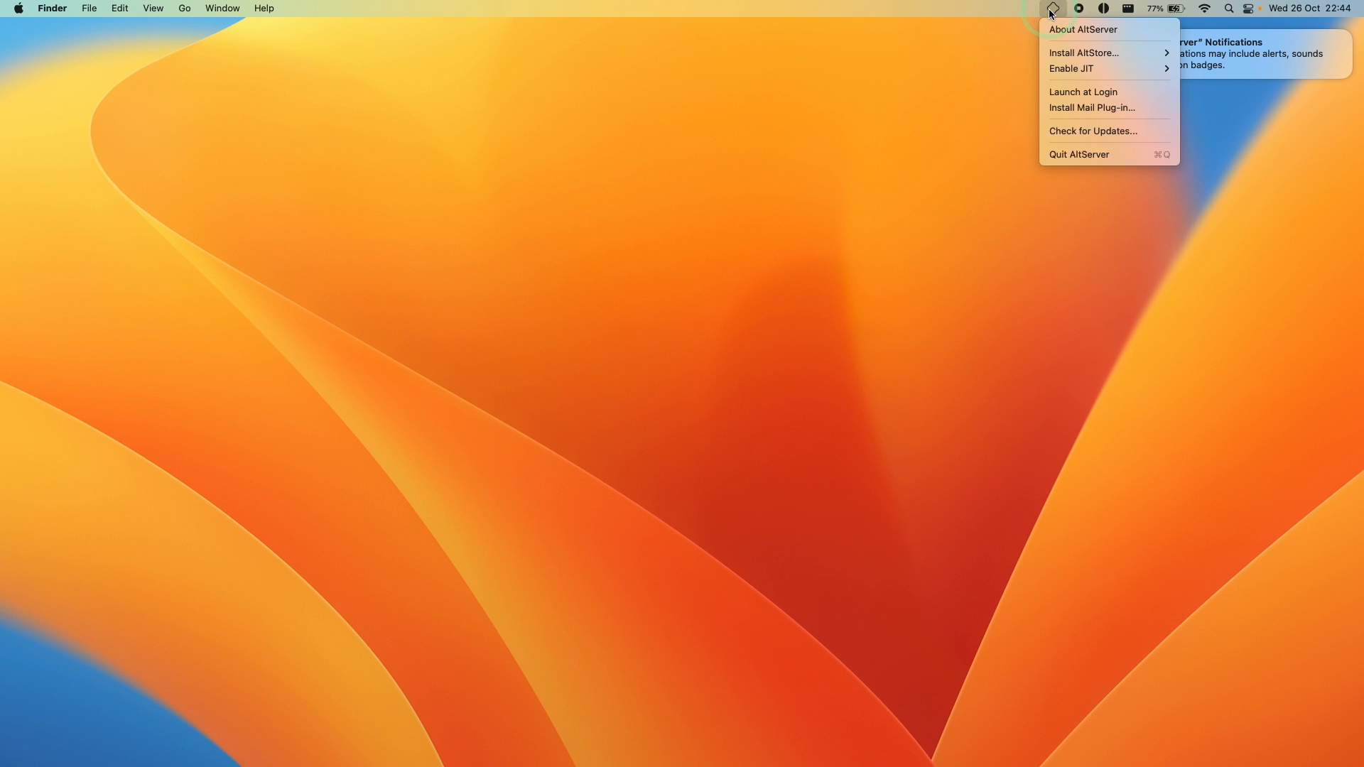
mouse_move(1084, 53)
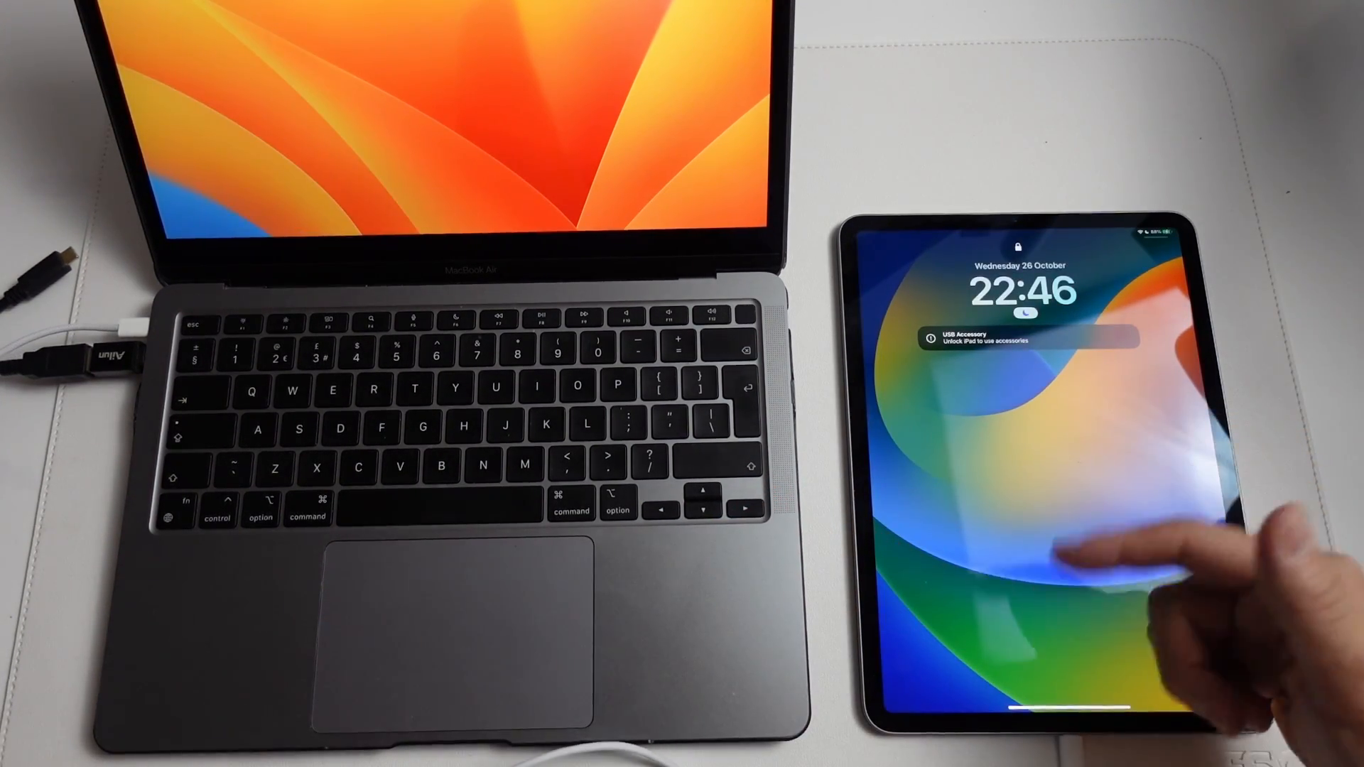
Unlock the iPad and trust the connected MacBook
click(1025, 366)
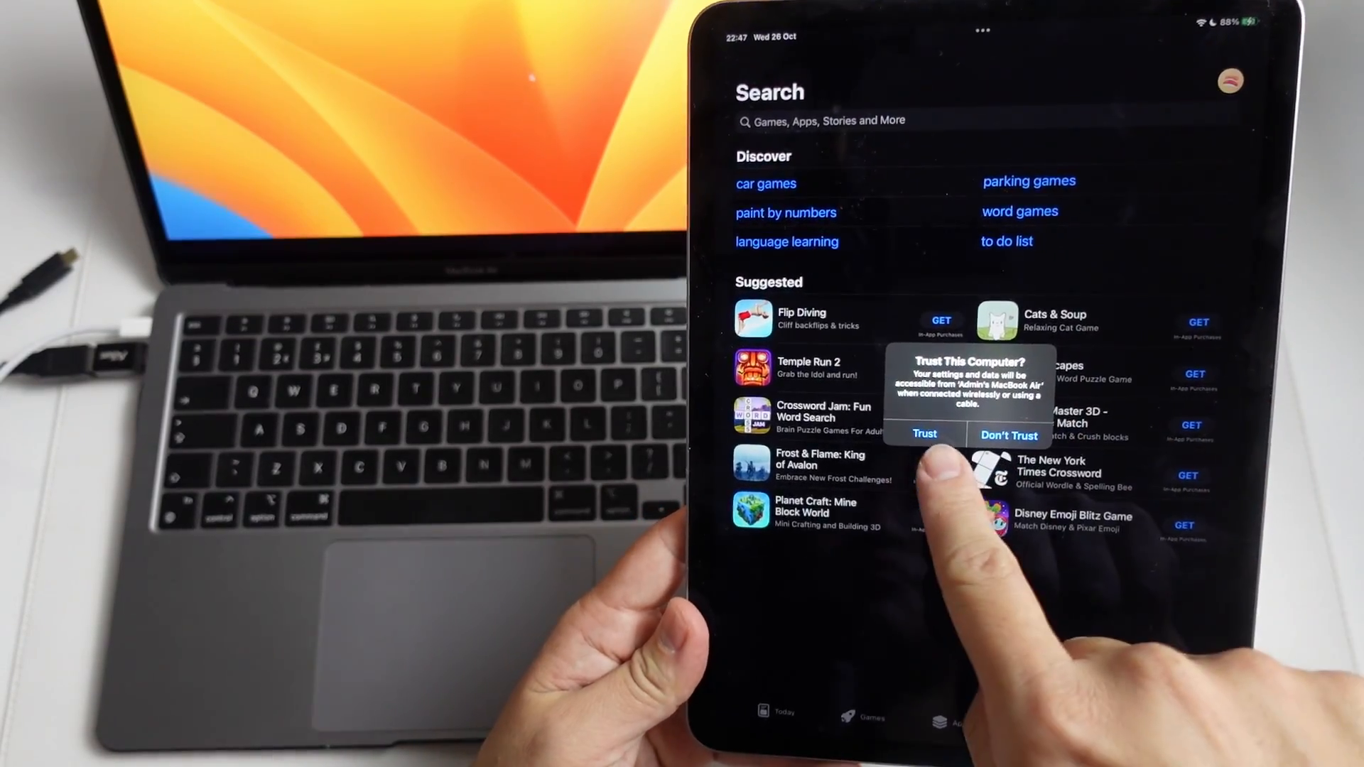
click(923, 435)
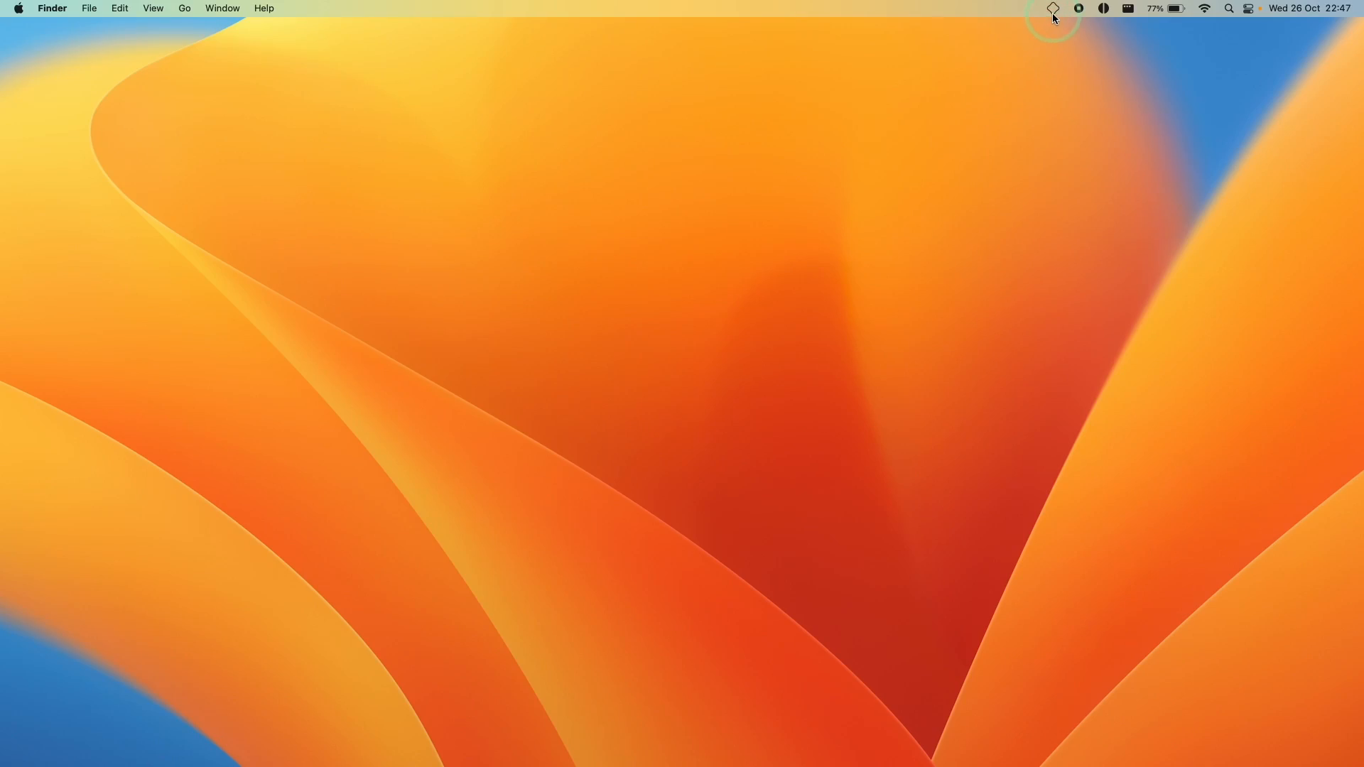
Choose Install AltStore for the connected iPad from the AltServer menu
click(1053, 9)
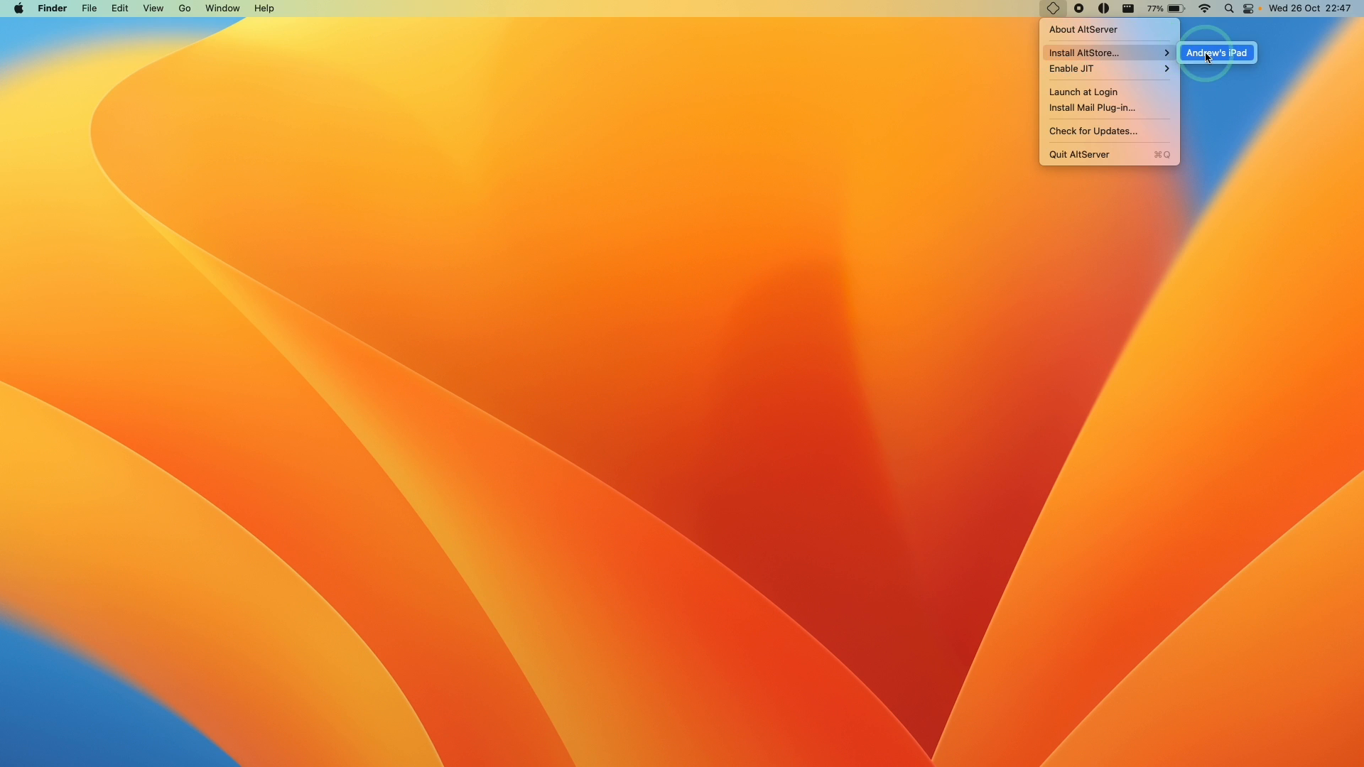
click(1216, 53)
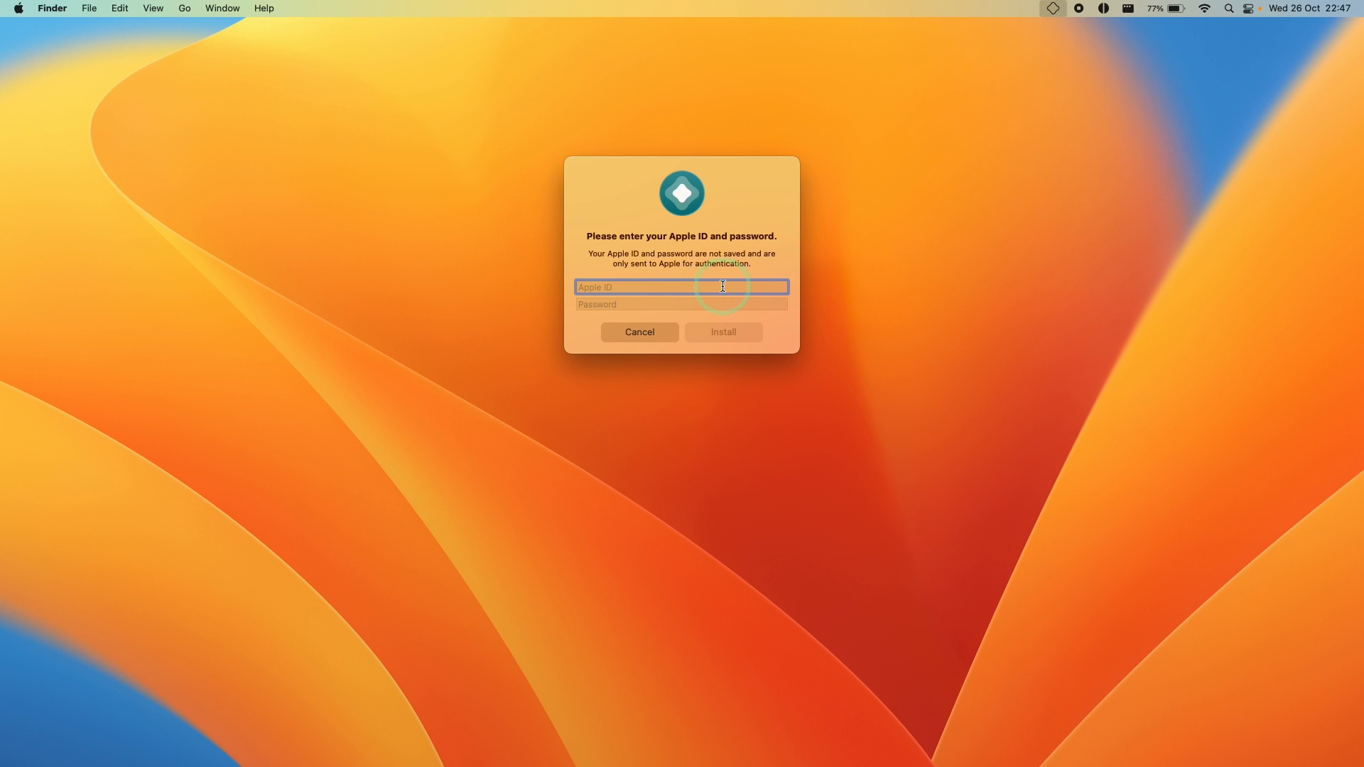
mouse_move(721, 259)
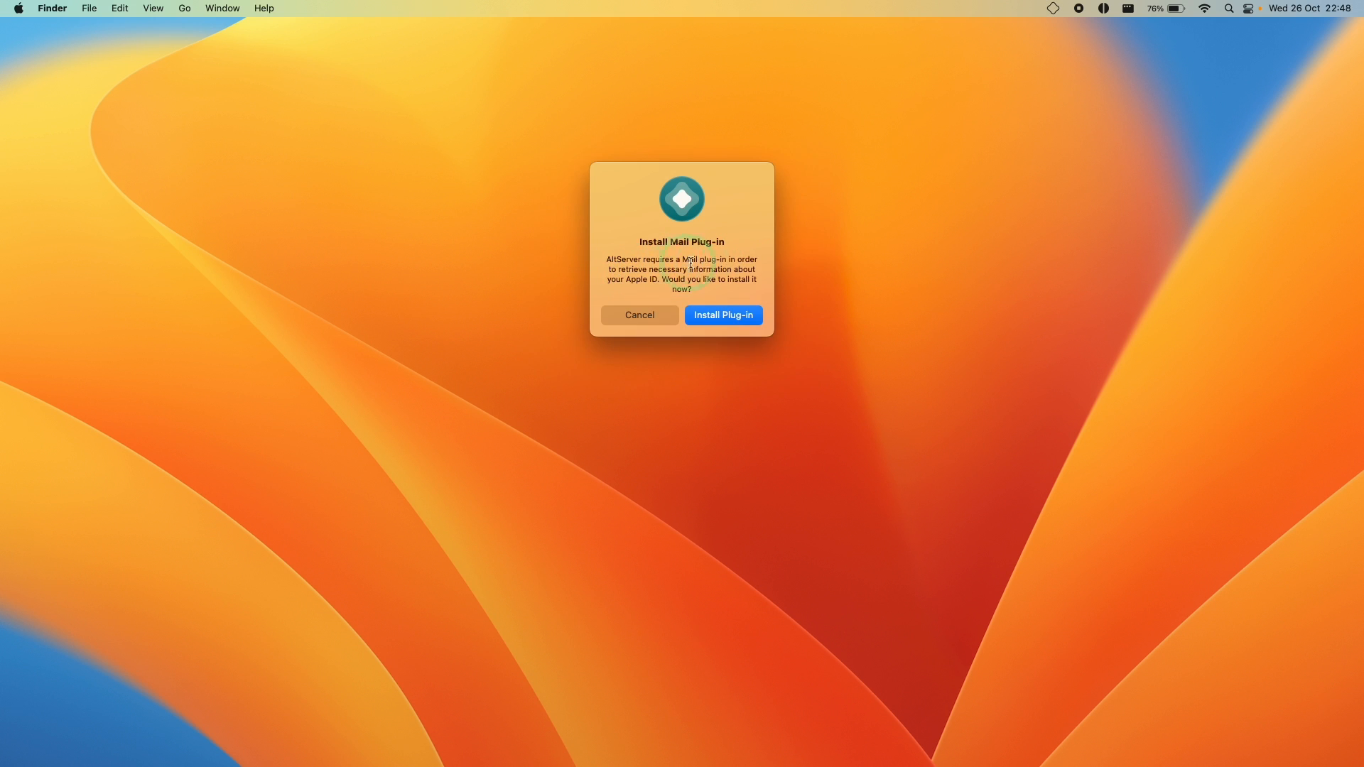
Install AltServer's Mail plug-in with the admin password and dismiss the confirmation
click(722, 316)
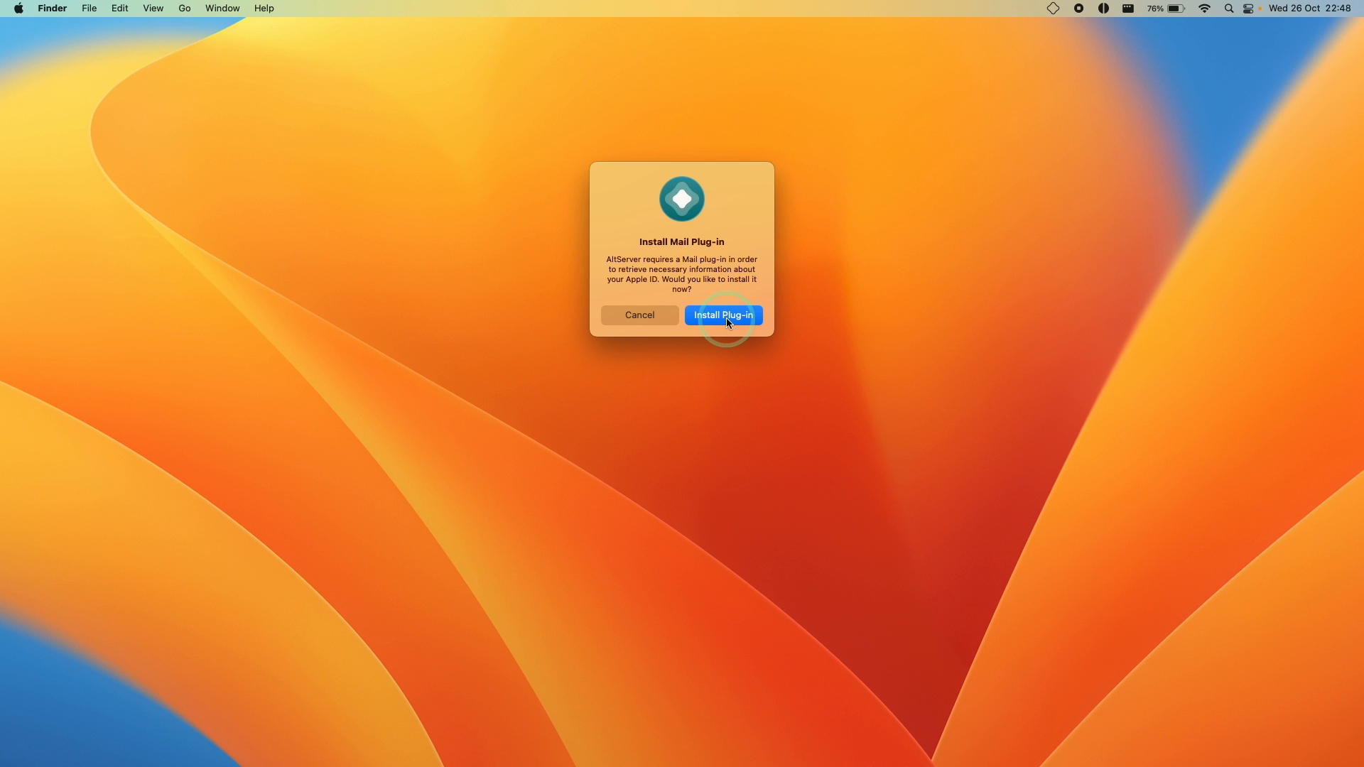
click(722, 315)
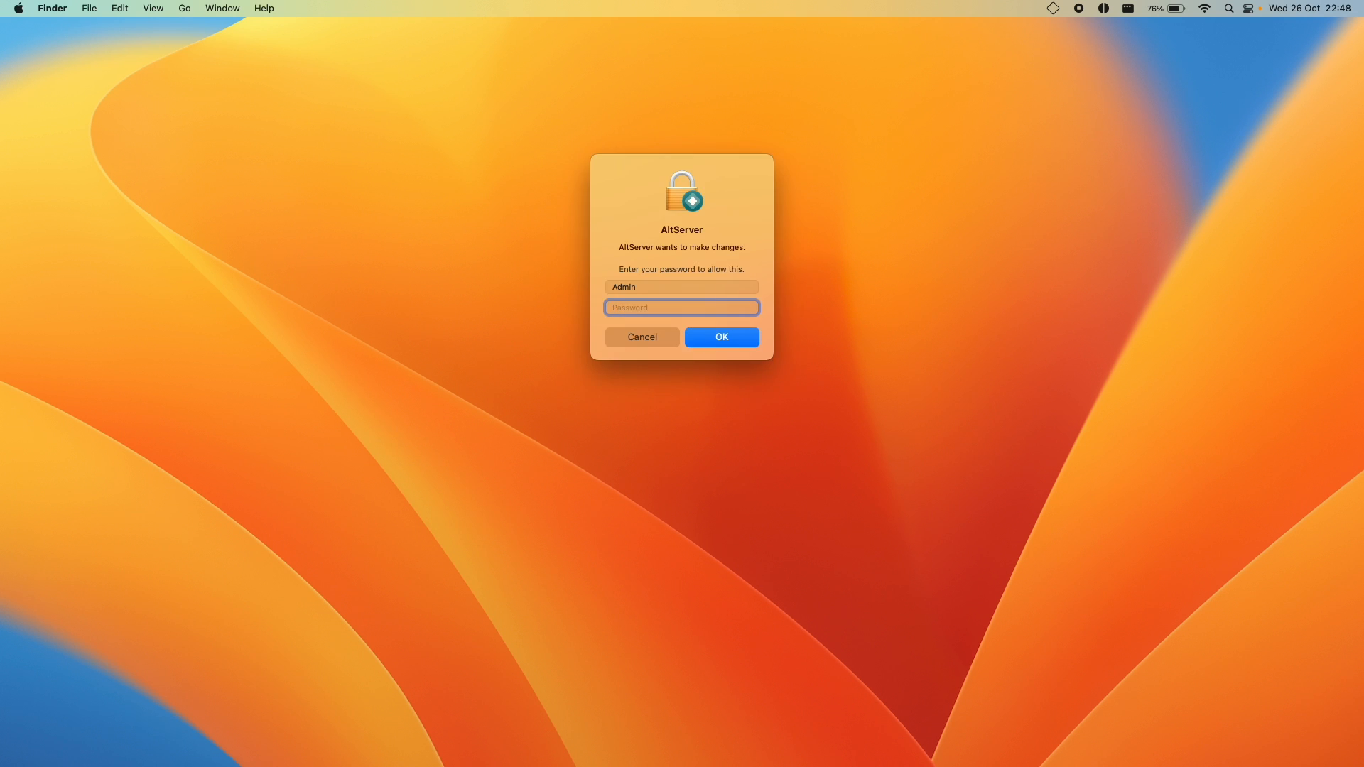
click(721, 337)
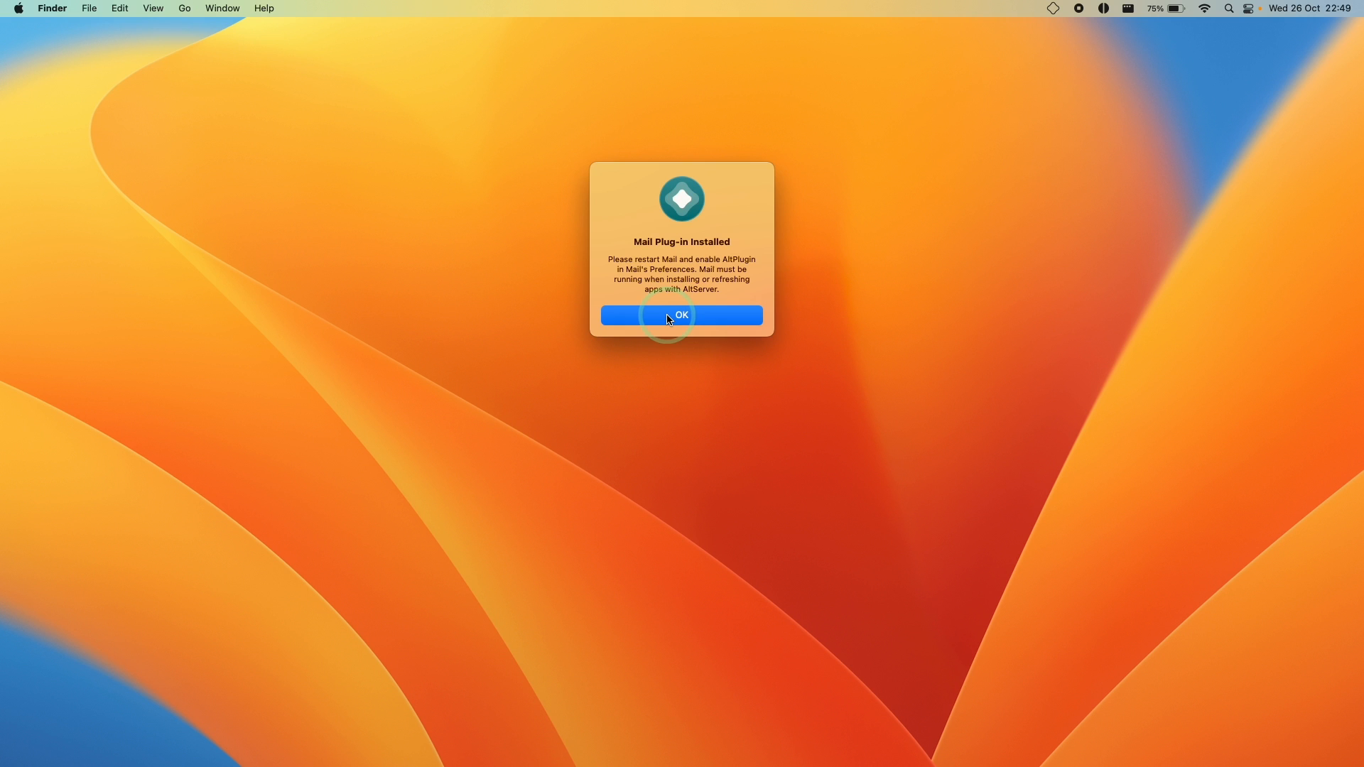
click(681, 315)
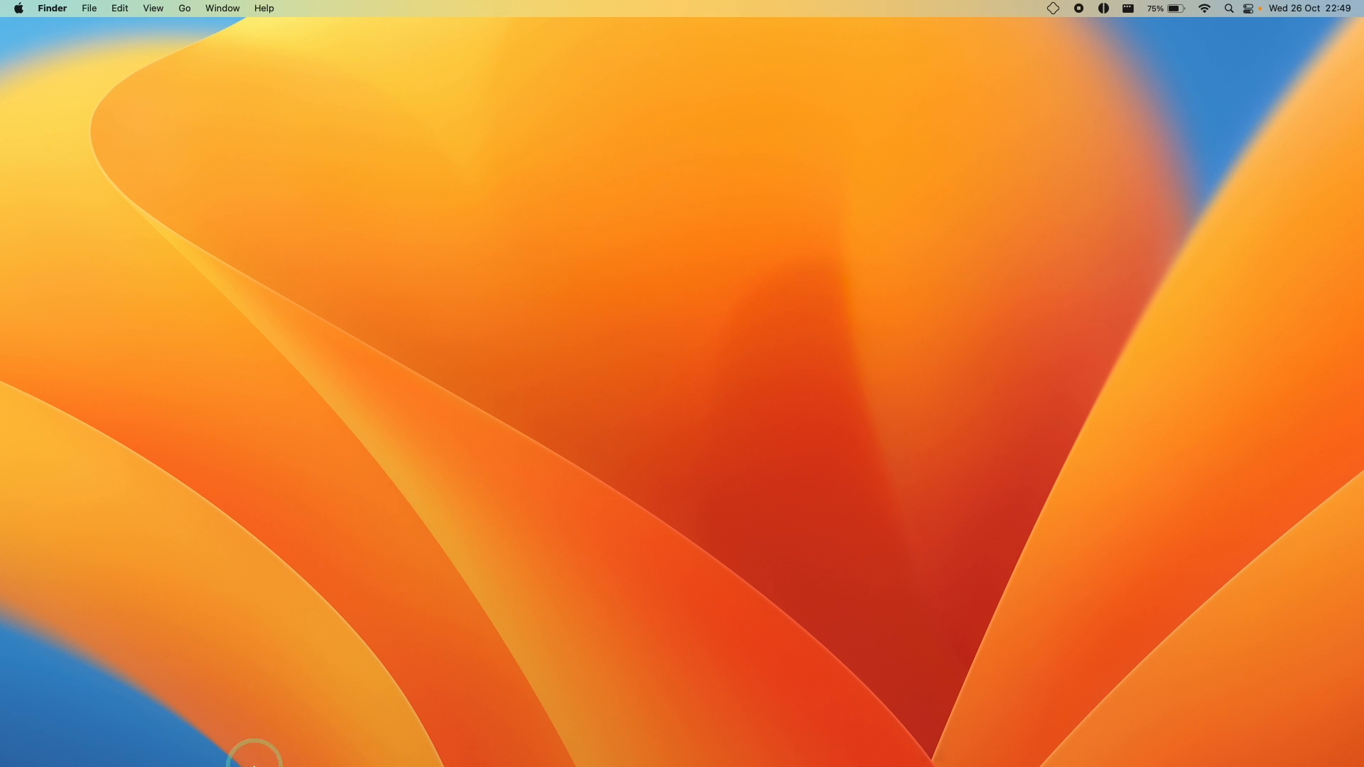
Launch Mail, import existing messages and proceed with iCloud as the account provider
click(255, 753)
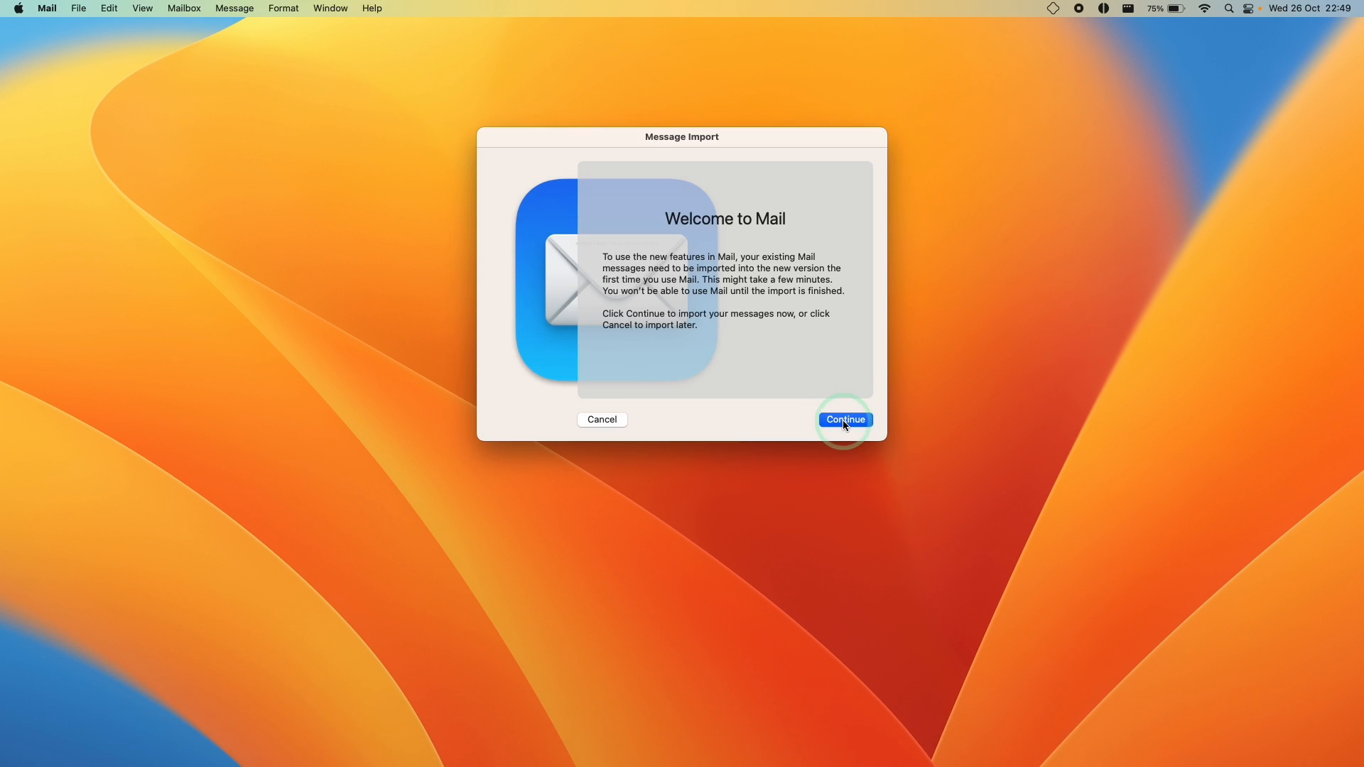
click(845, 420)
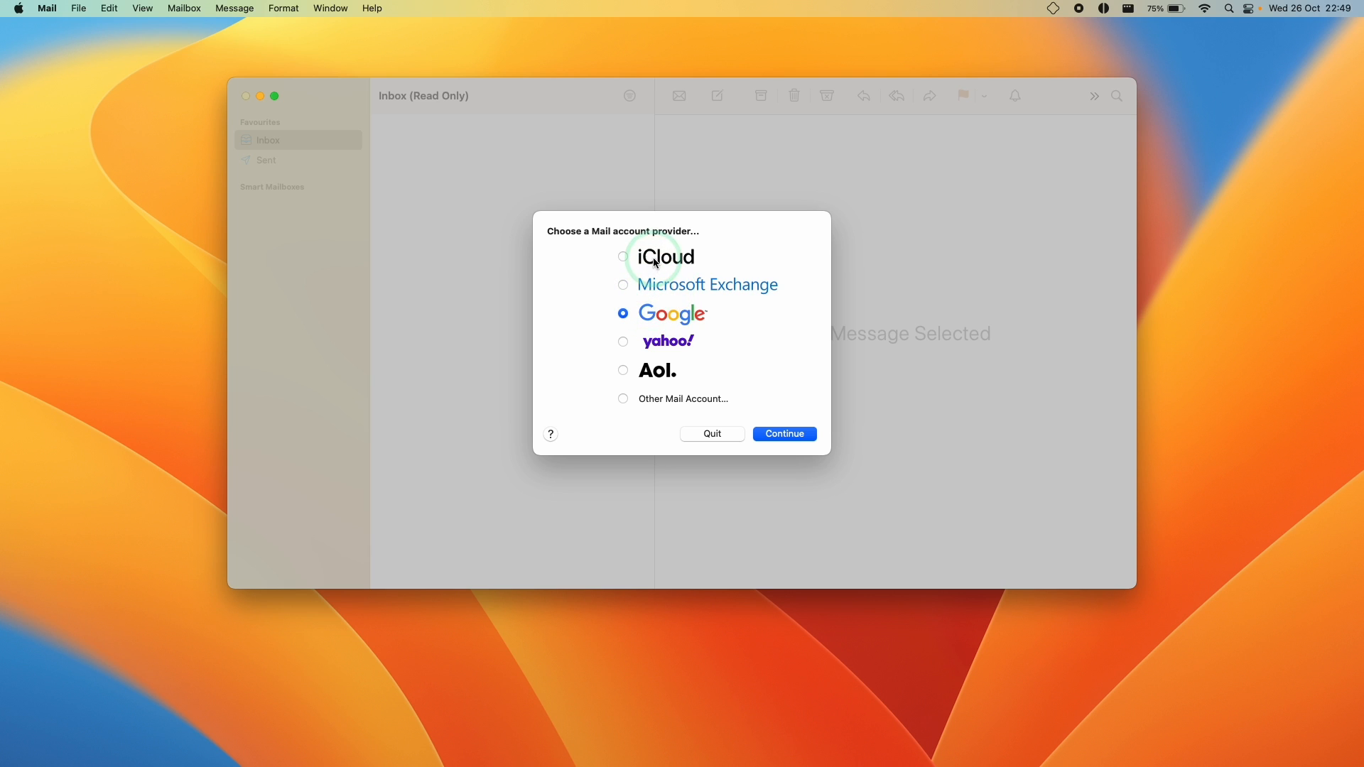
click(622, 255)
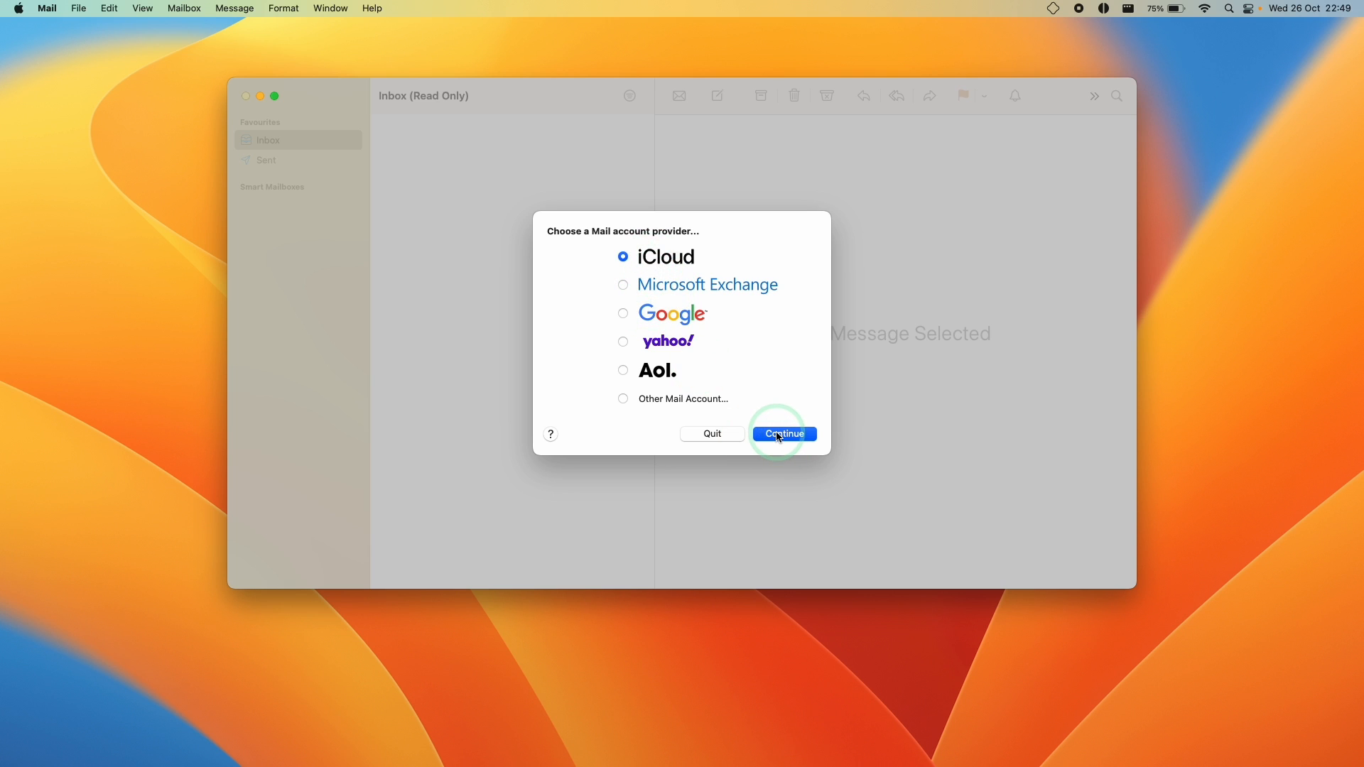
click(782, 434)
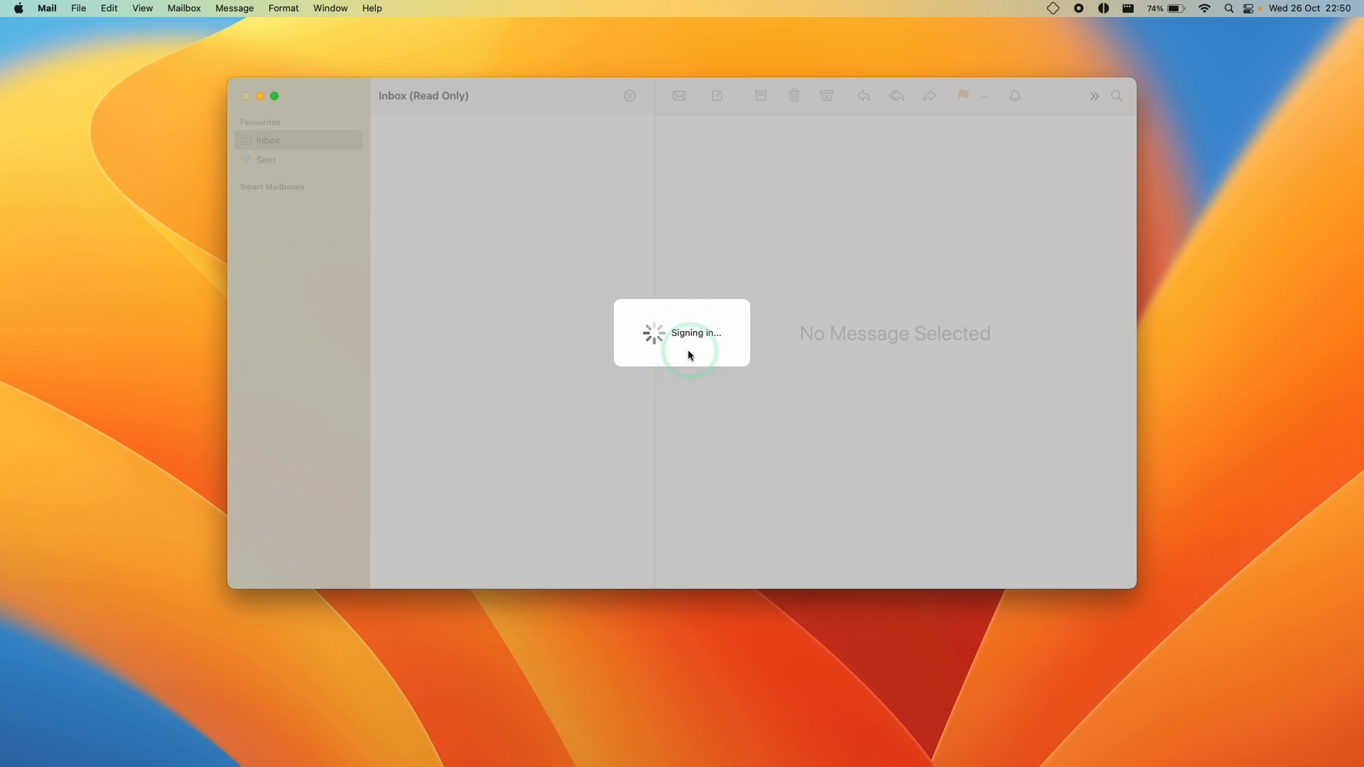
Choose 'Don't protect Mail activity' in the privacy prompt and continue to the inbox
click(47, 9)
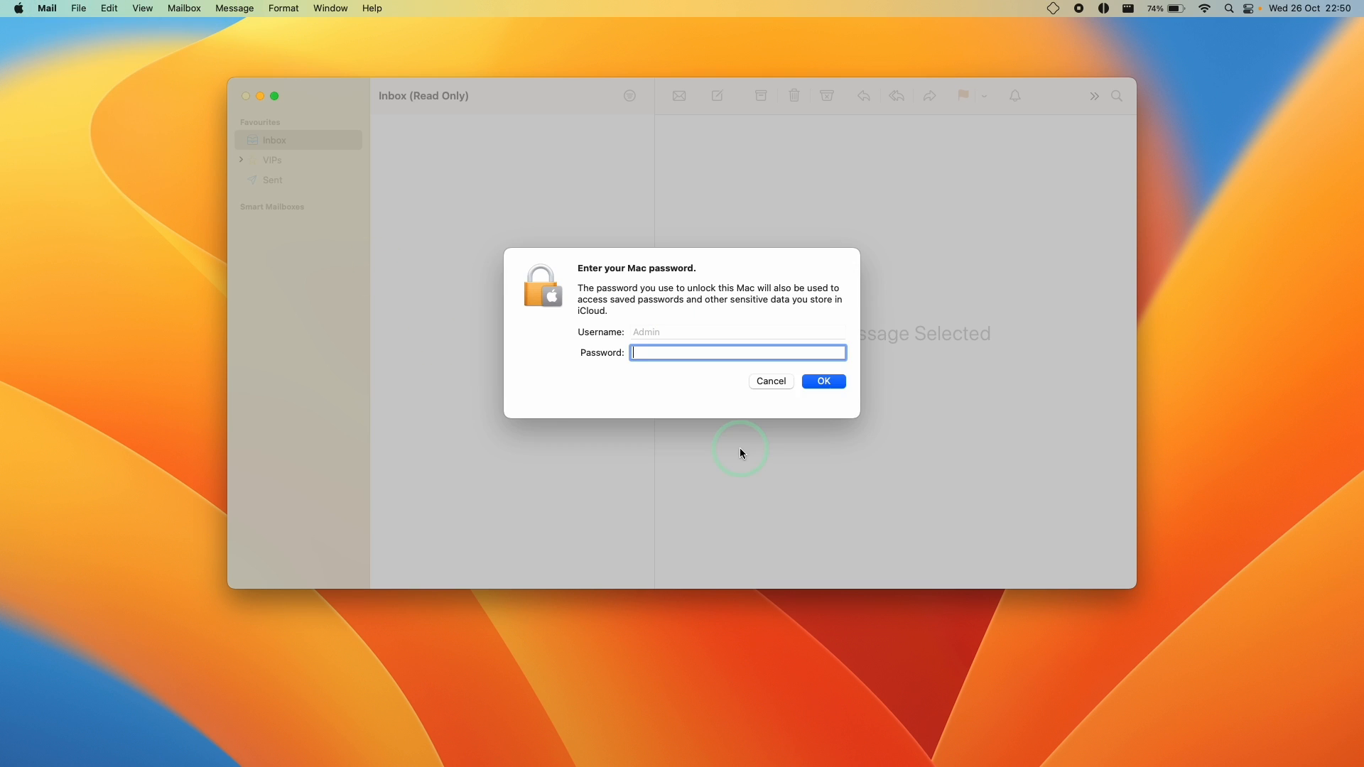
click(822, 380)
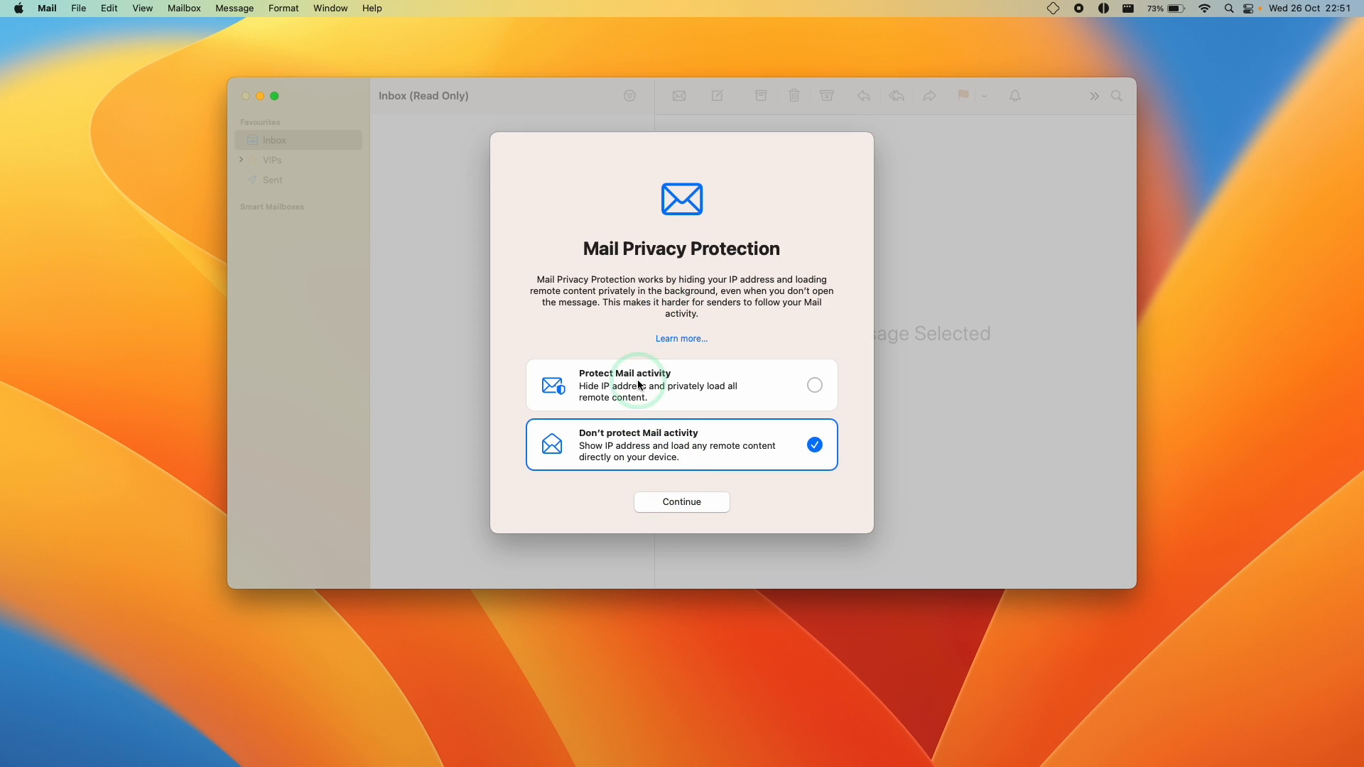
click(681, 502)
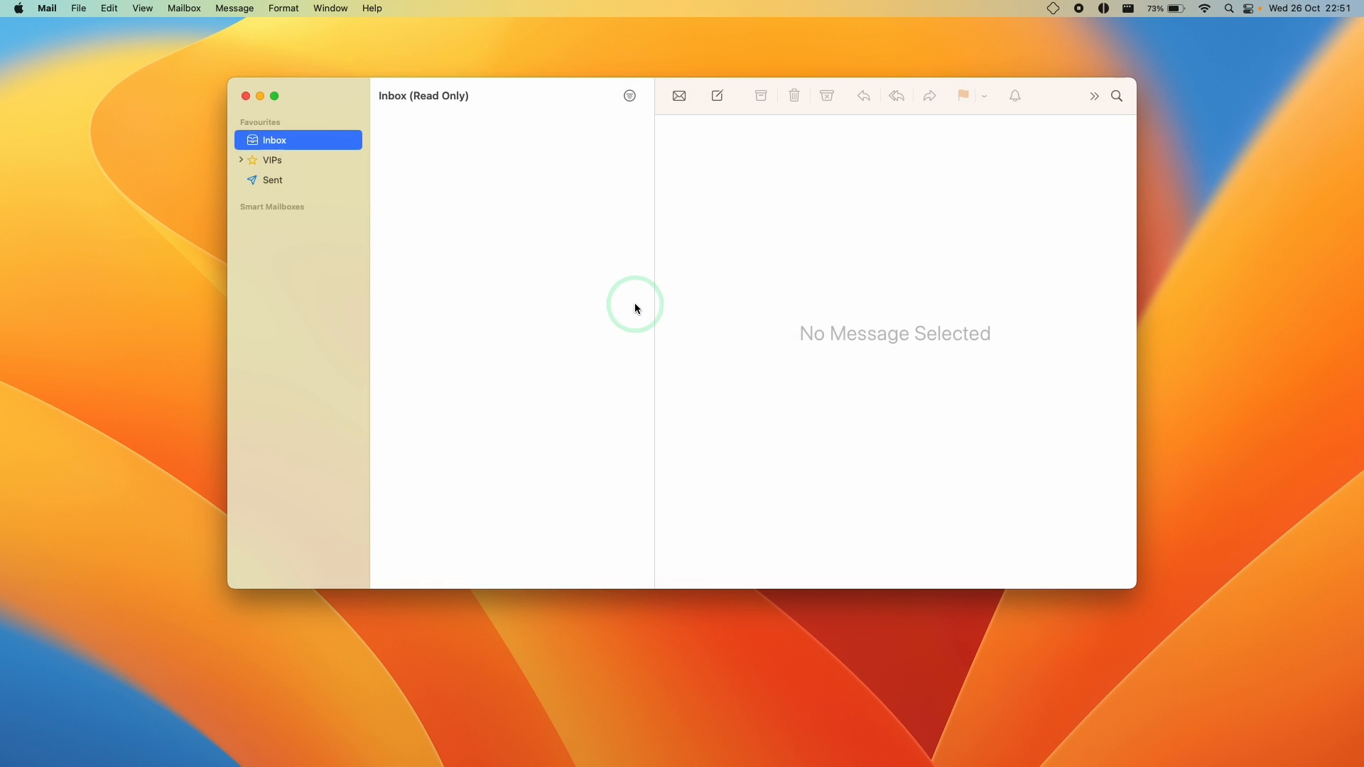
Bring up Mail's installed plug-ins list from its settings
click(47, 9)
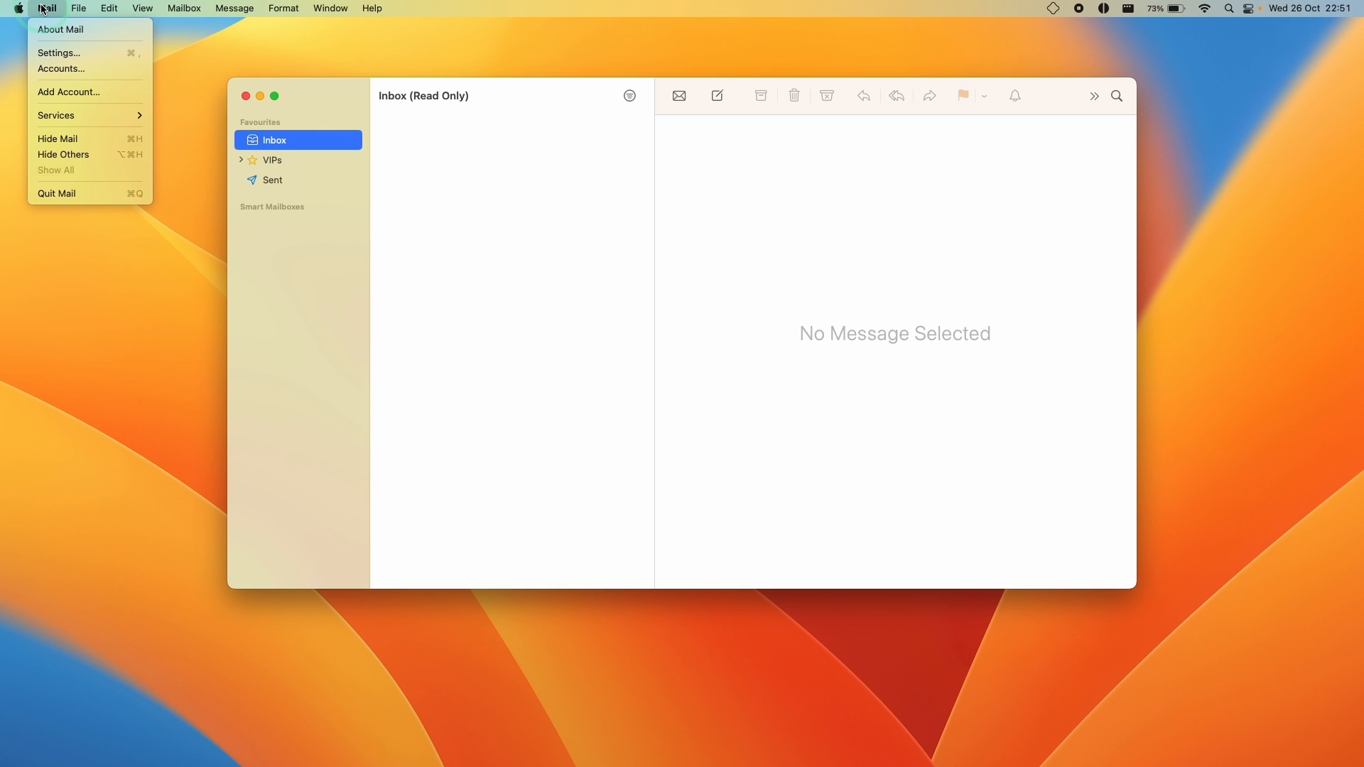
click(58, 53)
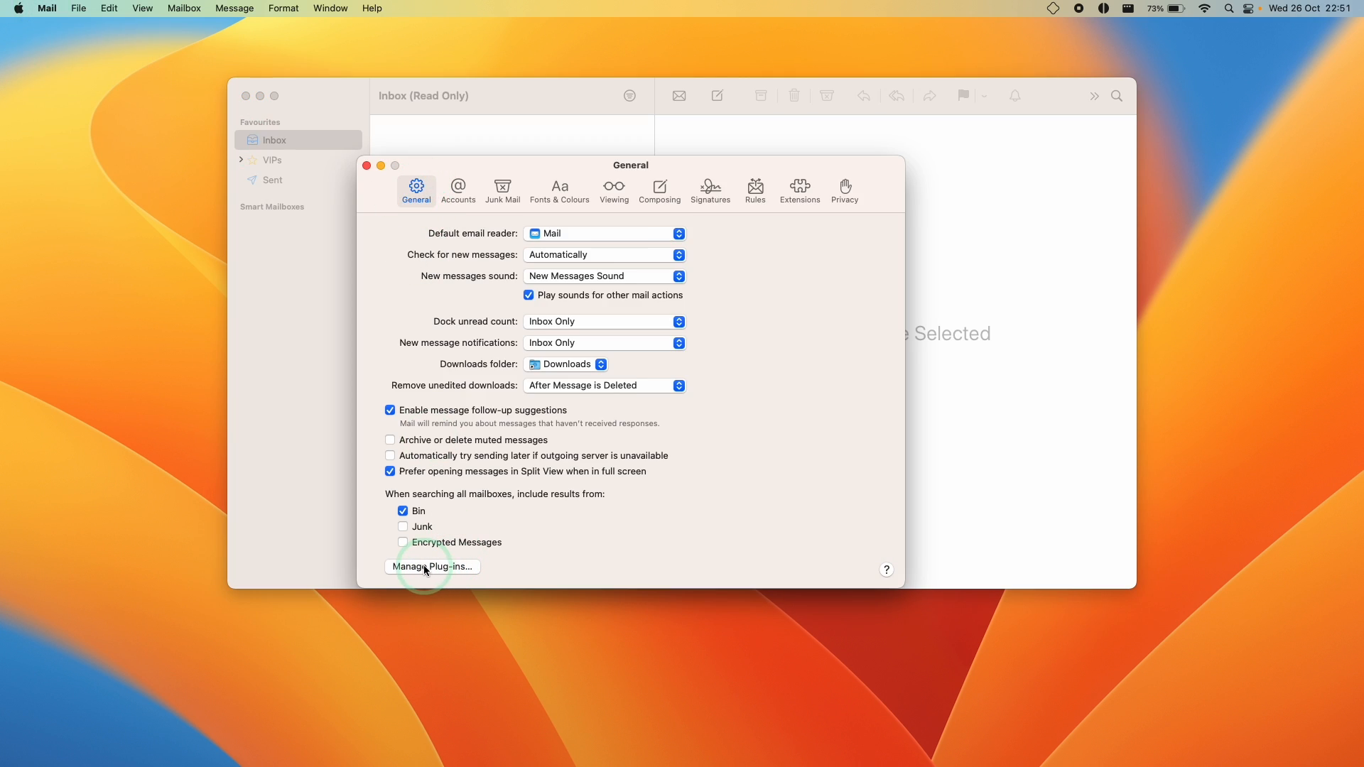
click(432, 567)
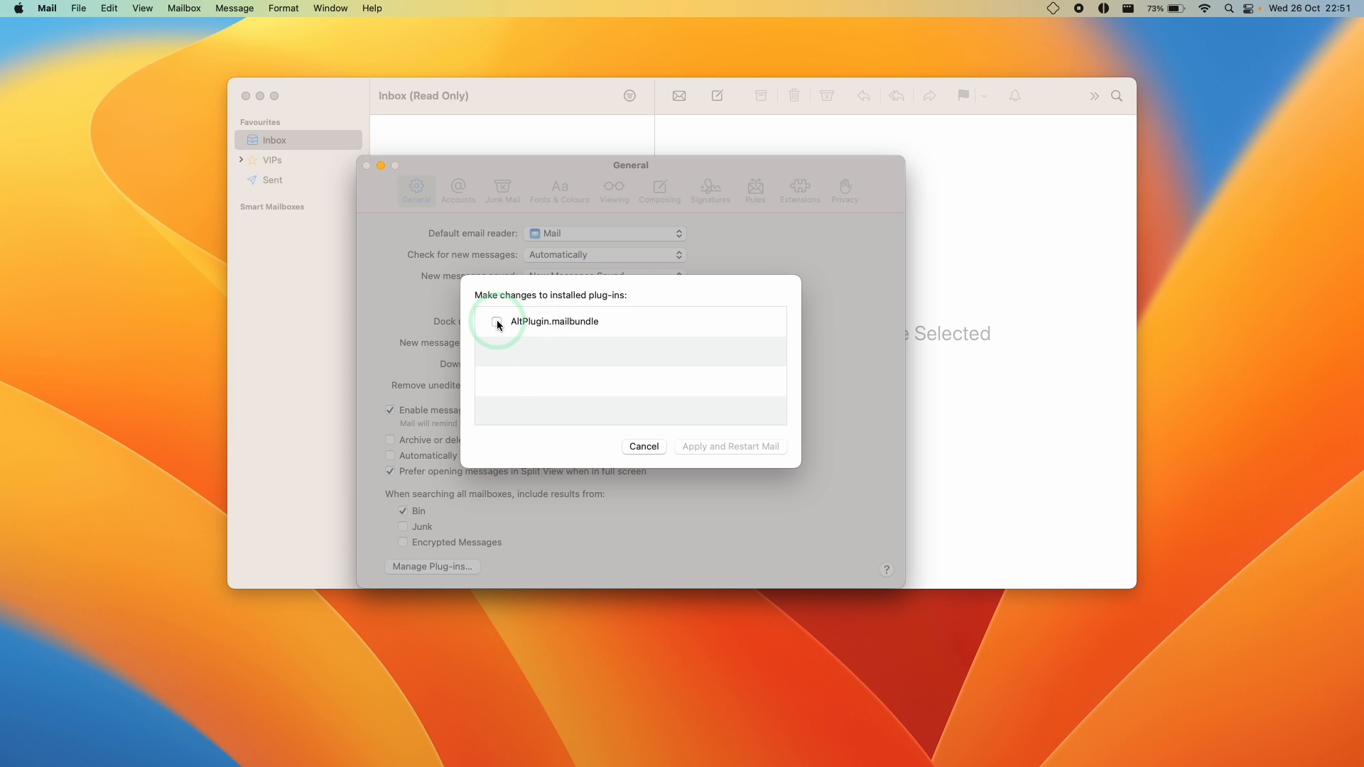
Enable AltPlugin.mailbundle, allow it file access, and apply and restart Mail
click(496, 321)
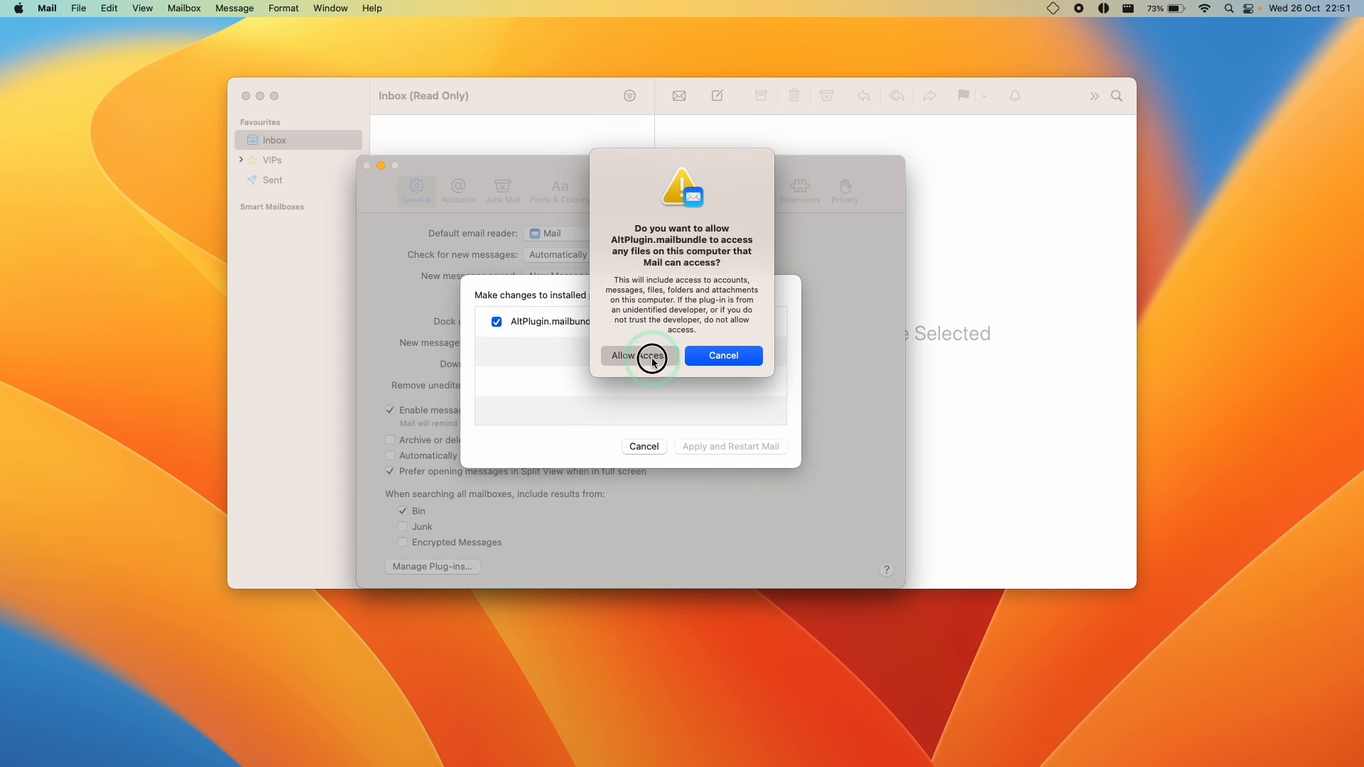
click(638, 355)
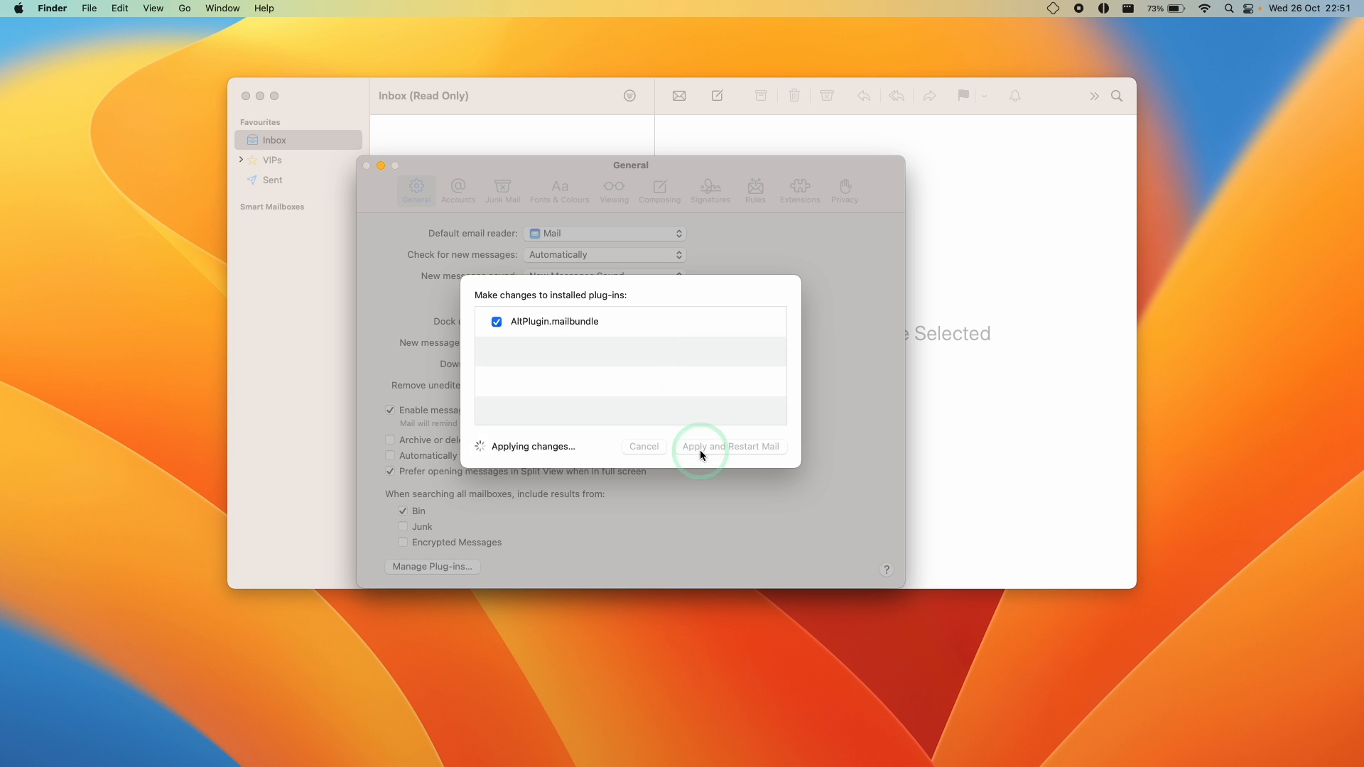
click(731, 446)
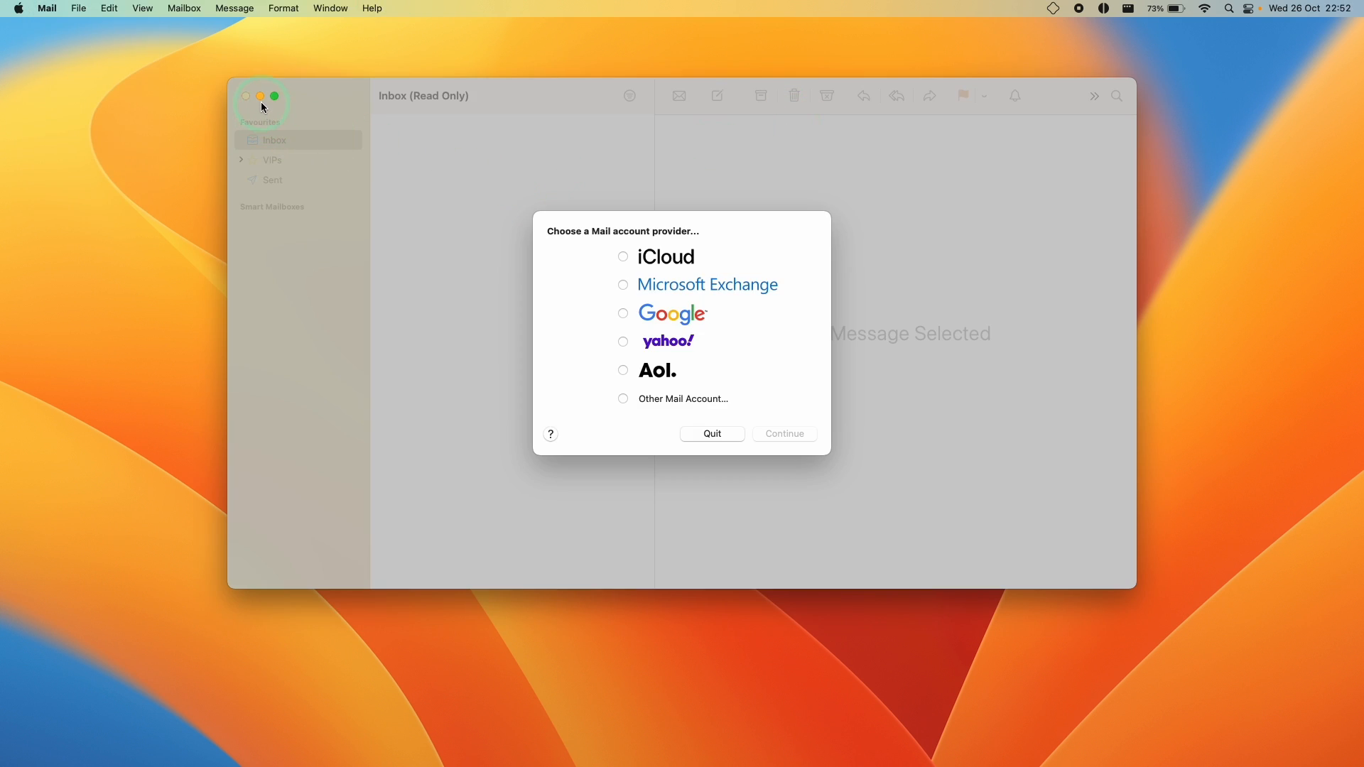
Close Mail and start installing AltStore onto the iPad from AltServer, reaching the Apple ID field
click(245, 95)
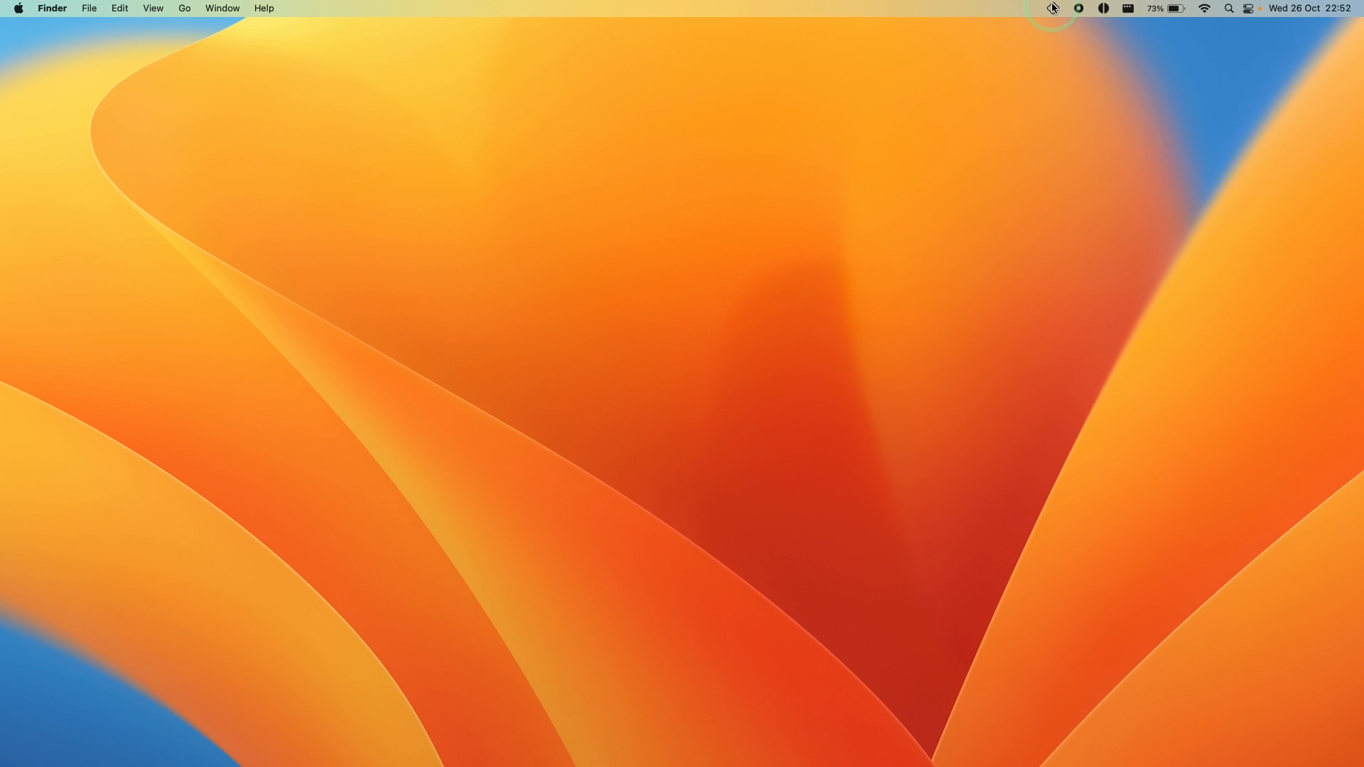
click(1053, 9)
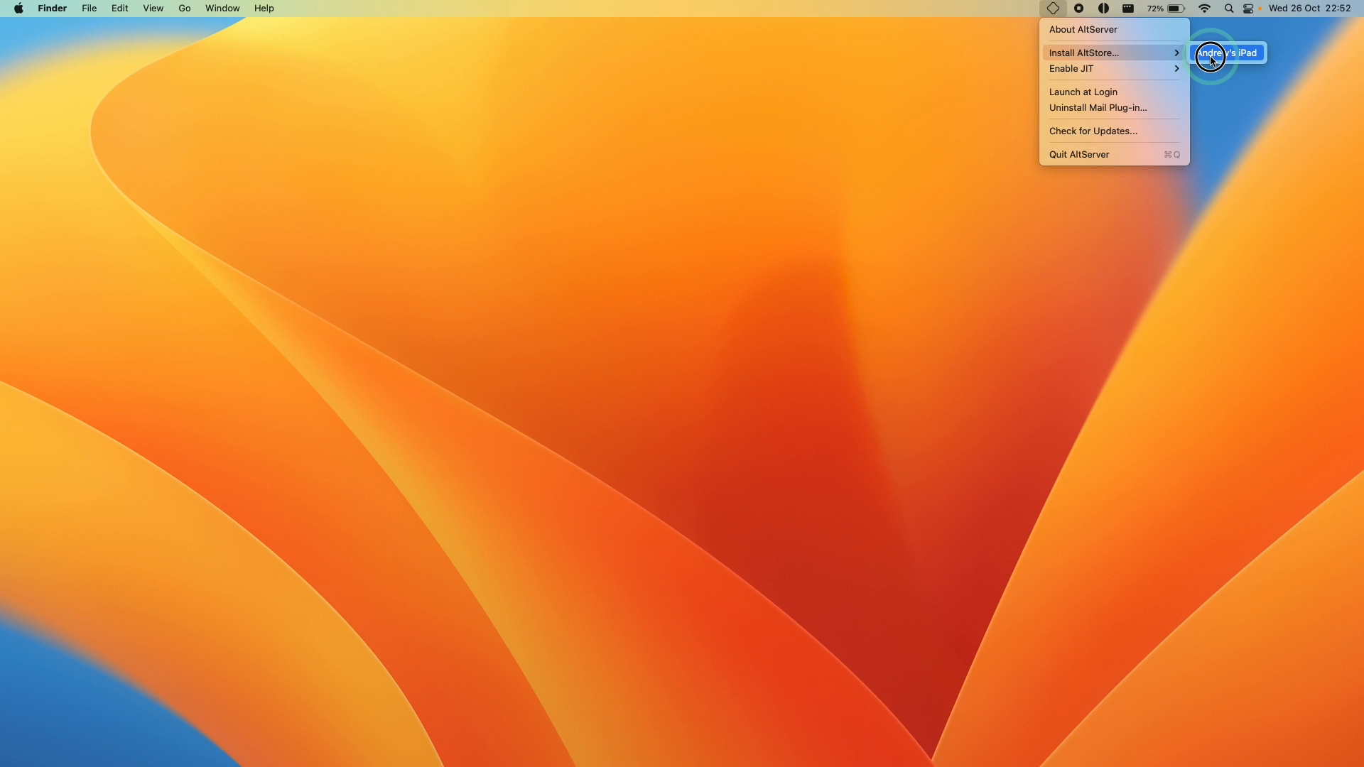
click(1226, 53)
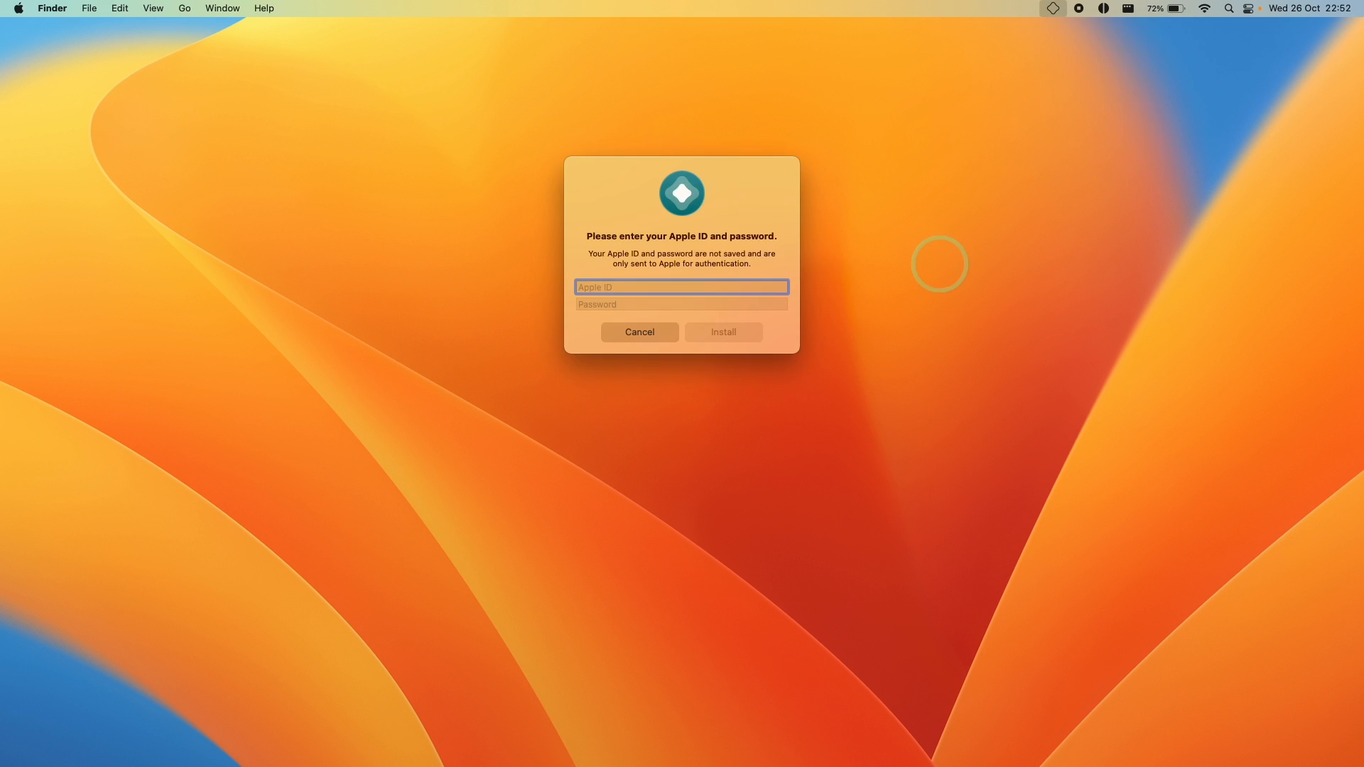
click(638, 331)
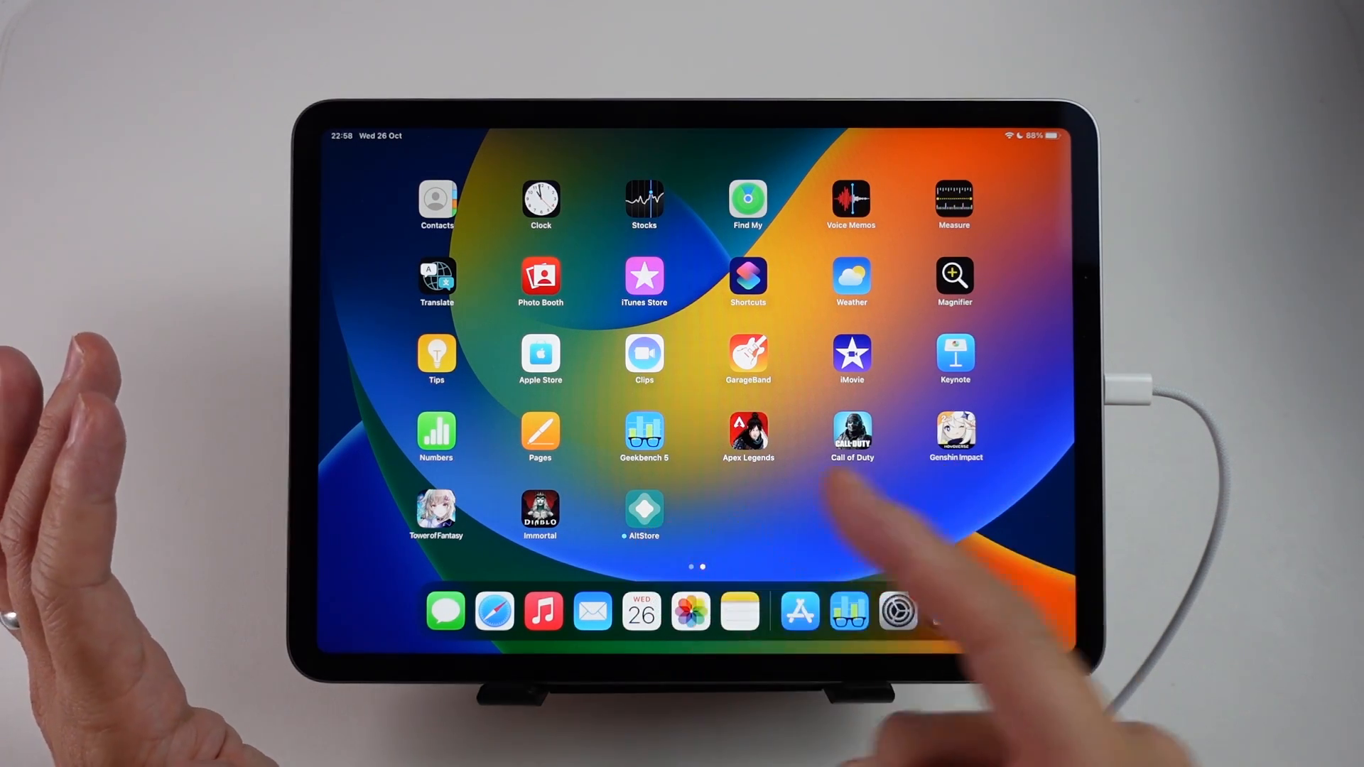
click(644, 507)
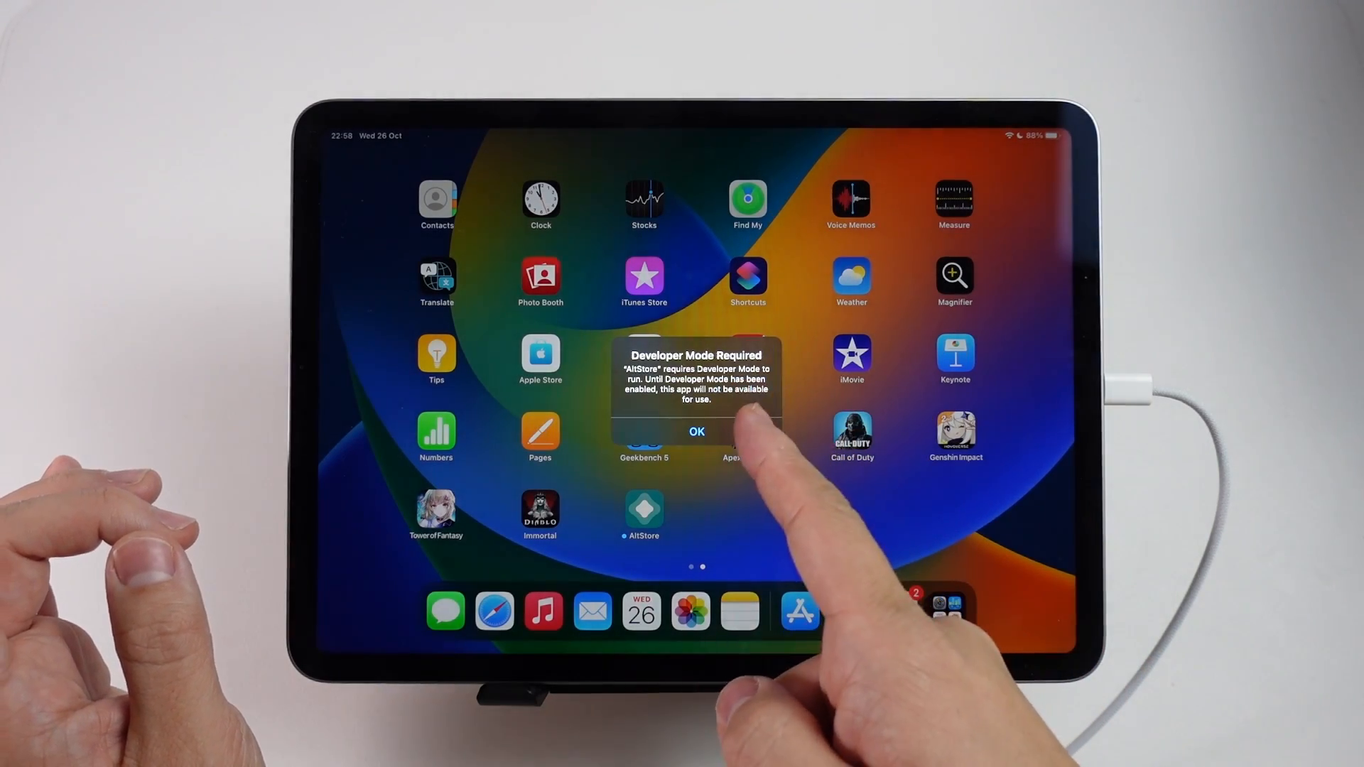
click(696, 432)
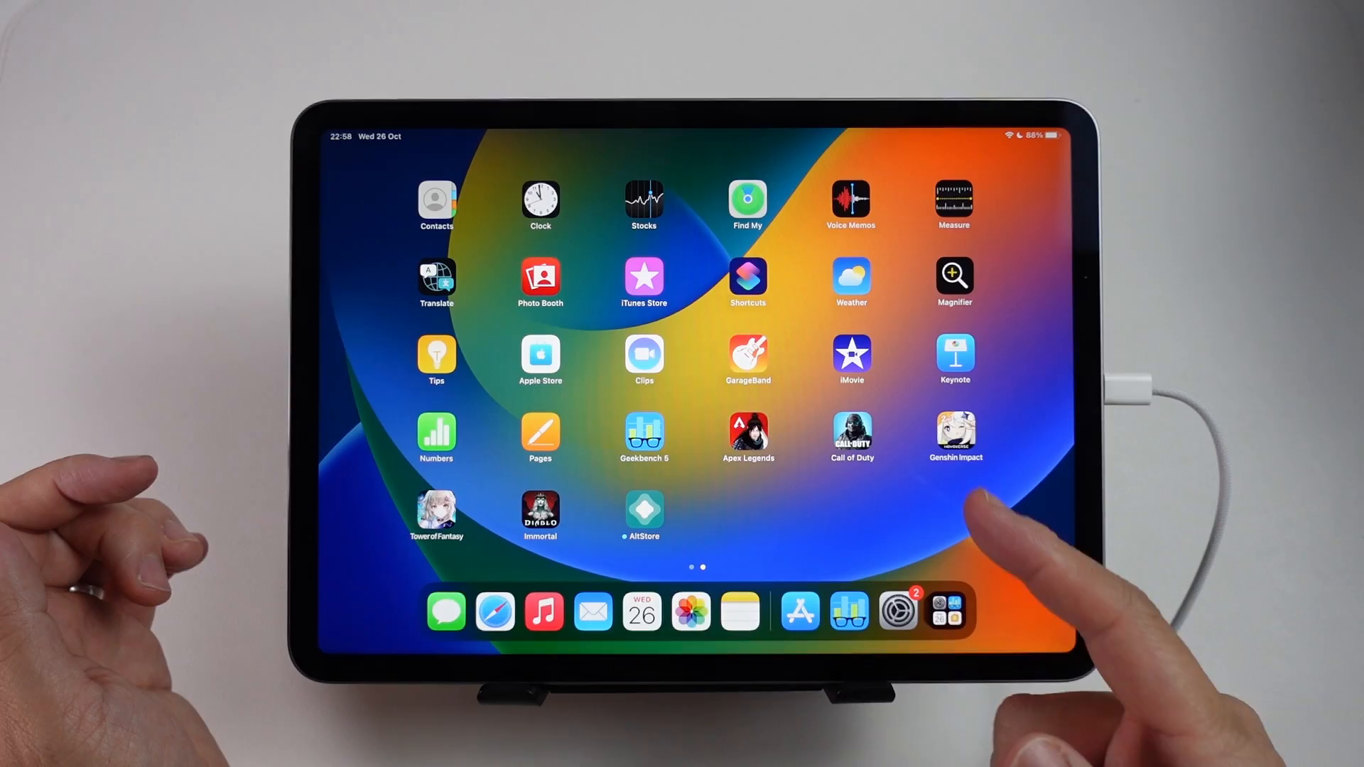
click(897, 611)
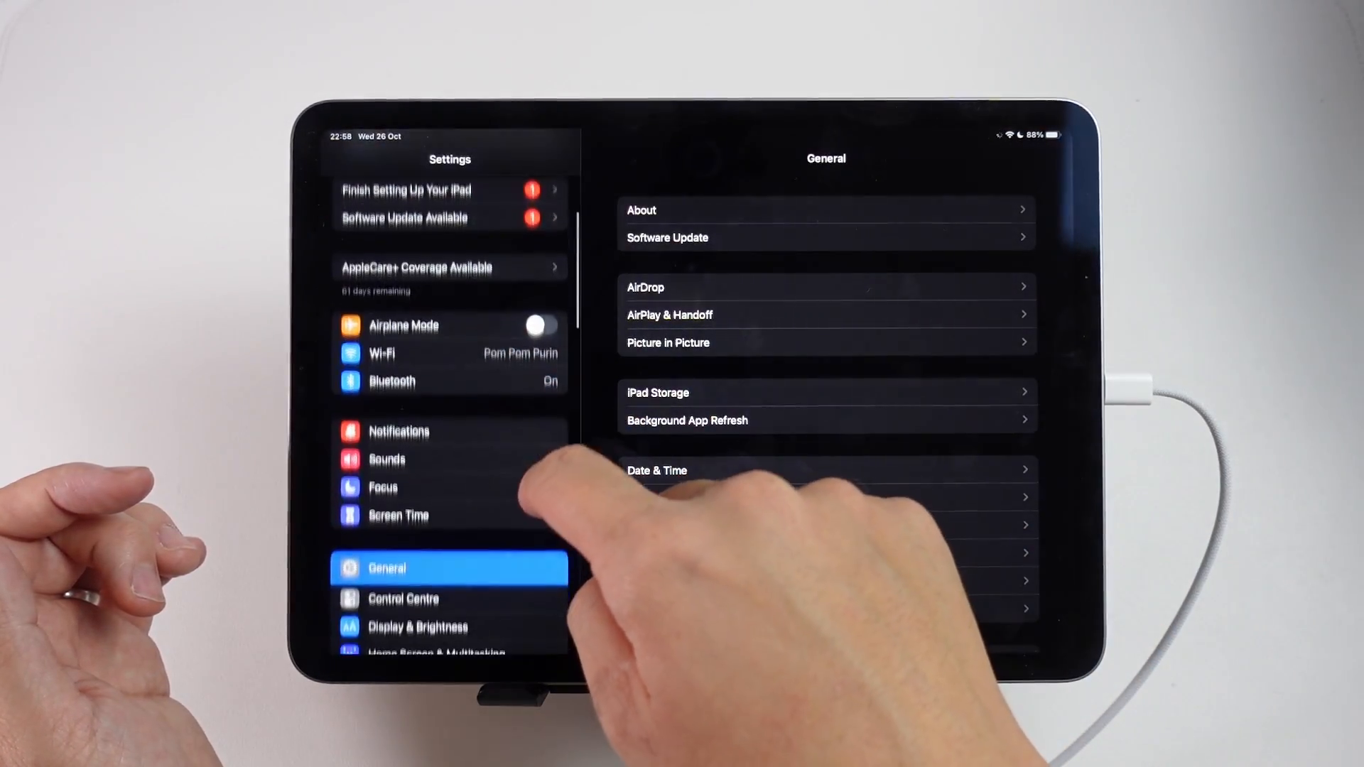
Switch Developer Mode on under Privacy & Security in iPadOS Settings
click(449, 580)
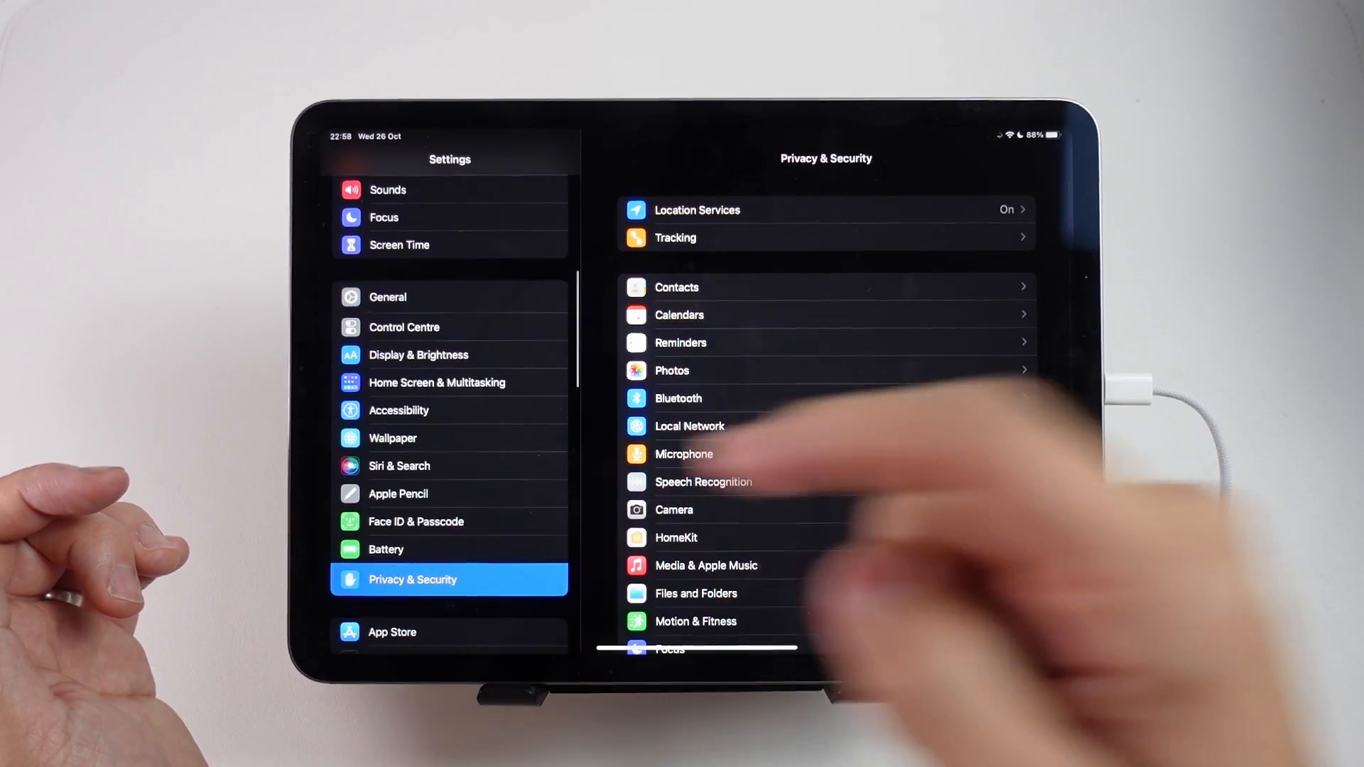
scroll(down, 3)
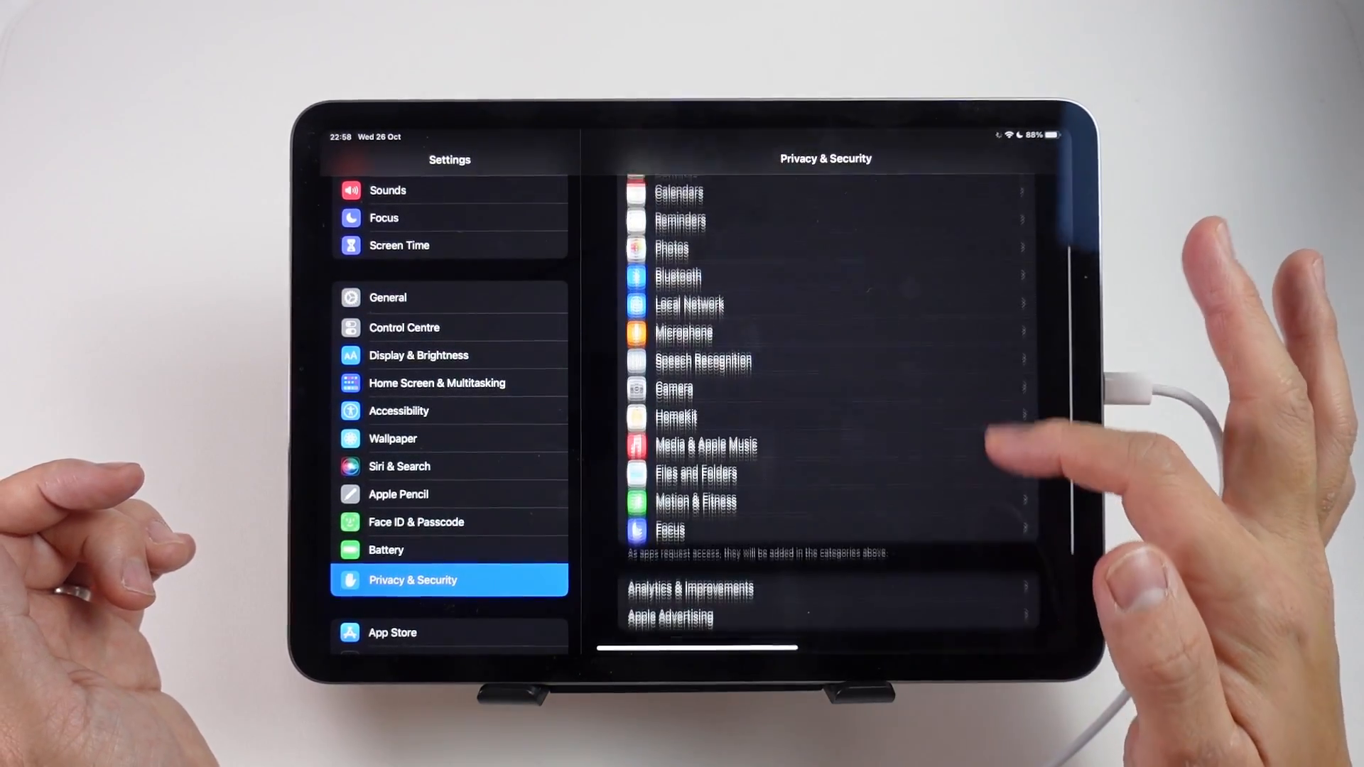
scroll(down, 3)
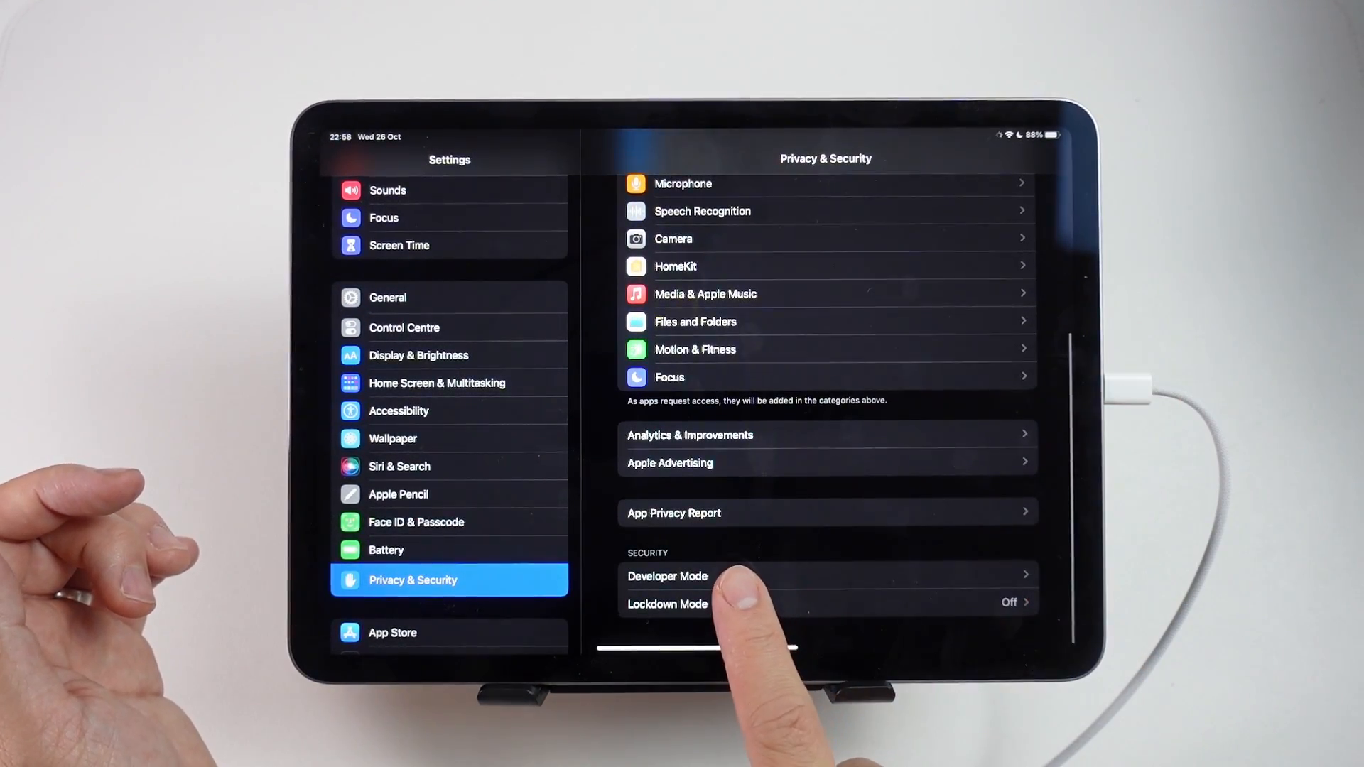
click(668, 576)
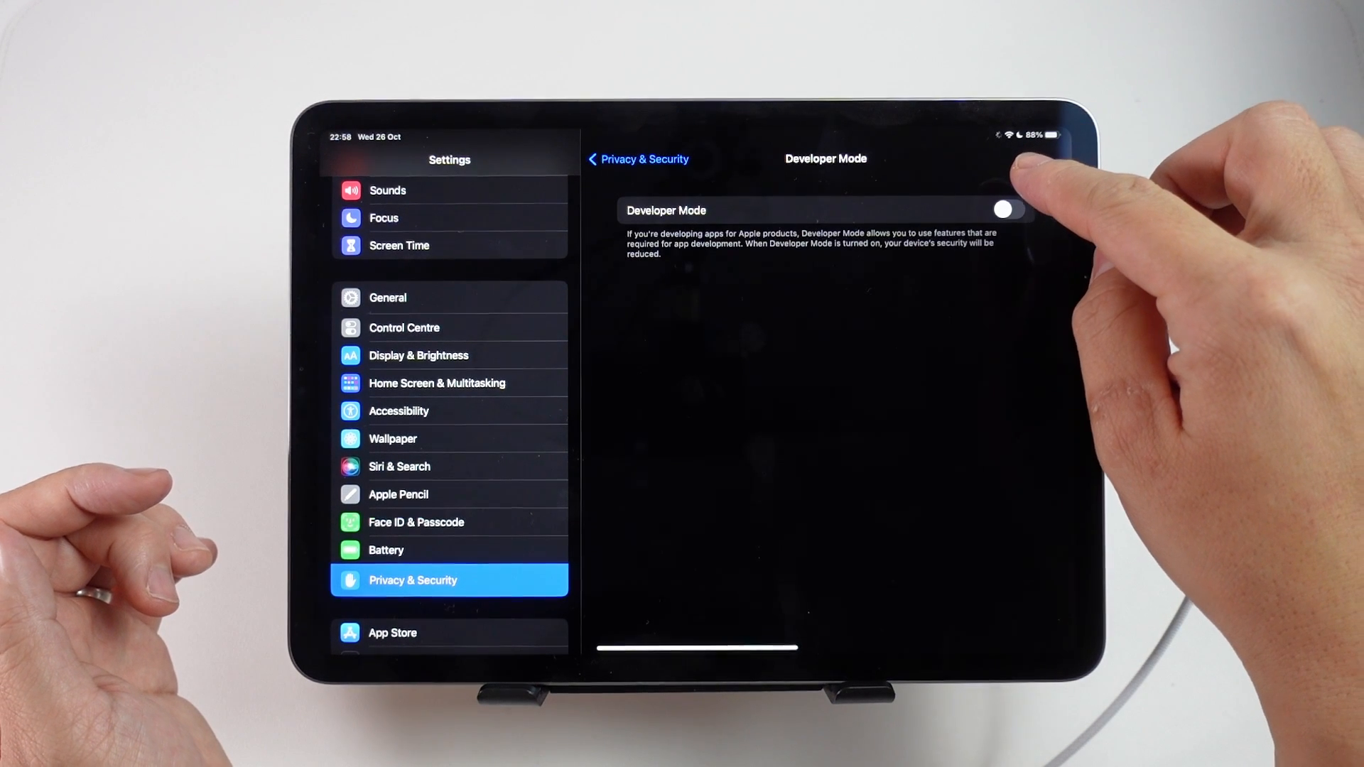
click(1006, 211)
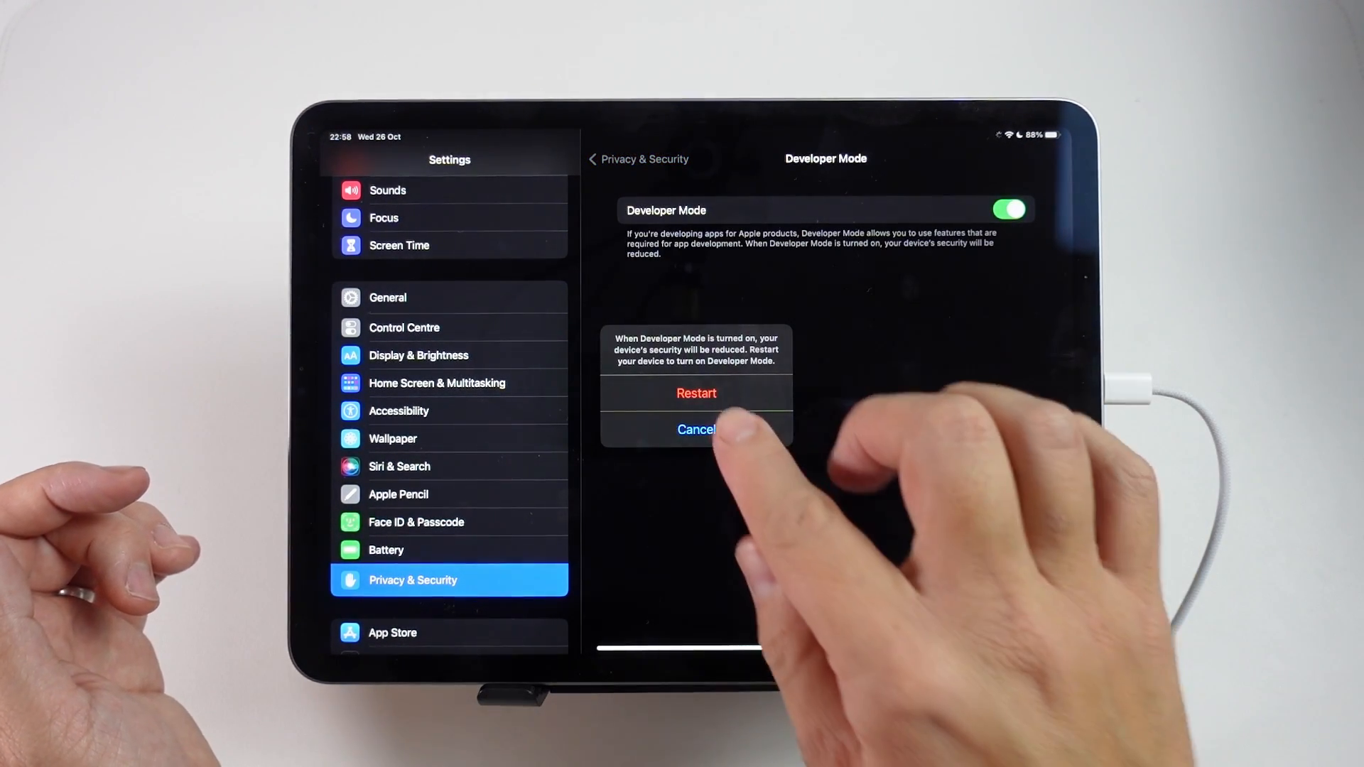
Restart the iPad, confirm turning on Developer Mode and return to the home screen
click(696, 393)
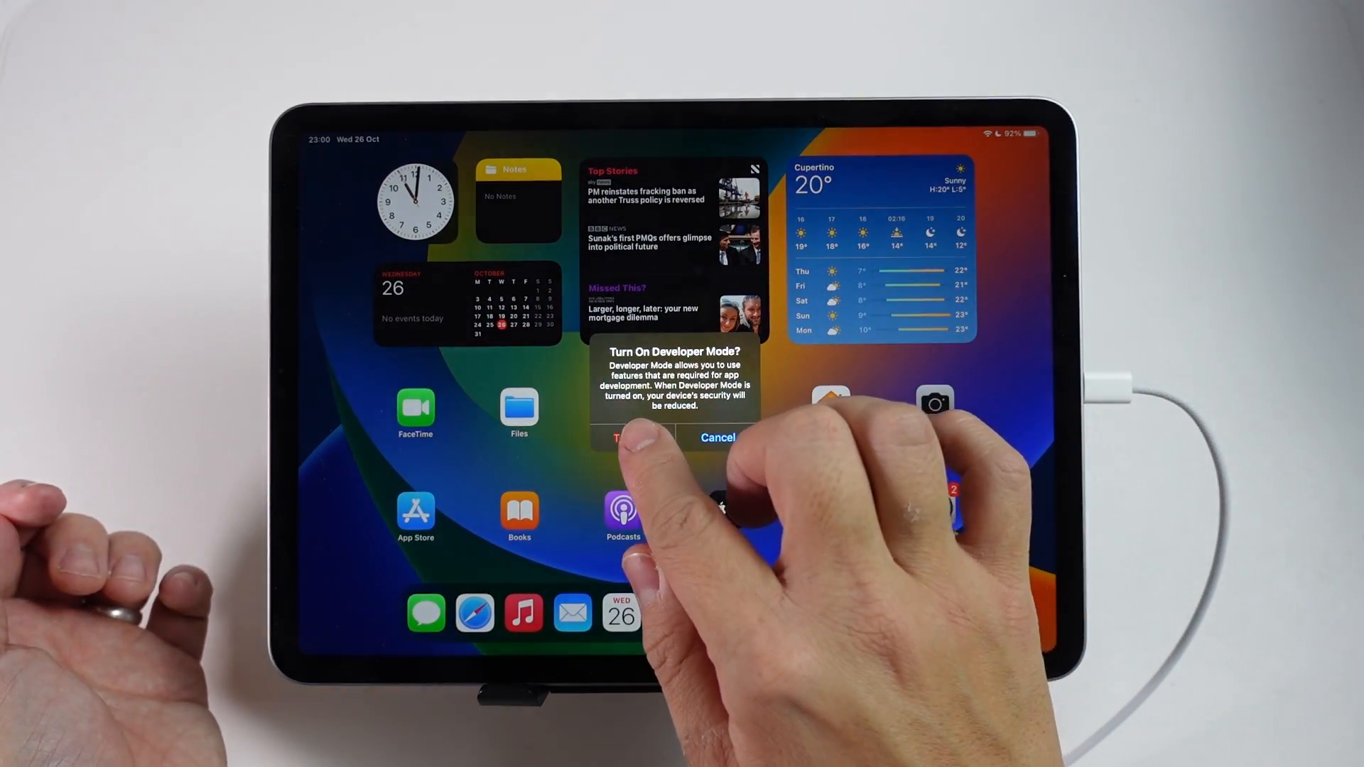
click(634, 437)
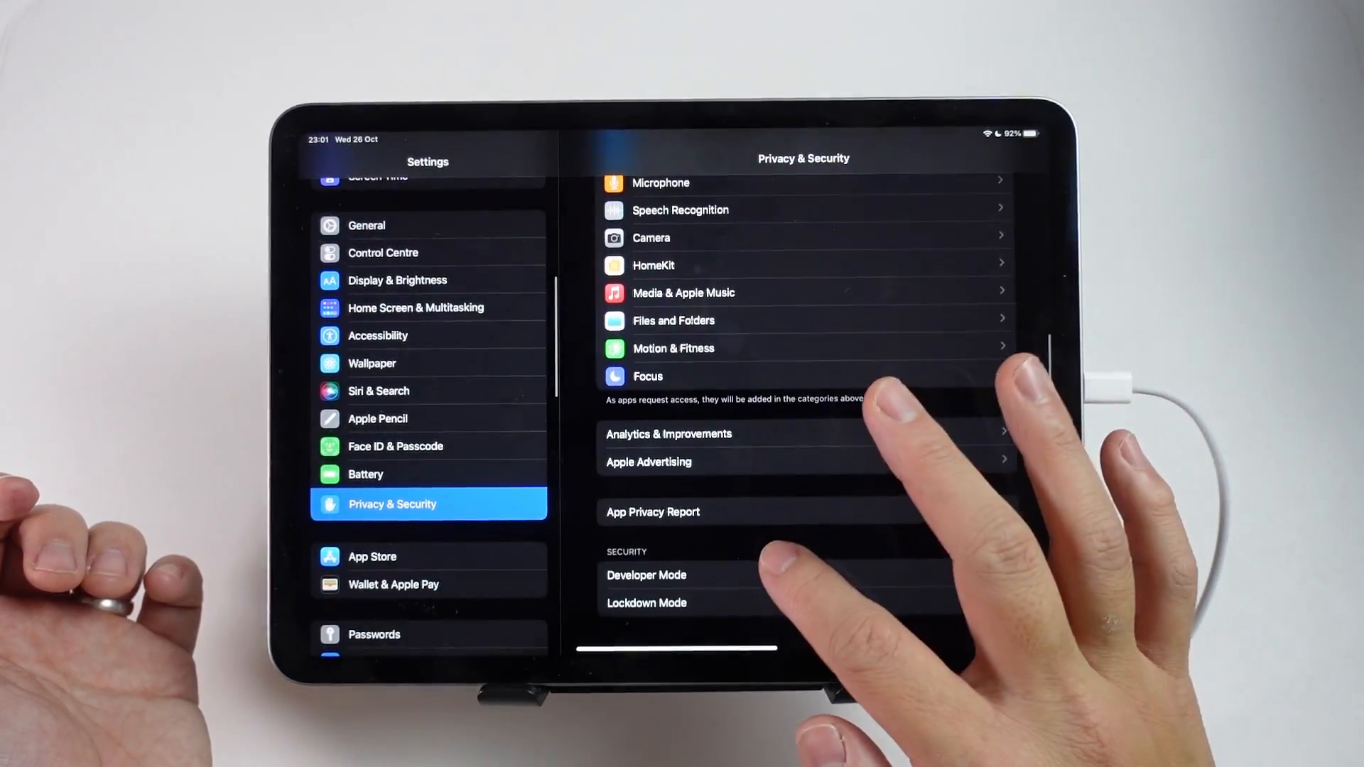
click(647, 576)
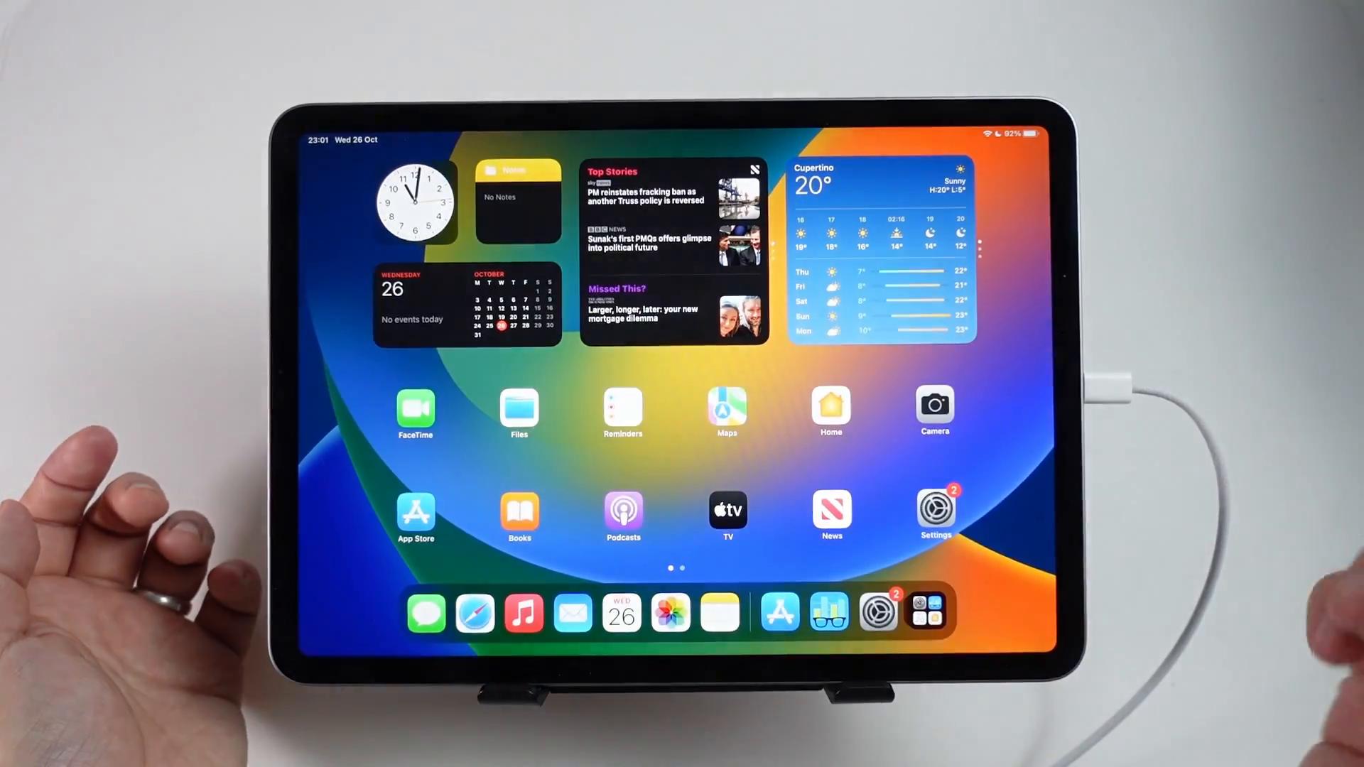
Launch AltStore and allow it to find devices on the local network
click(831, 510)
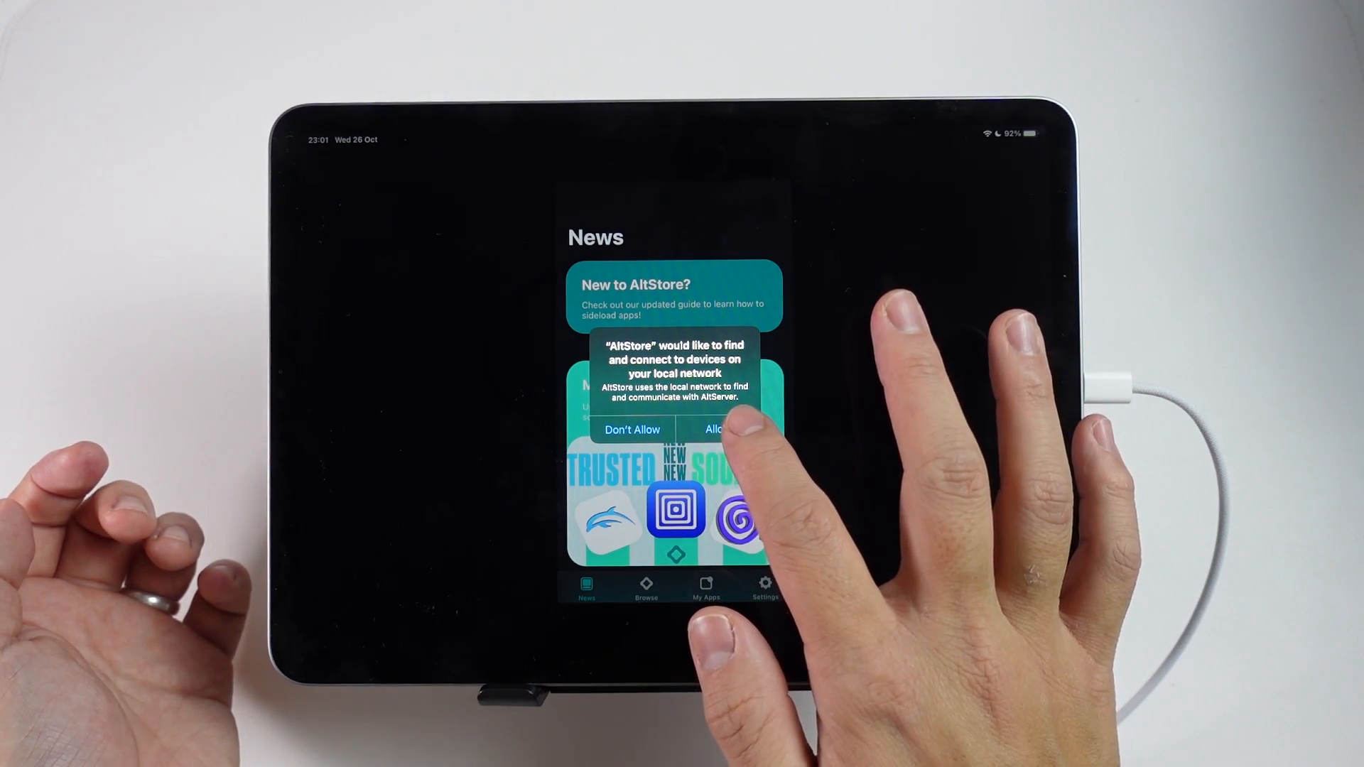
click(718, 429)
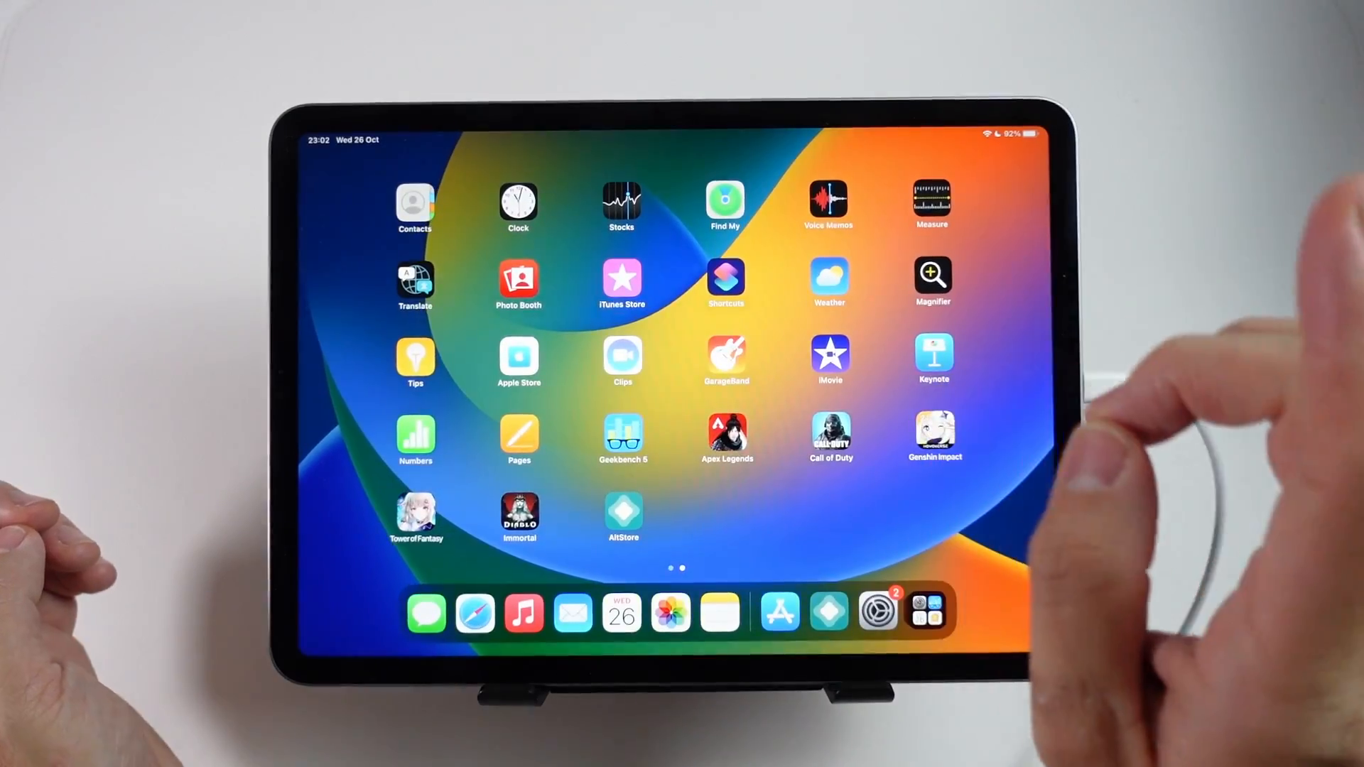
Browse to ppsspp.org in Safari and reach the iOS buildbot development builds
click(473, 612)
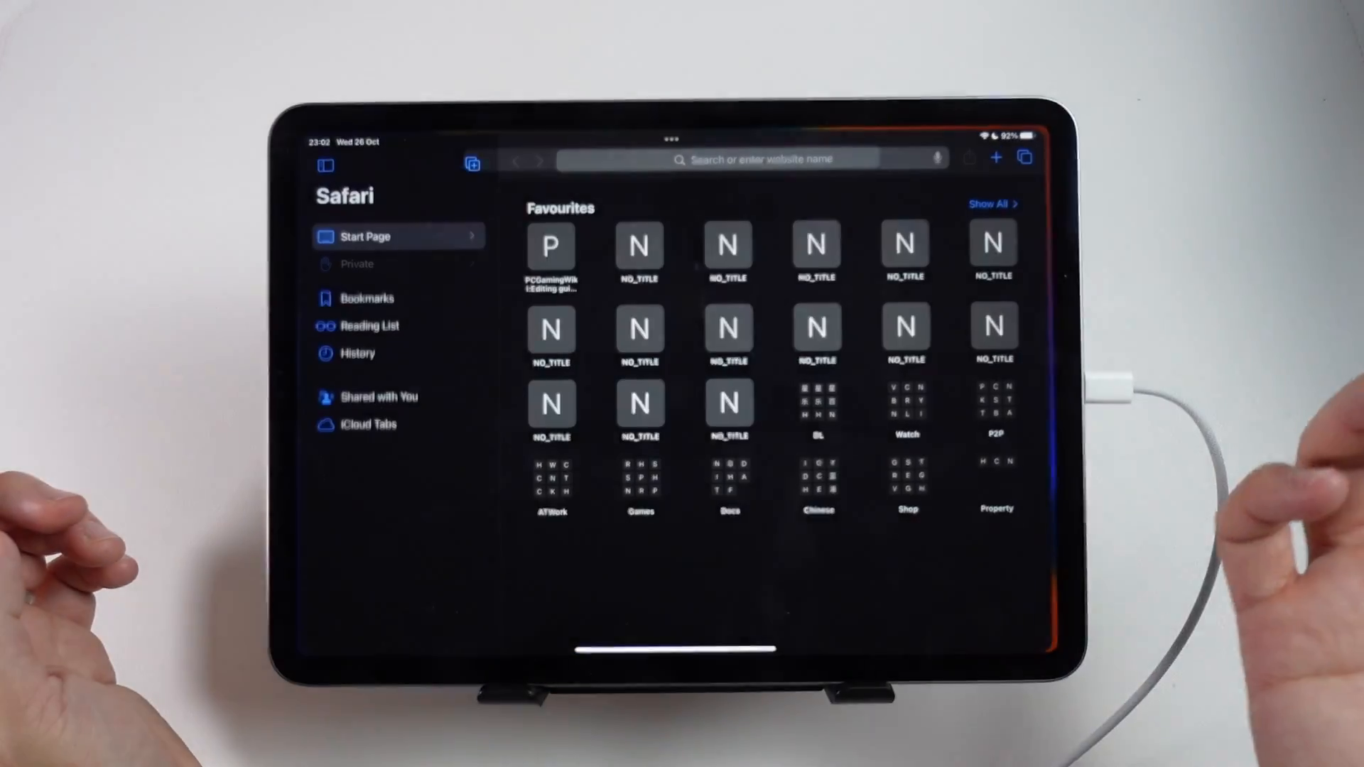
click(753, 160)
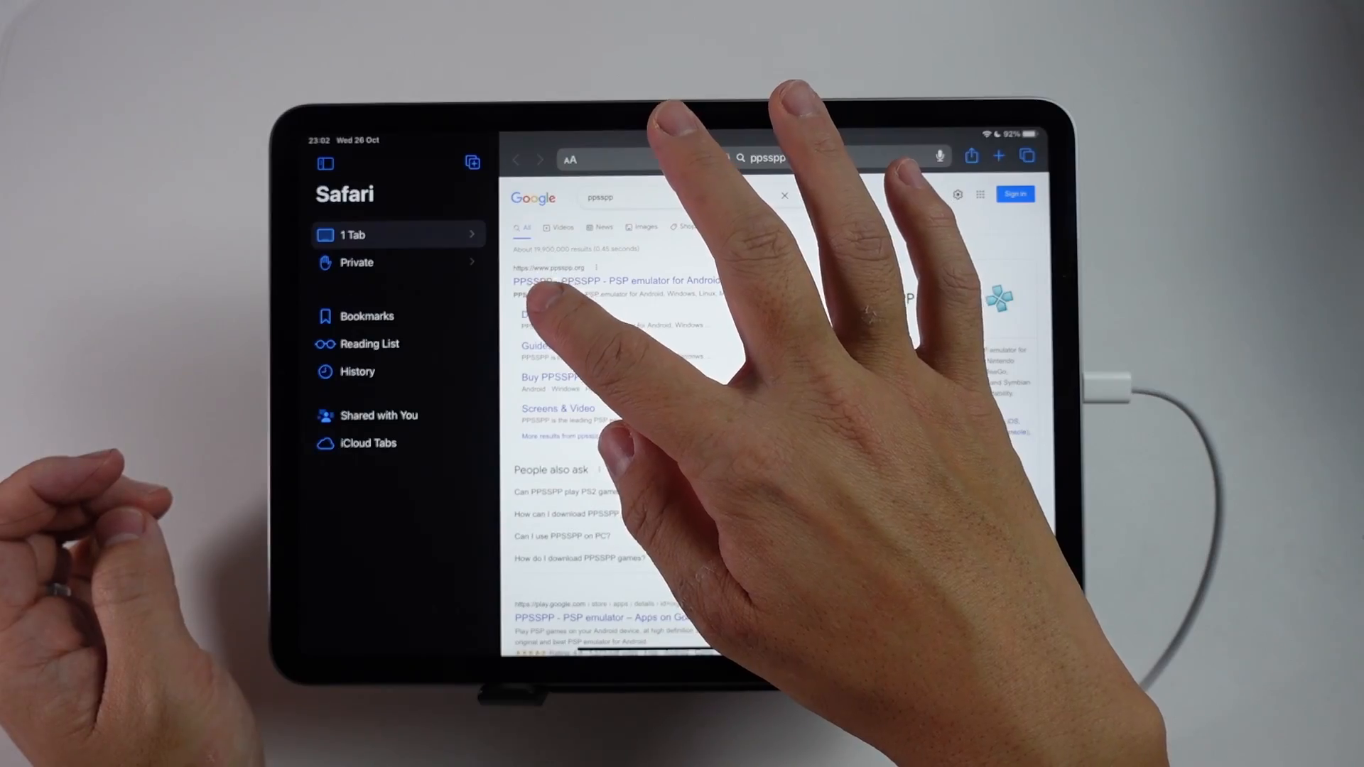
click(610, 280)
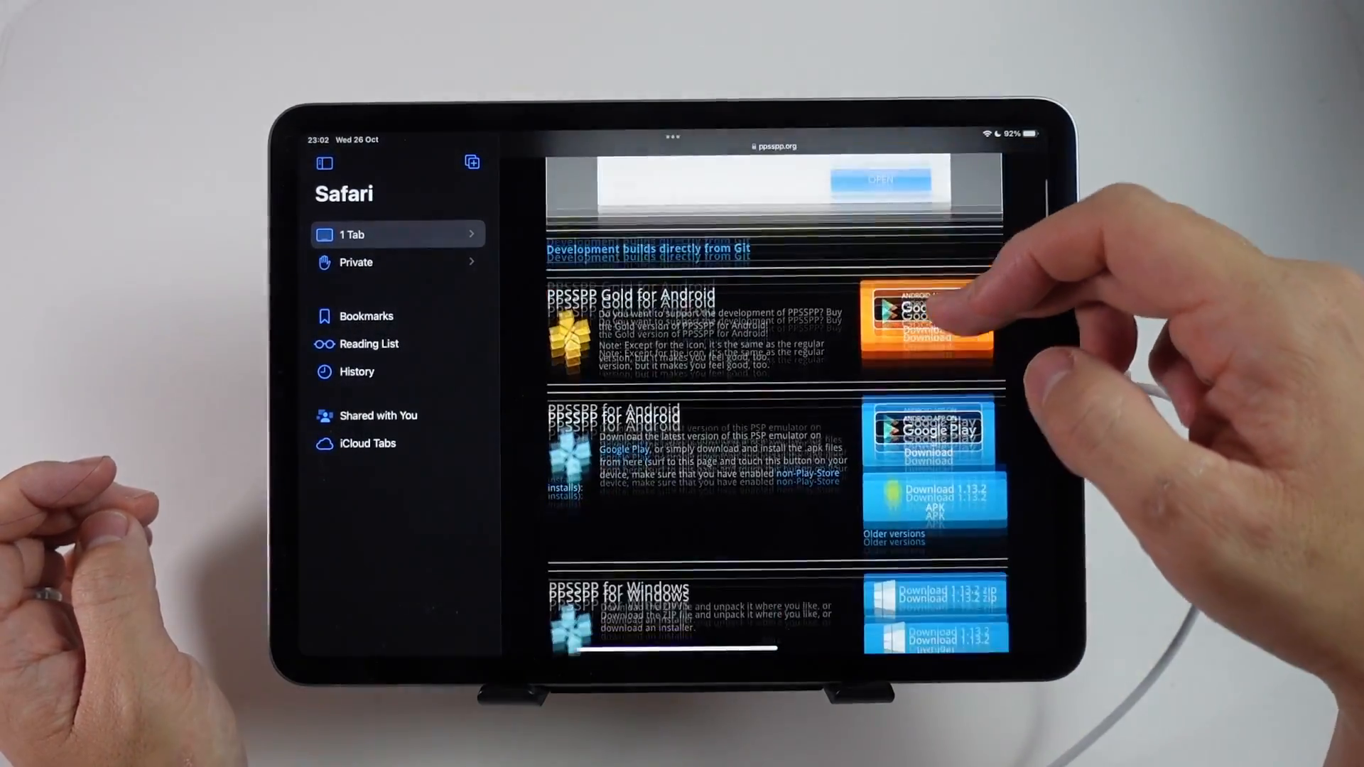
scroll(down, 3)
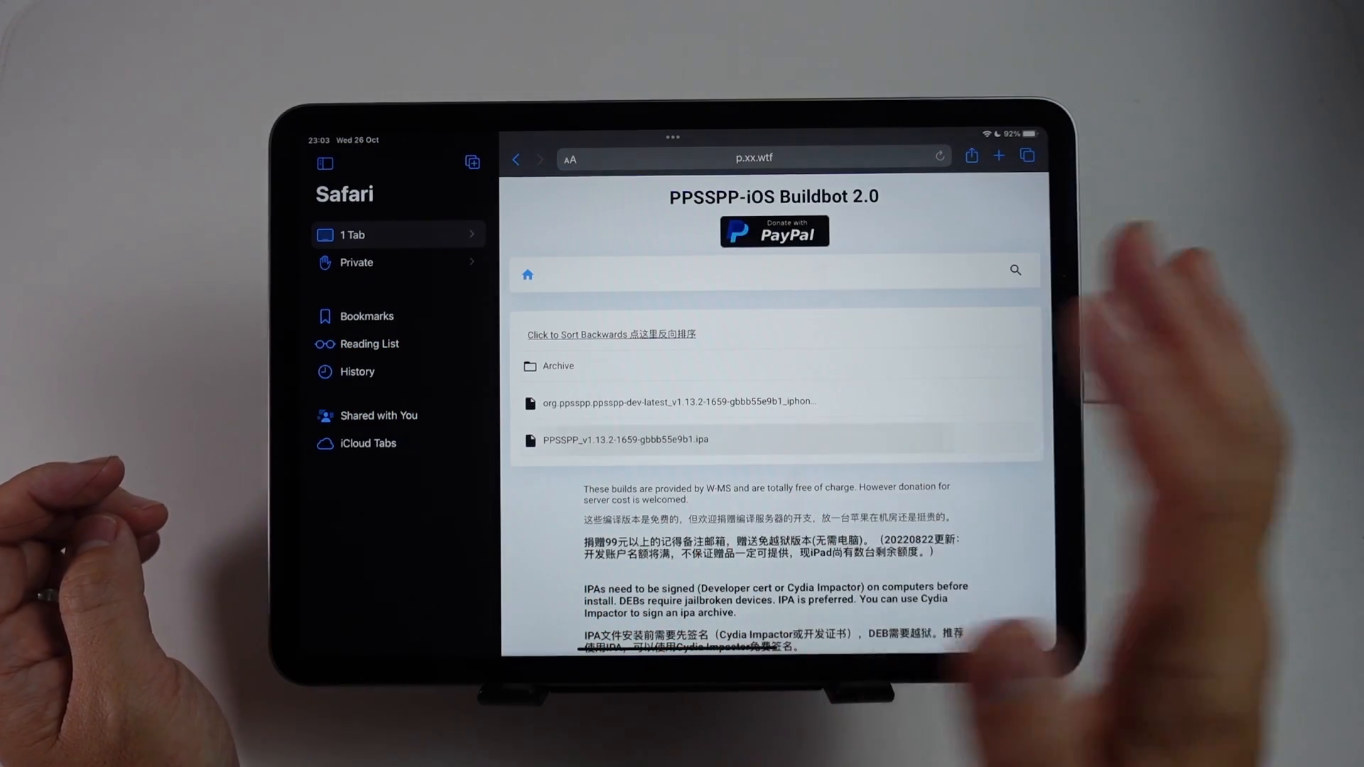
Download PPSSPP_v1.13.2-1659-gbbb55e9b1.ipa and open it from the Downloads list
click(625, 439)
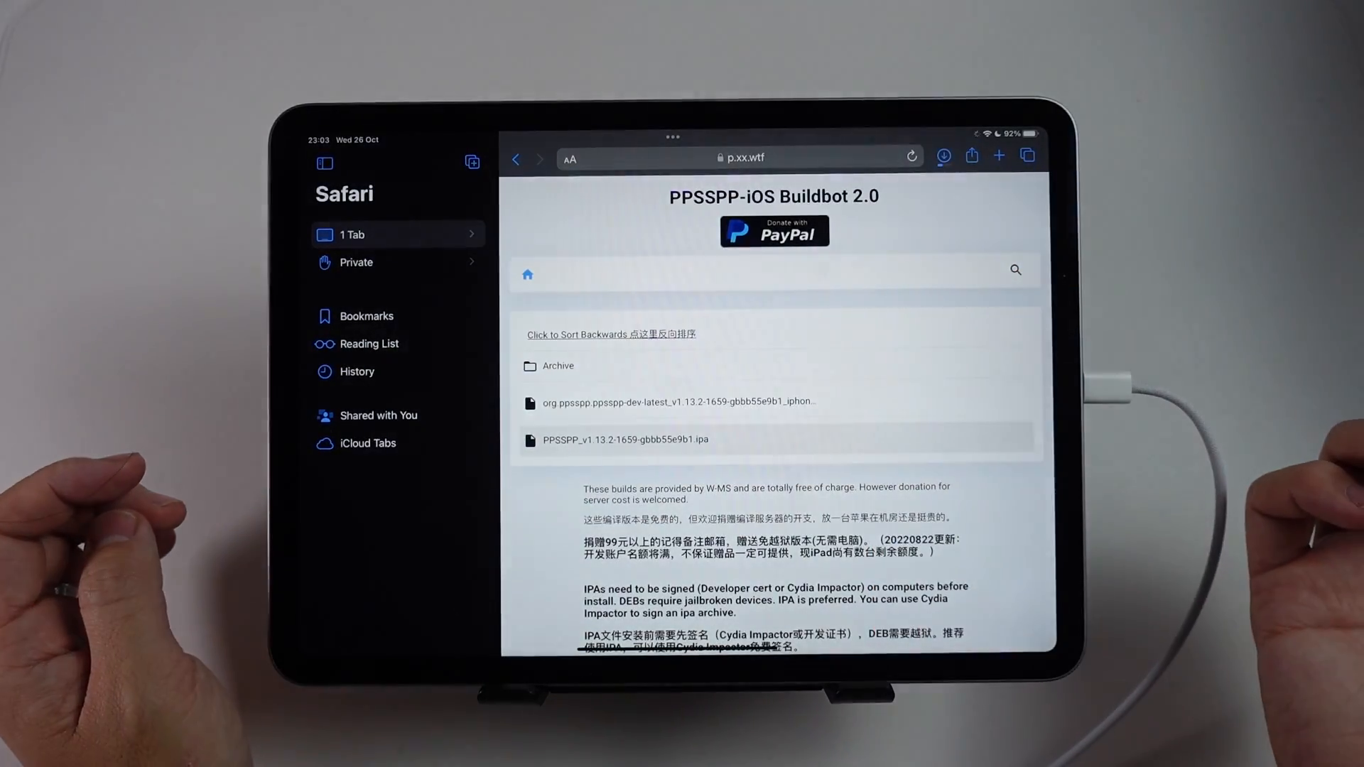
click(943, 157)
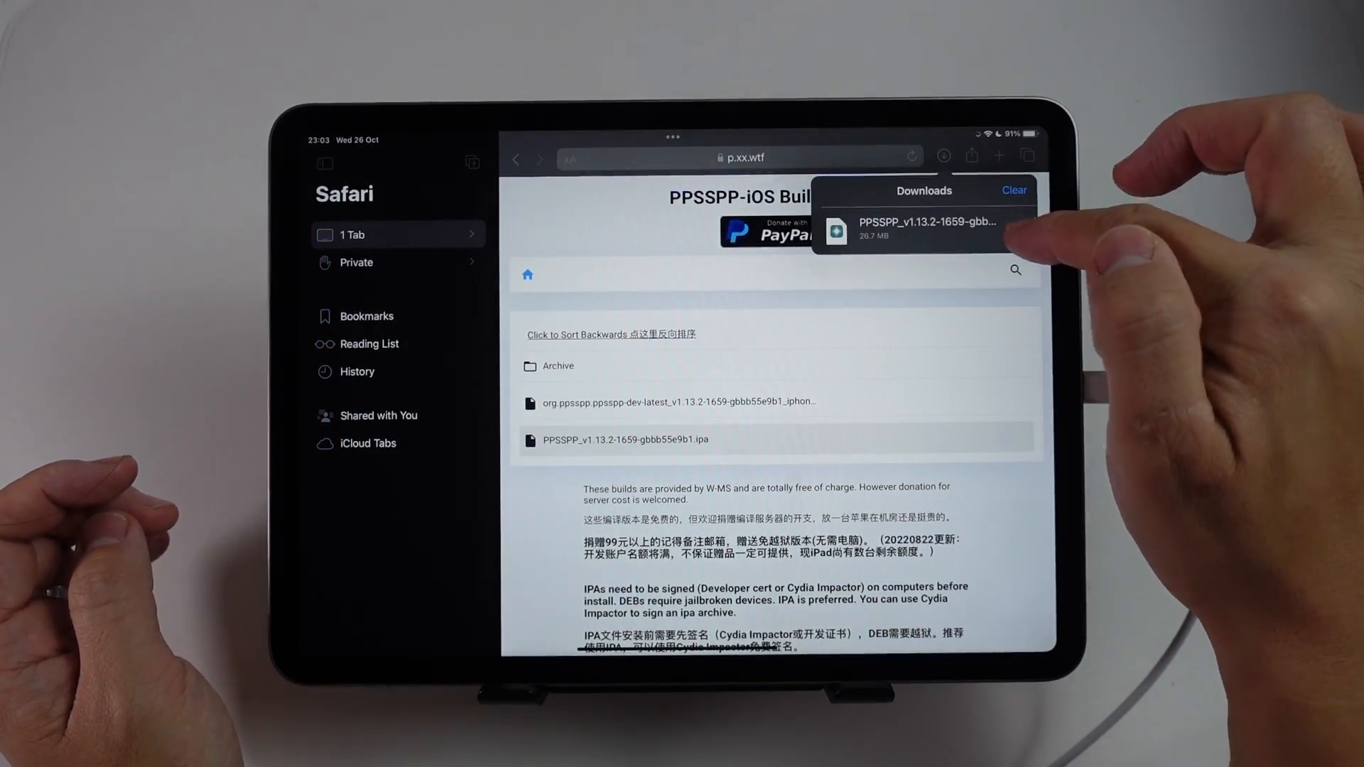
click(925, 226)
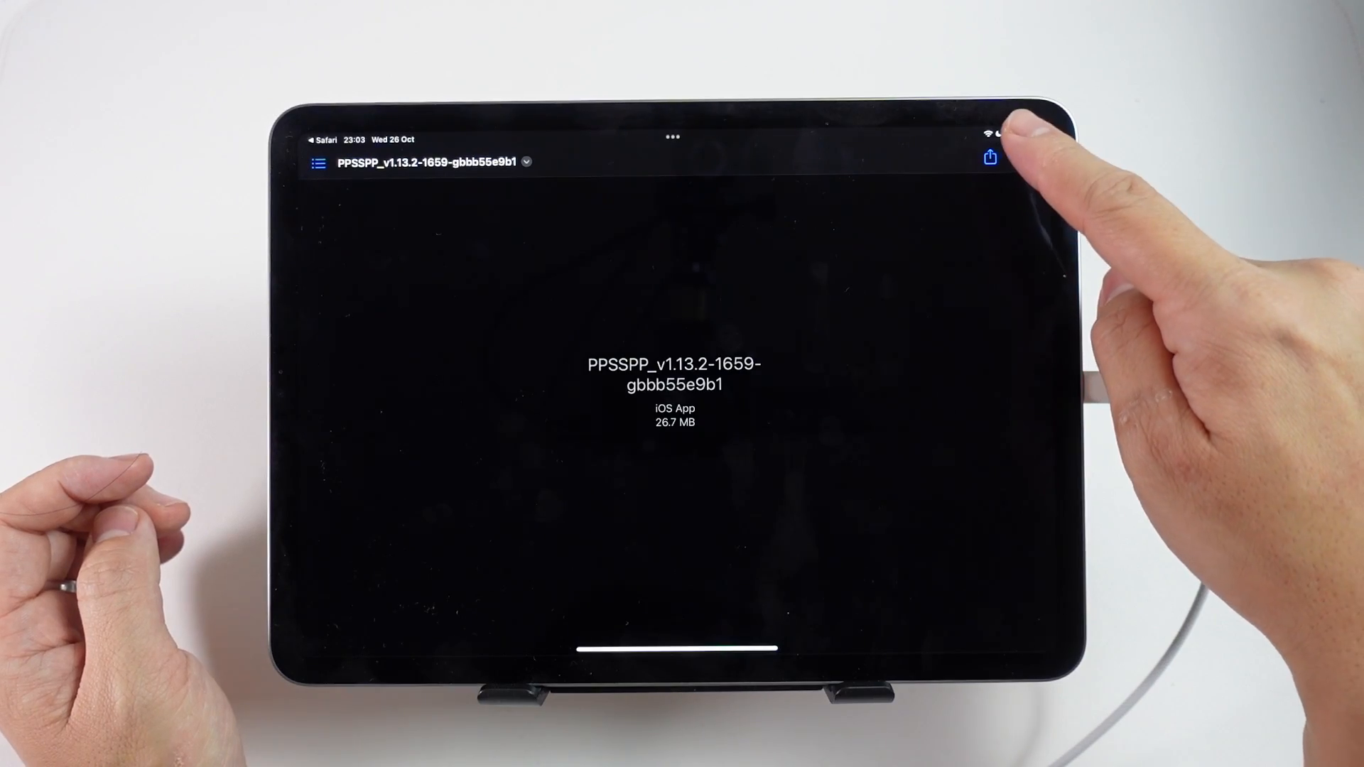
Share the ipa to AltStore, dismiss the intro, and launch the newly sideloaded PPSSPP
click(990, 156)
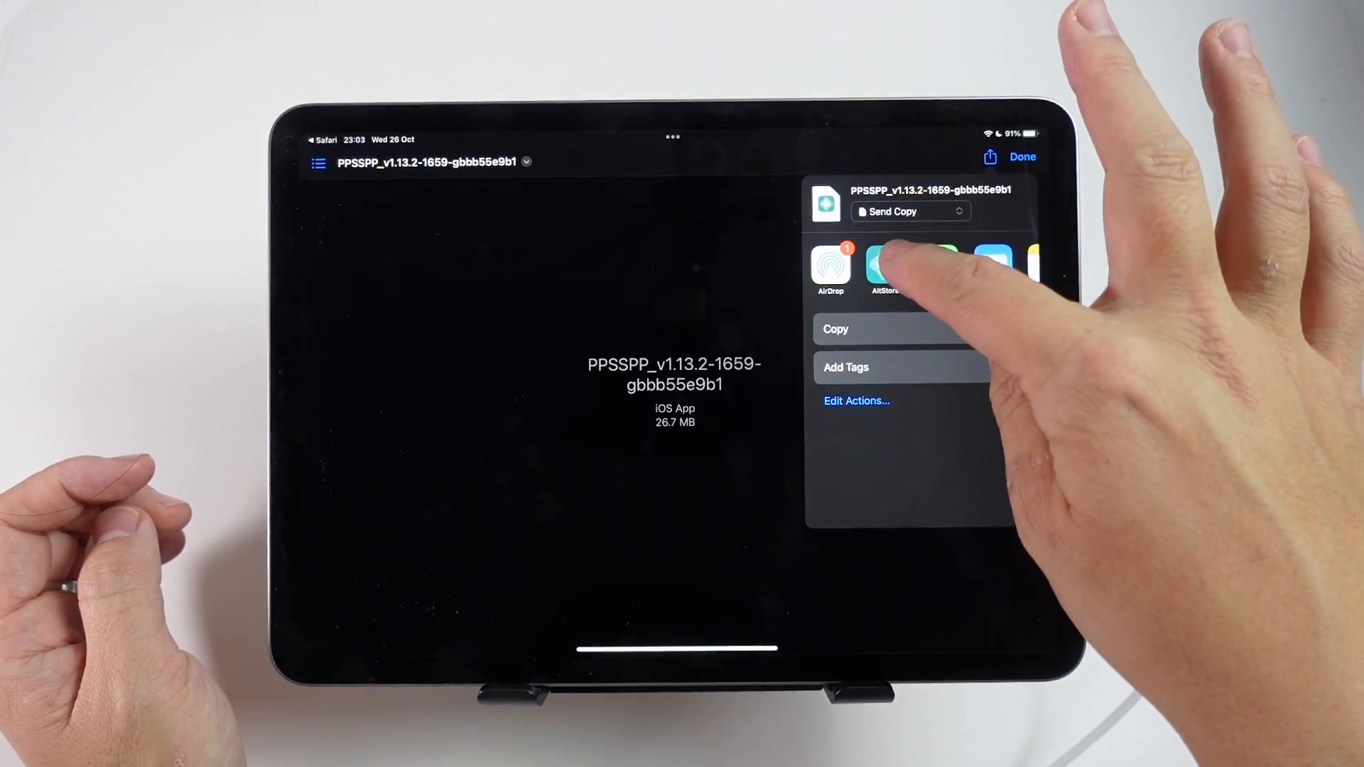
click(883, 266)
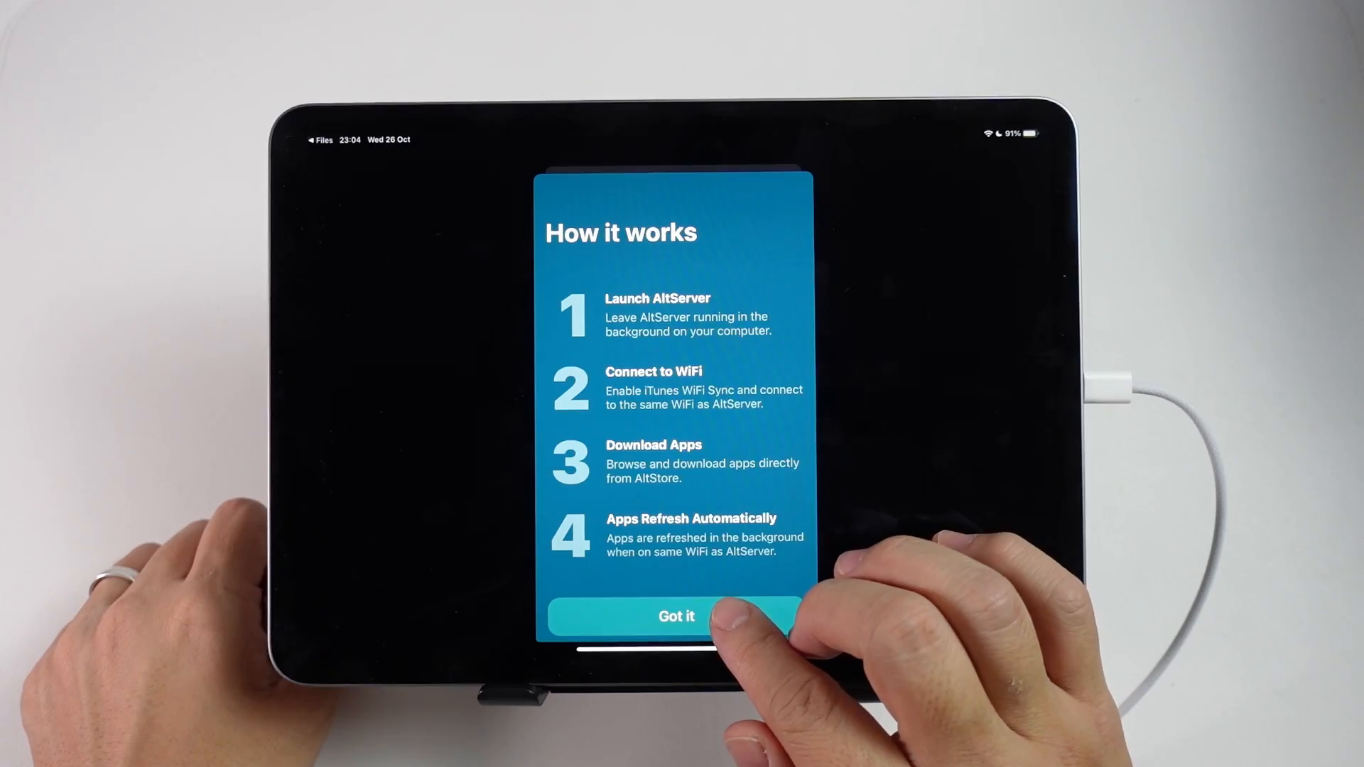
click(675, 616)
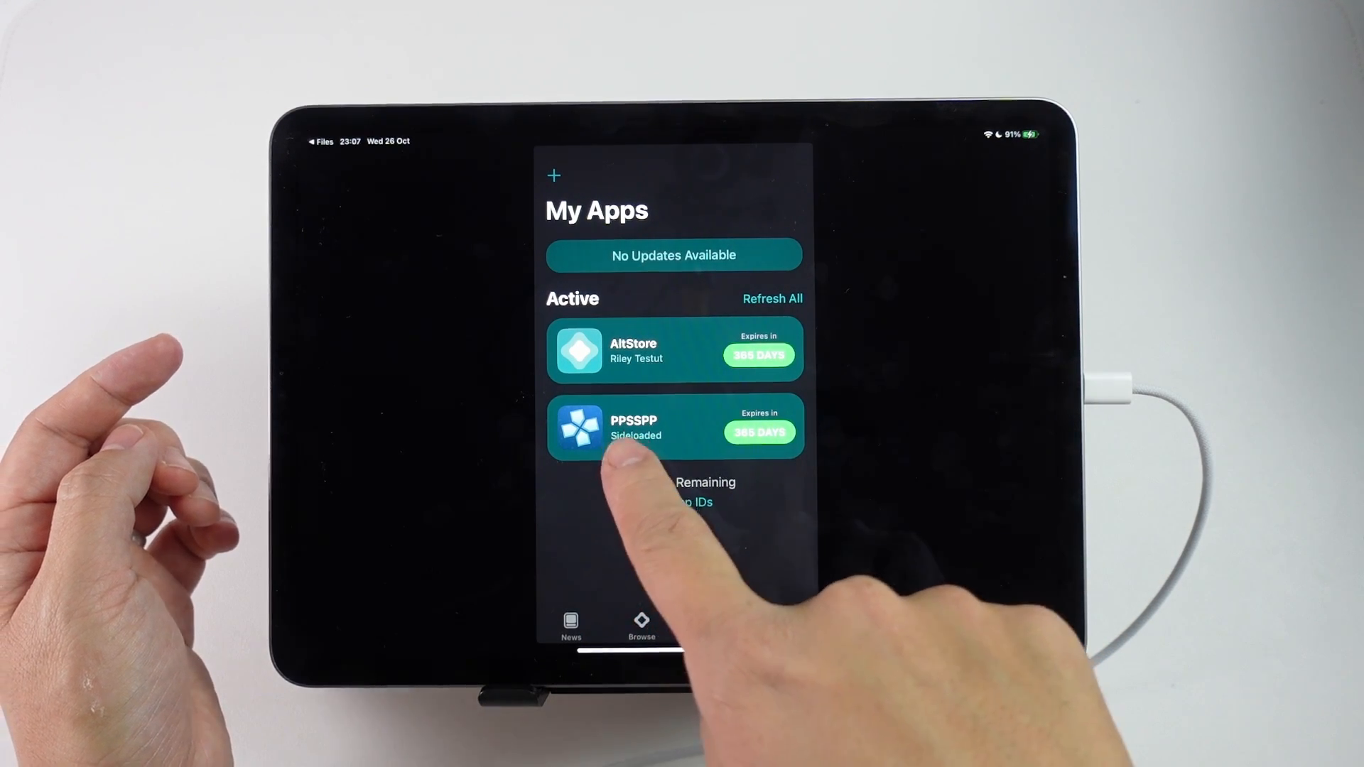
click(712, 622)
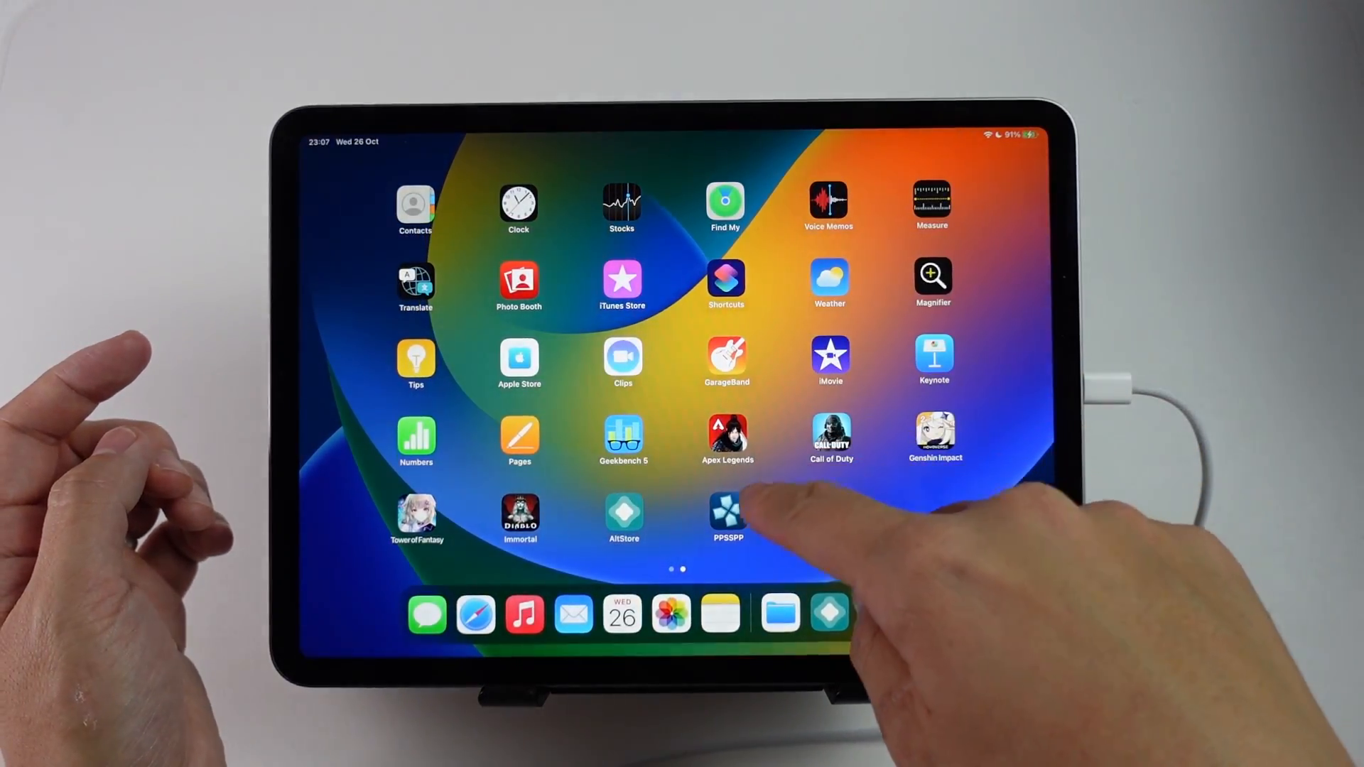
click(726, 512)
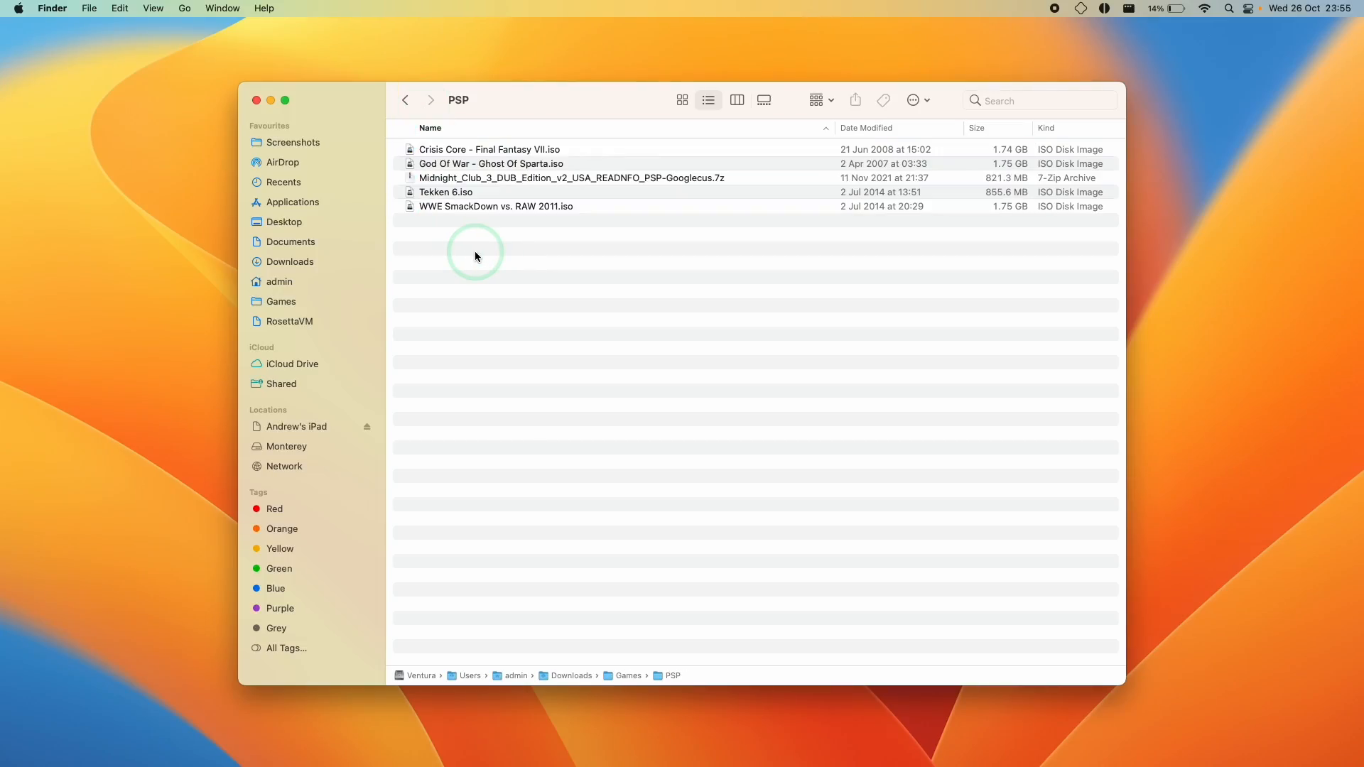
mouse_move(520, 209)
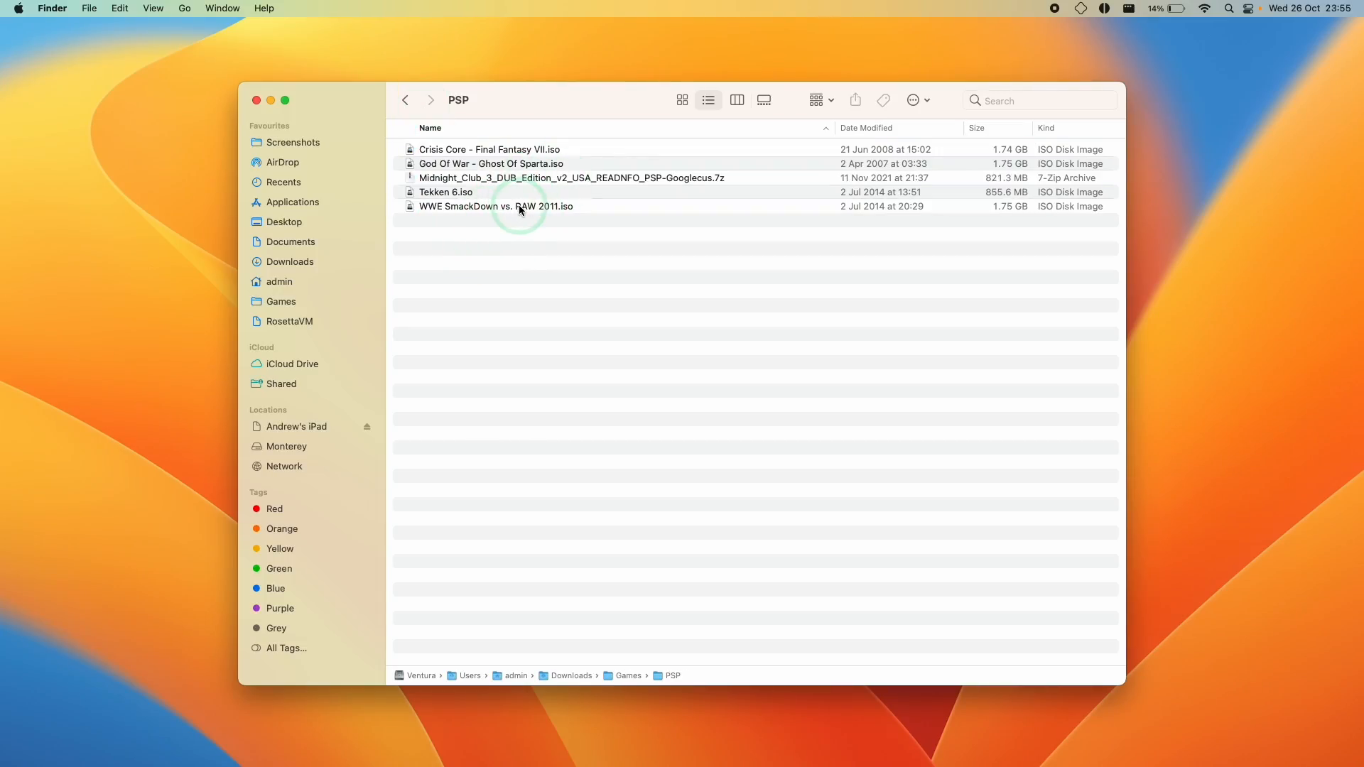
Select the God Of War and Tekken 6 ISOs in the PSP folder
click(491, 164)
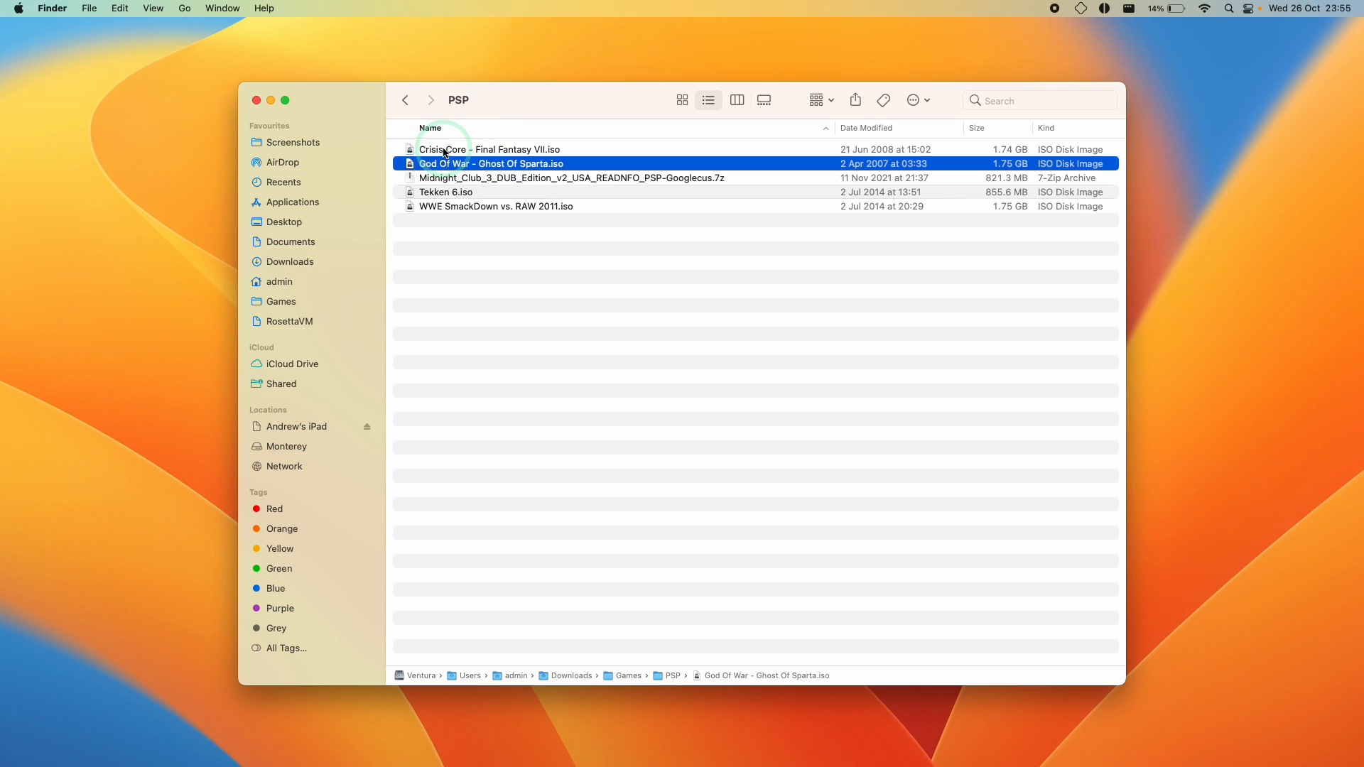
click(488, 149)
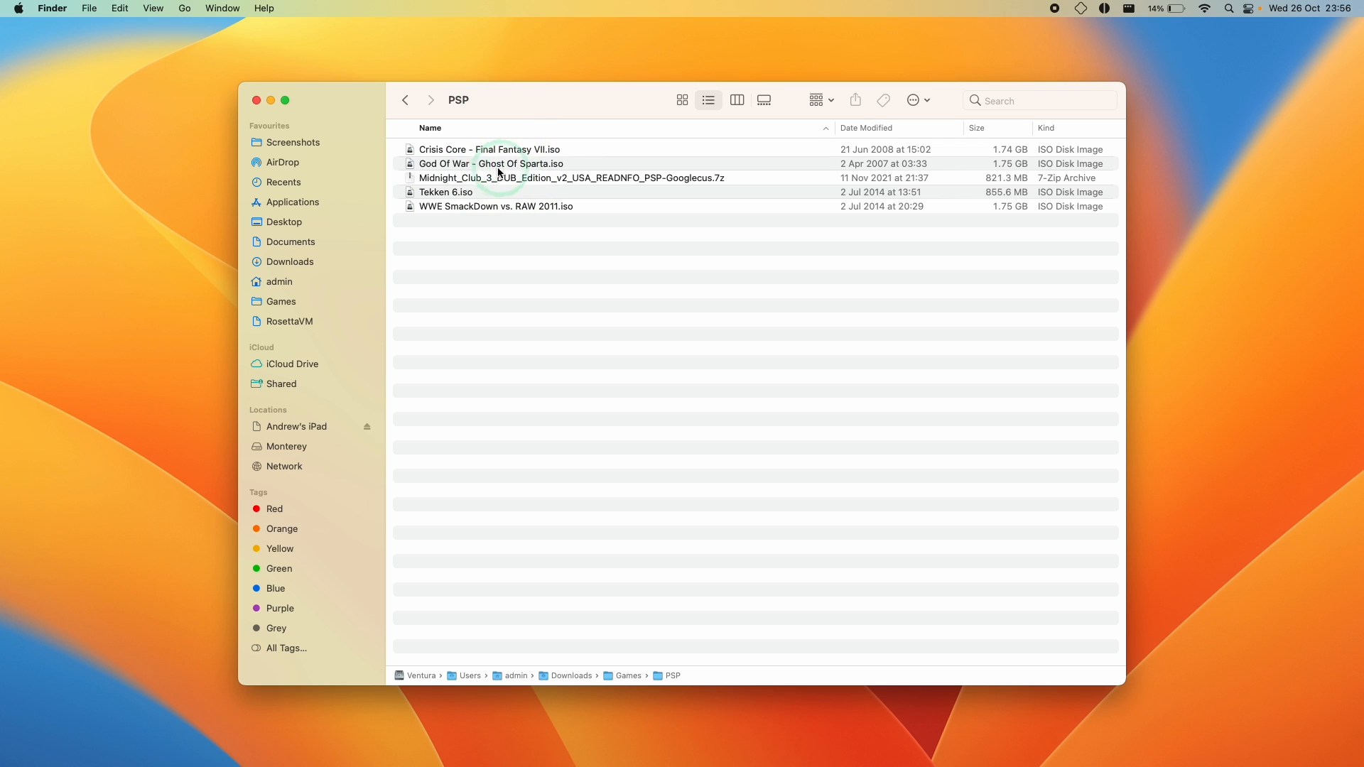
click(490, 150)
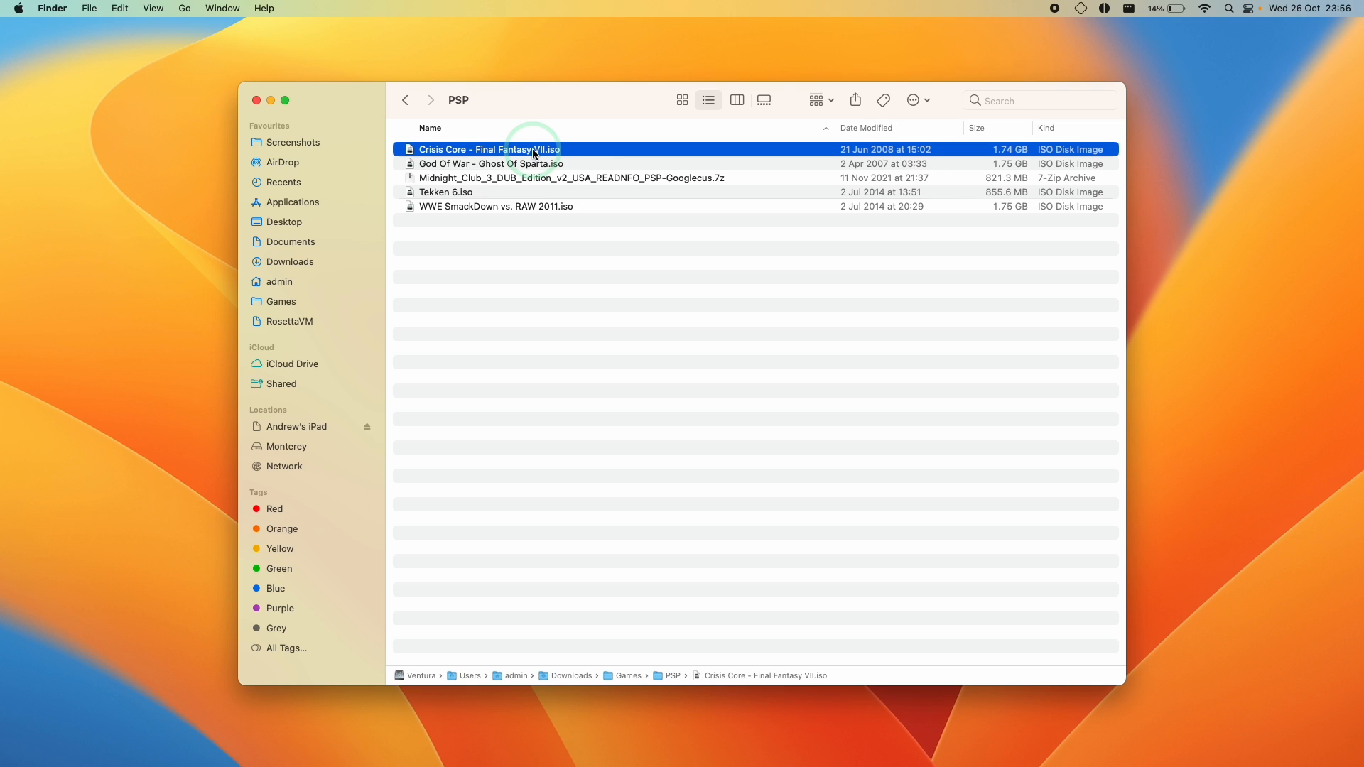
mouse_move(508, 172)
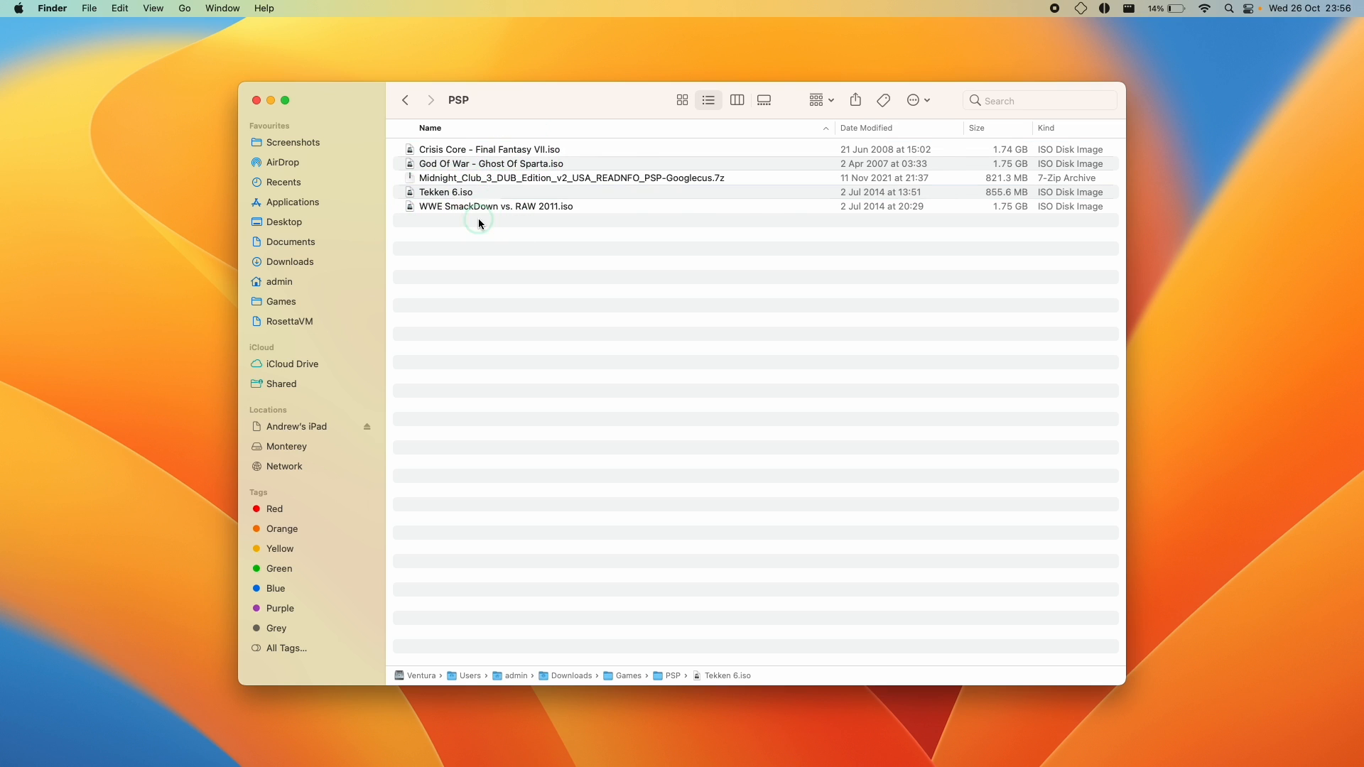
Drag the selected ISOs into PPSSPP's shared files on the iPad in Finder
click(88, 8)
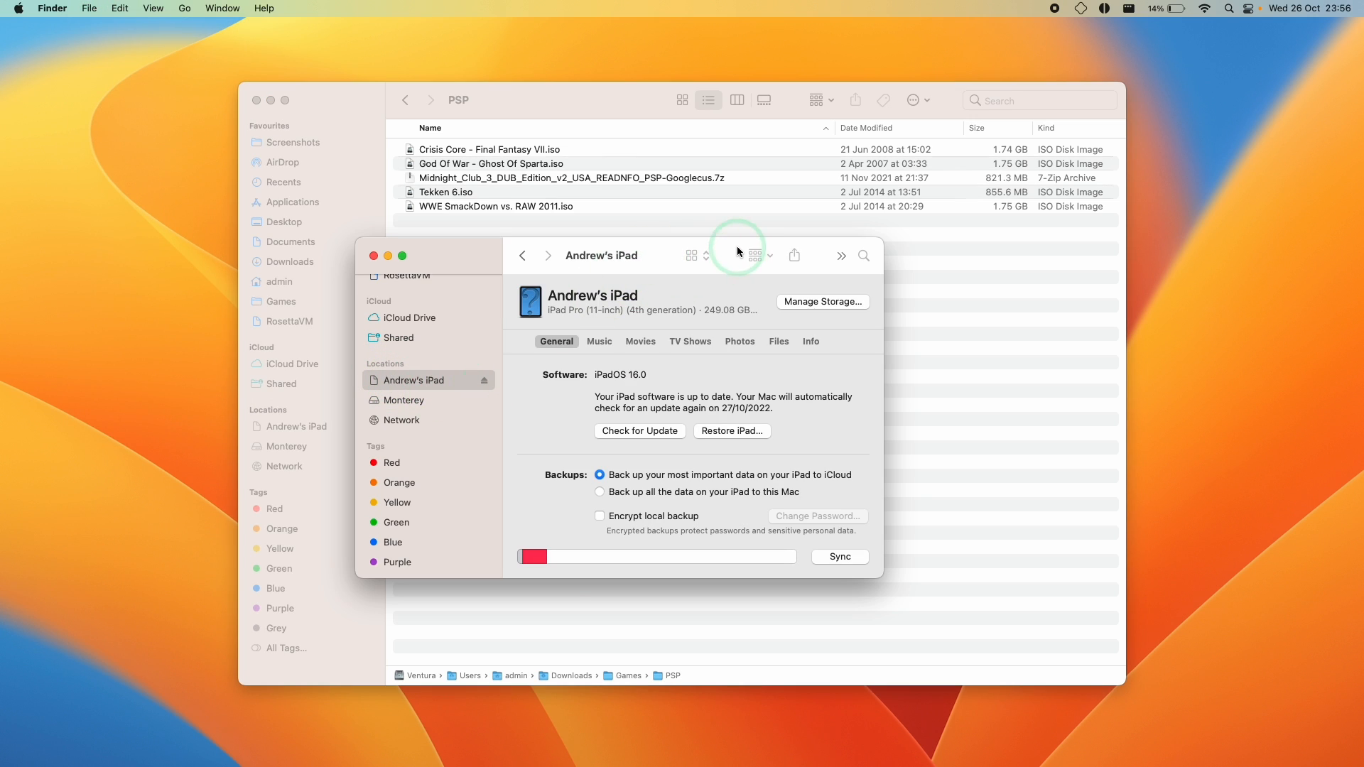
click(1028, 378)
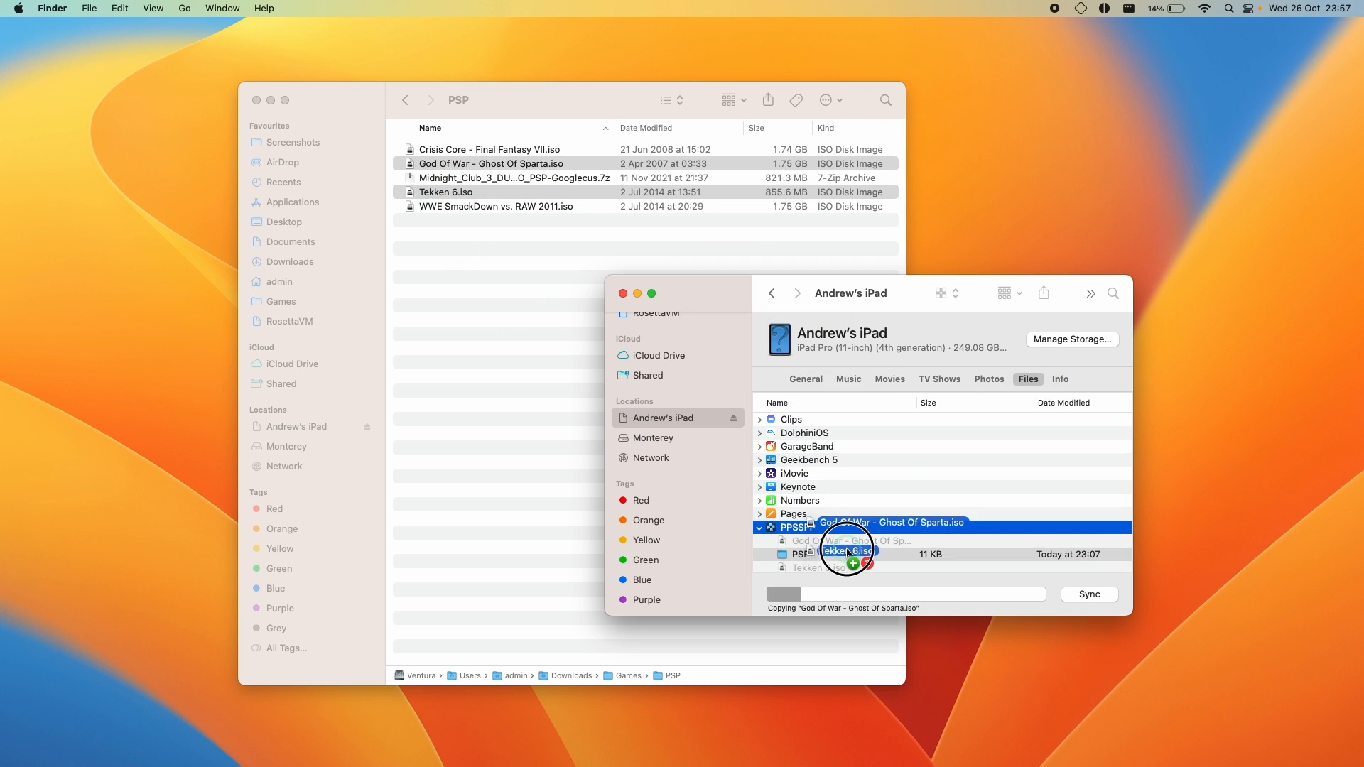
drag(848, 553, 517, 451)
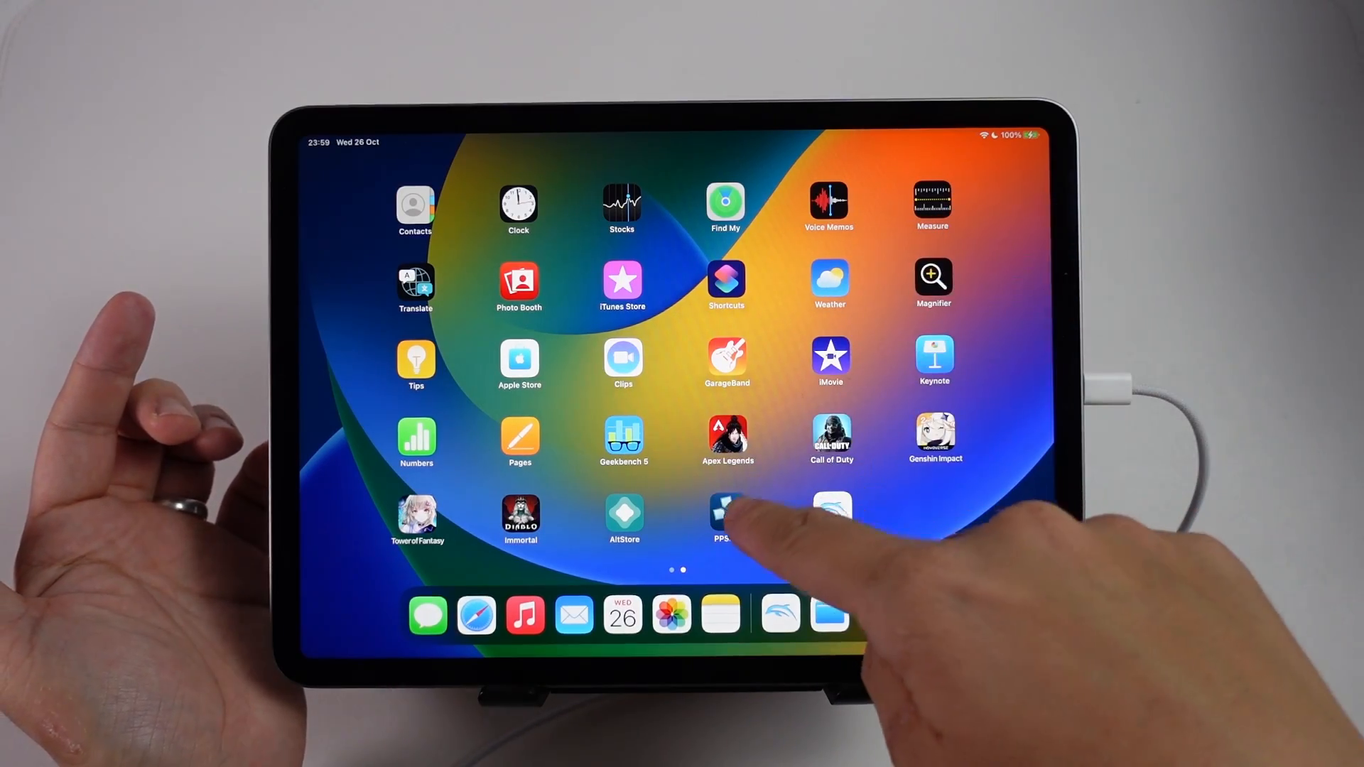
Launch PPSSPP and switch the graphics backend to Vulkan with a restart
click(726, 517)
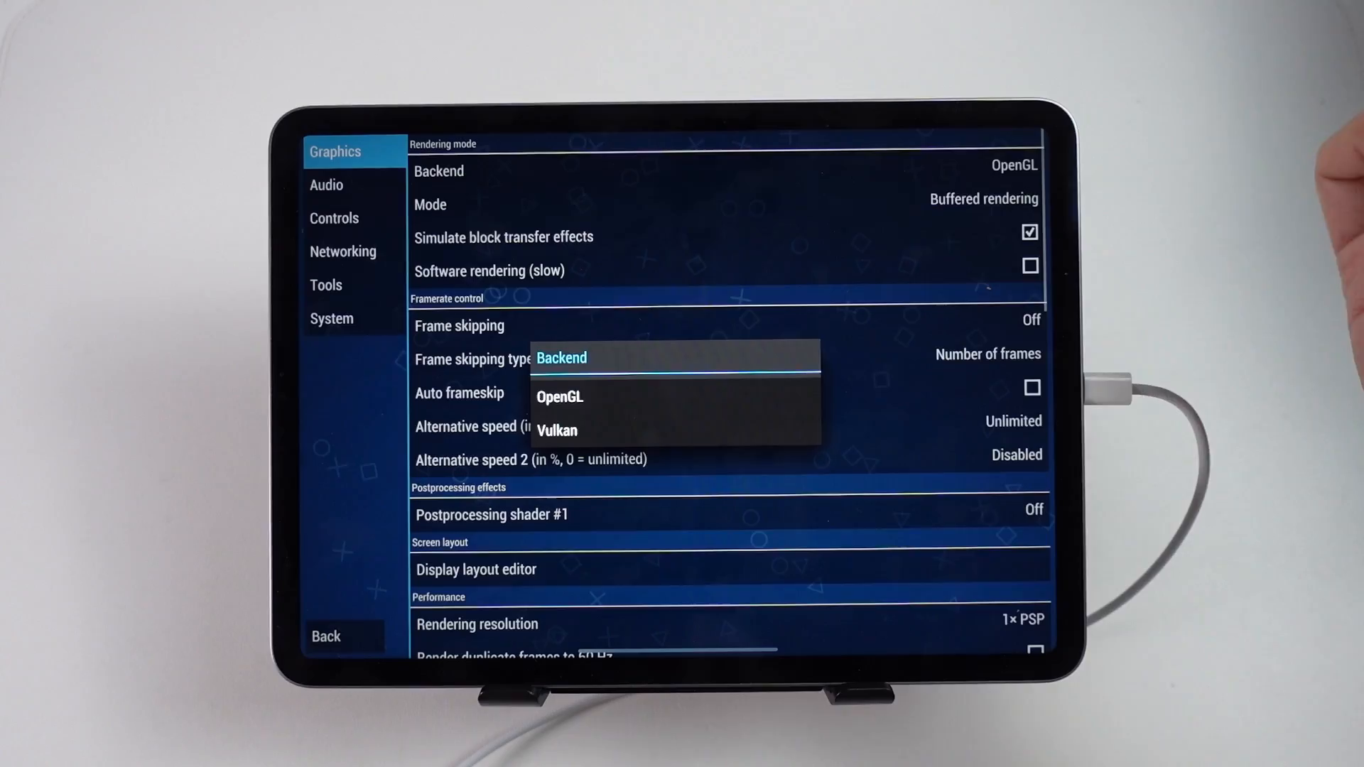
click(557, 429)
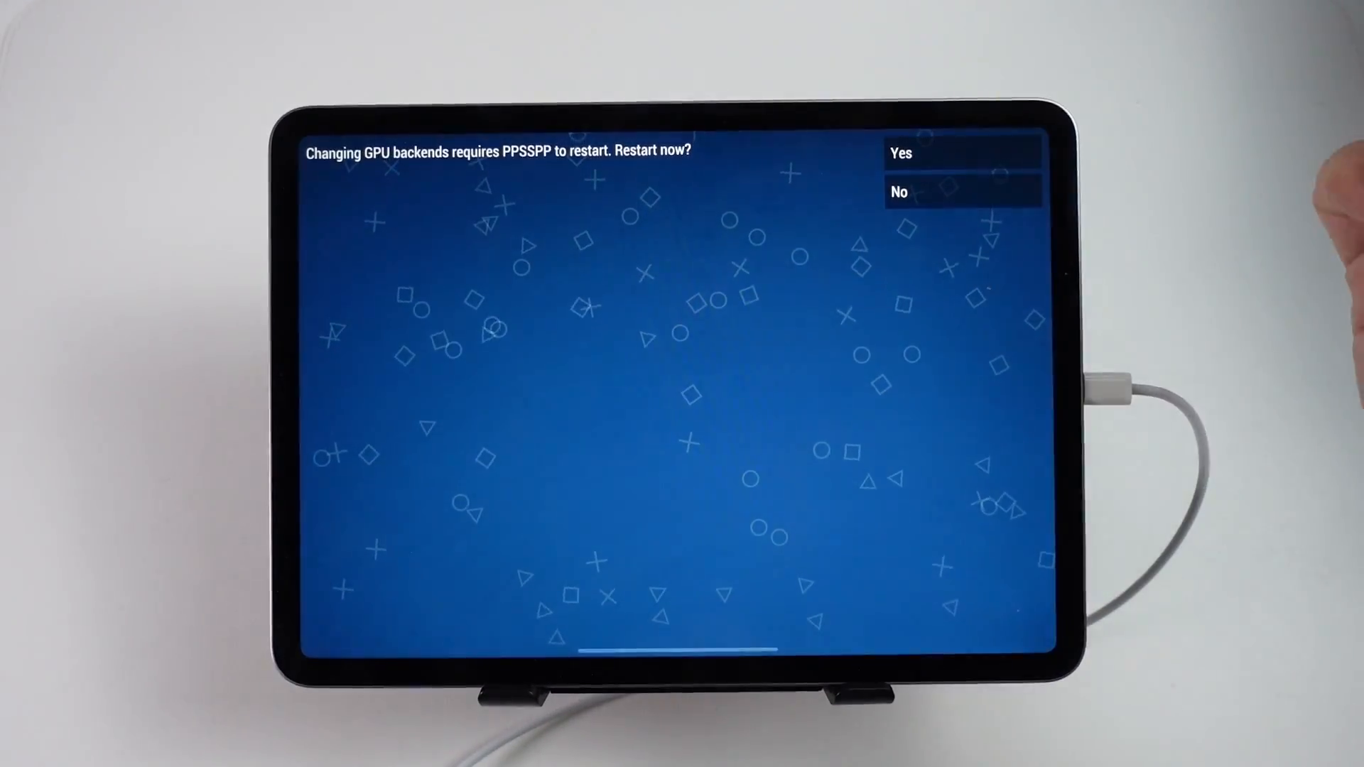
click(901, 153)
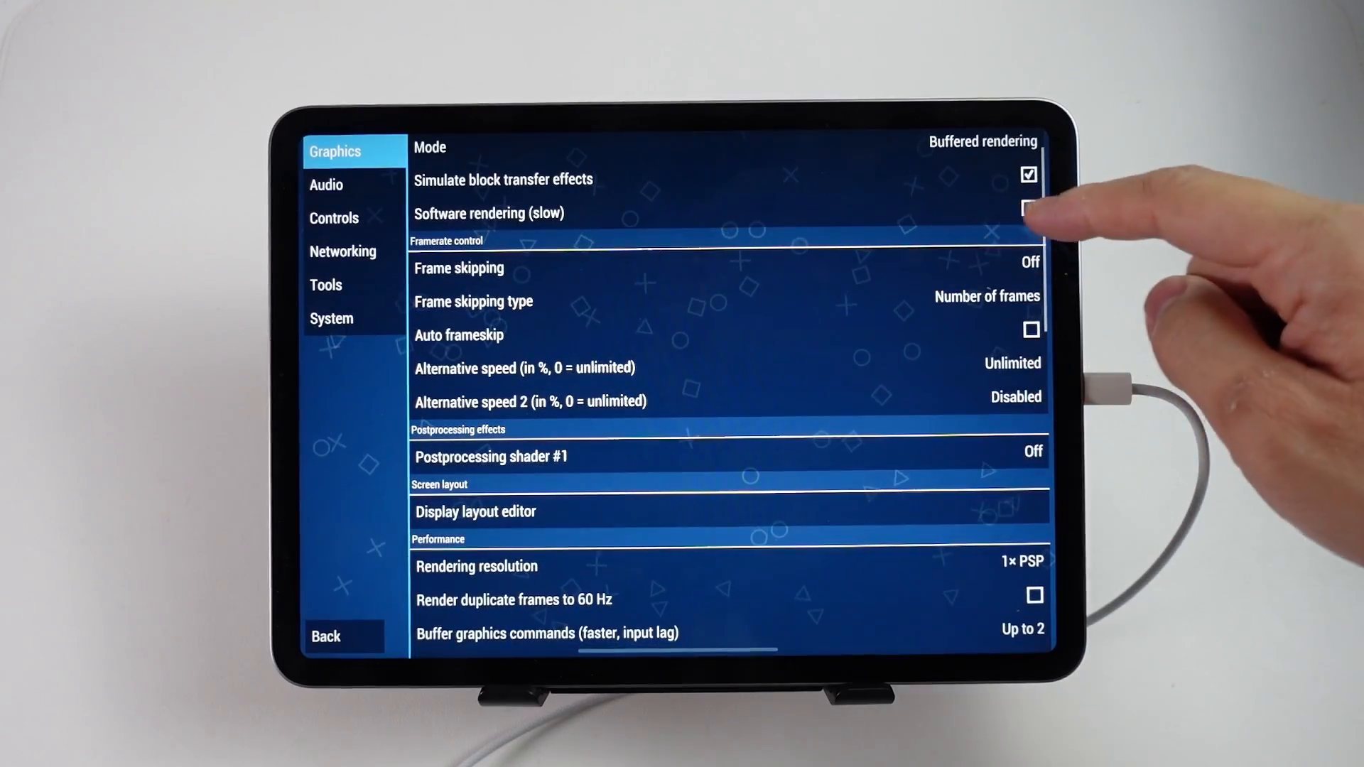
Scroll through the graphics settings and start Tekken 6
scroll(down, 3)
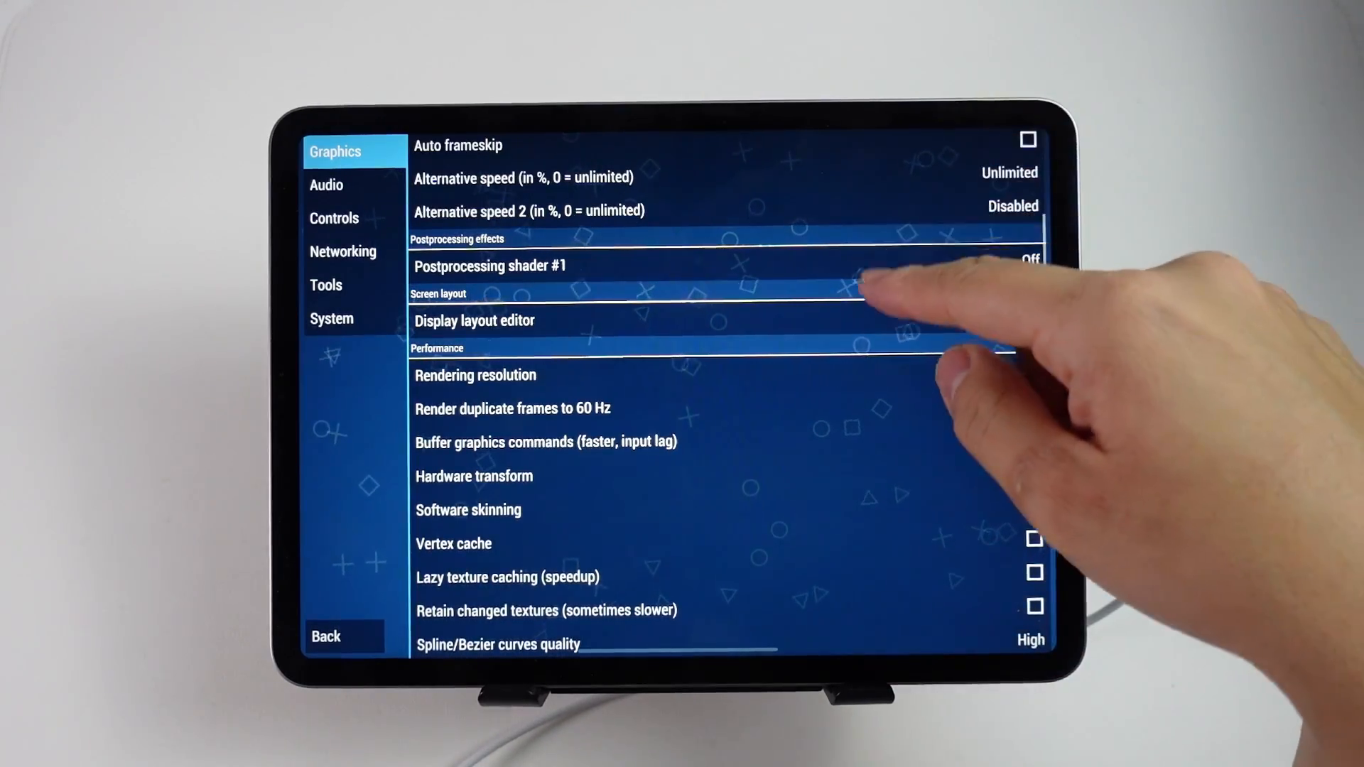
scroll(down, 3)
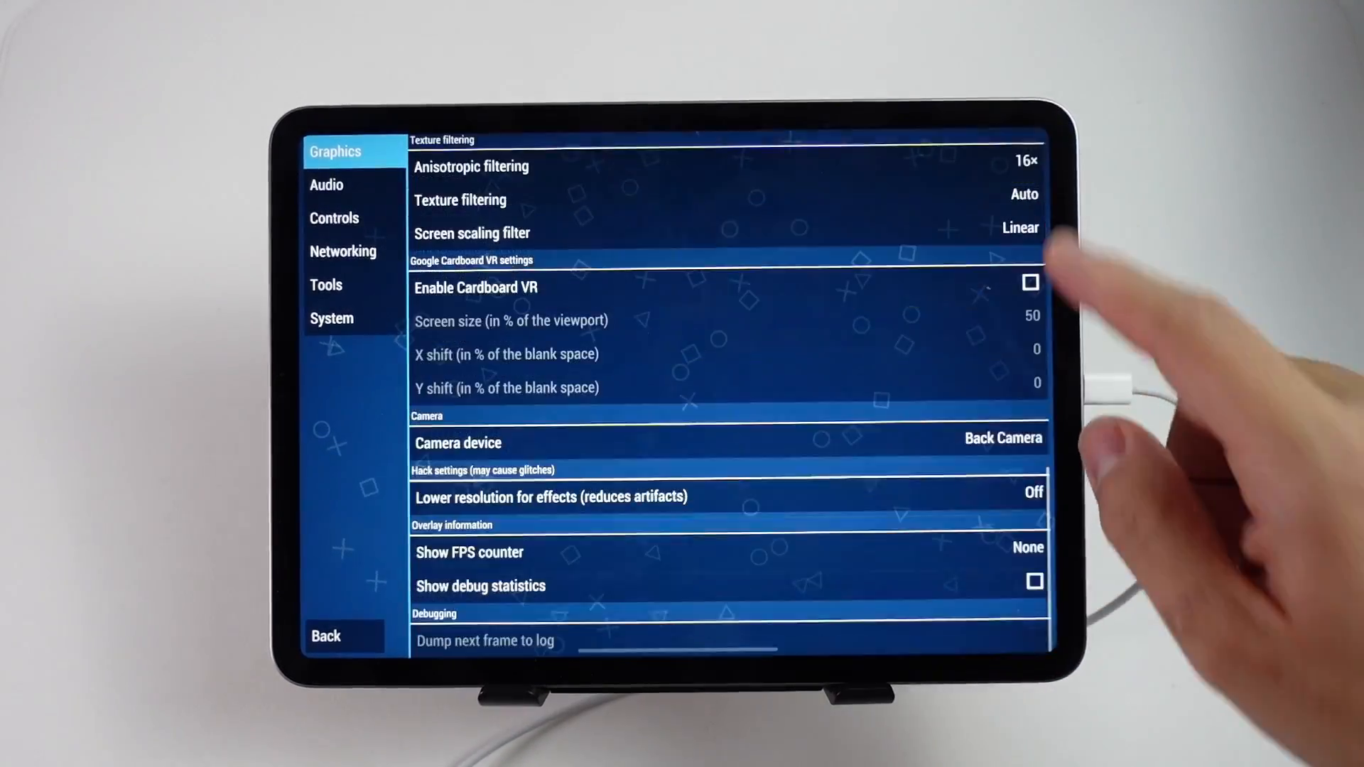
click(469, 553)
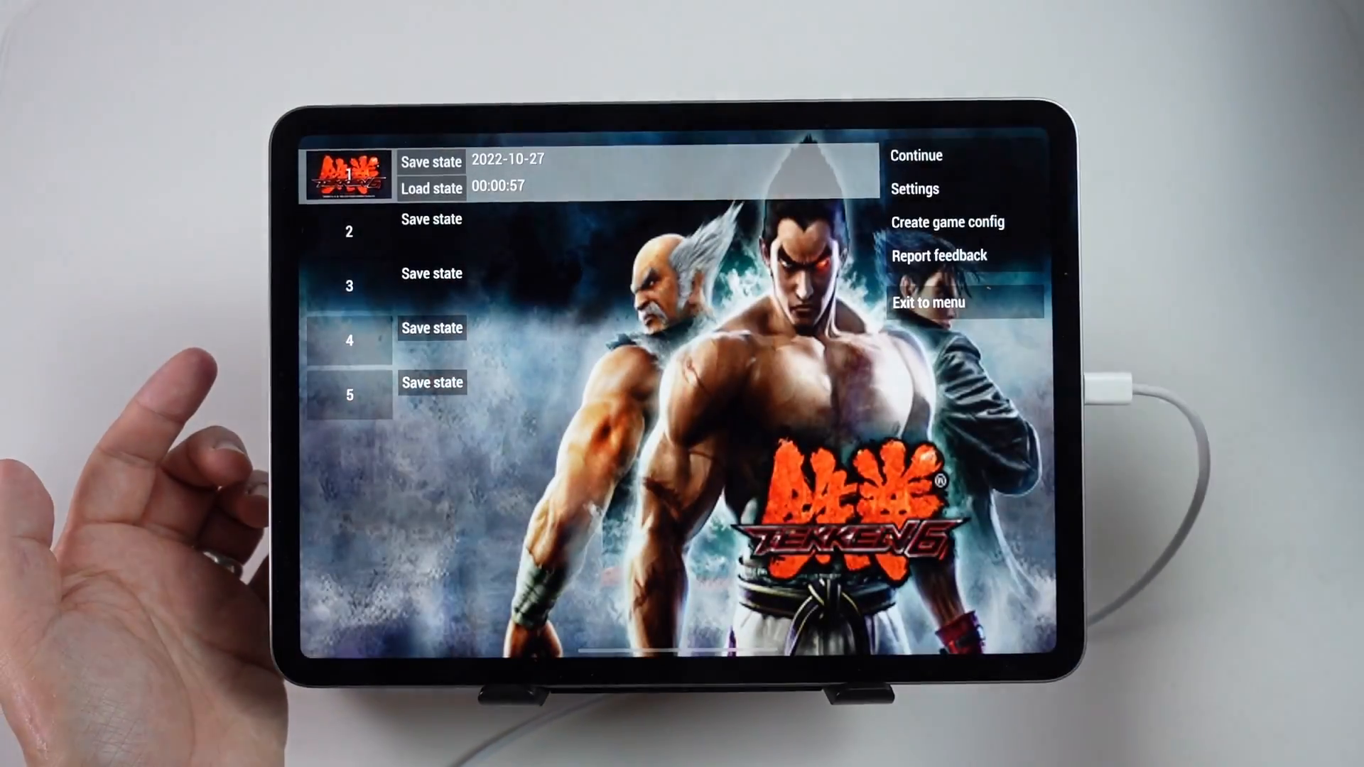
Resume Tekken 6, fight the arcade battle at 60/60 FPS, then pause it
click(430, 161)
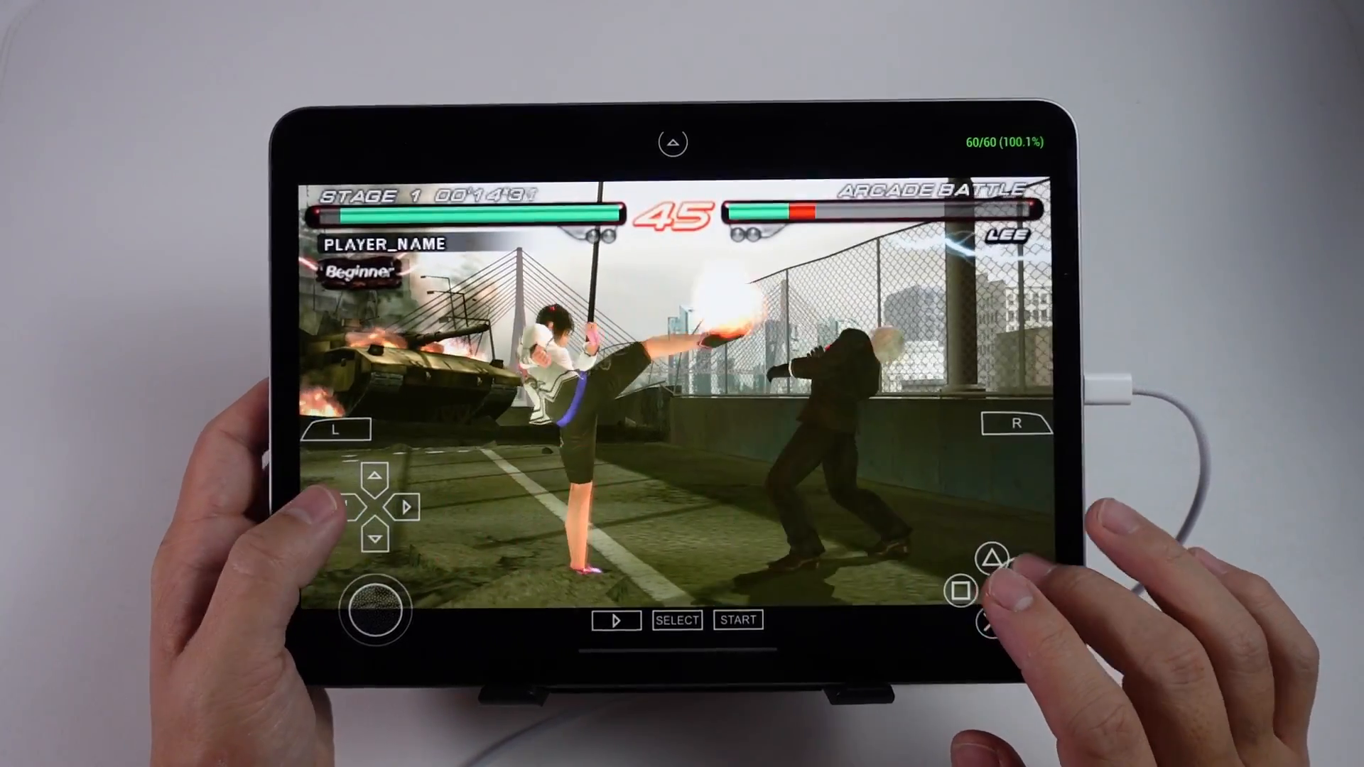
click(966, 589)
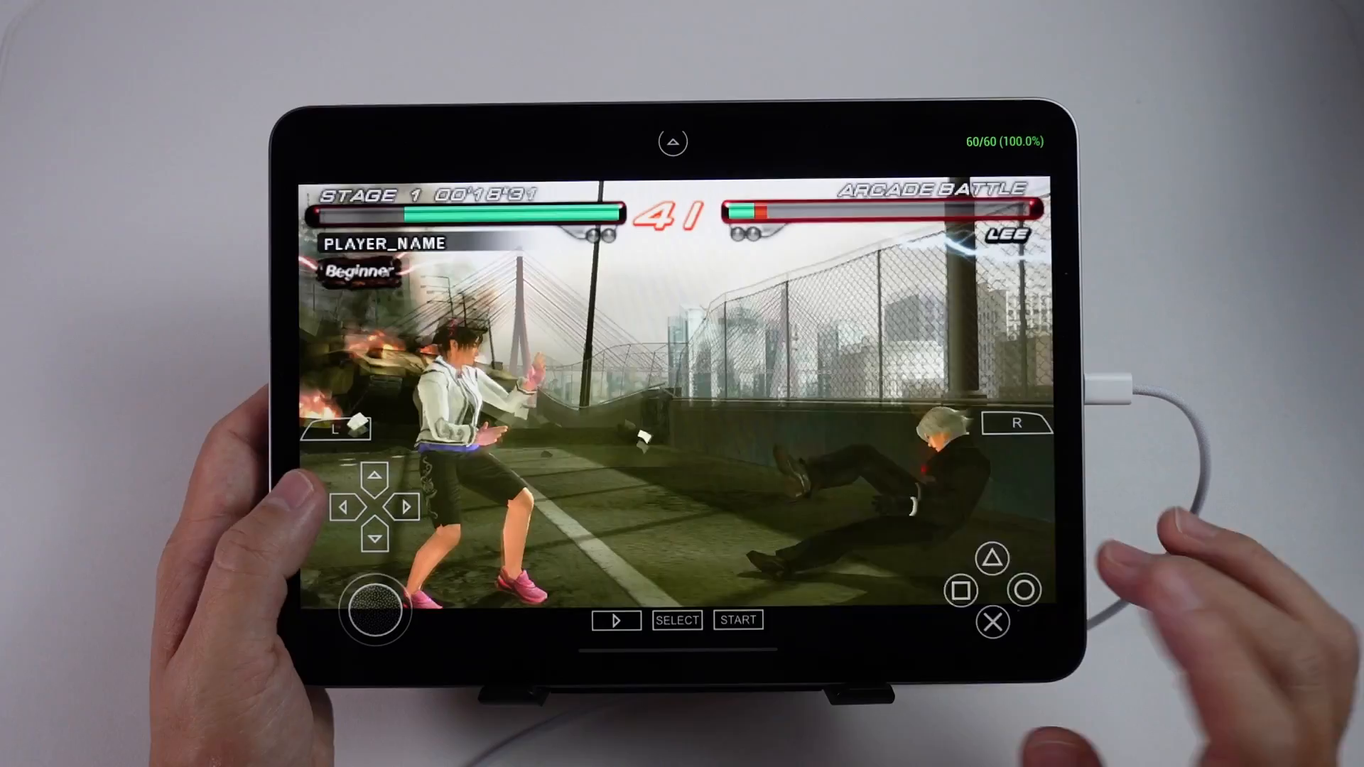
click(738, 619)
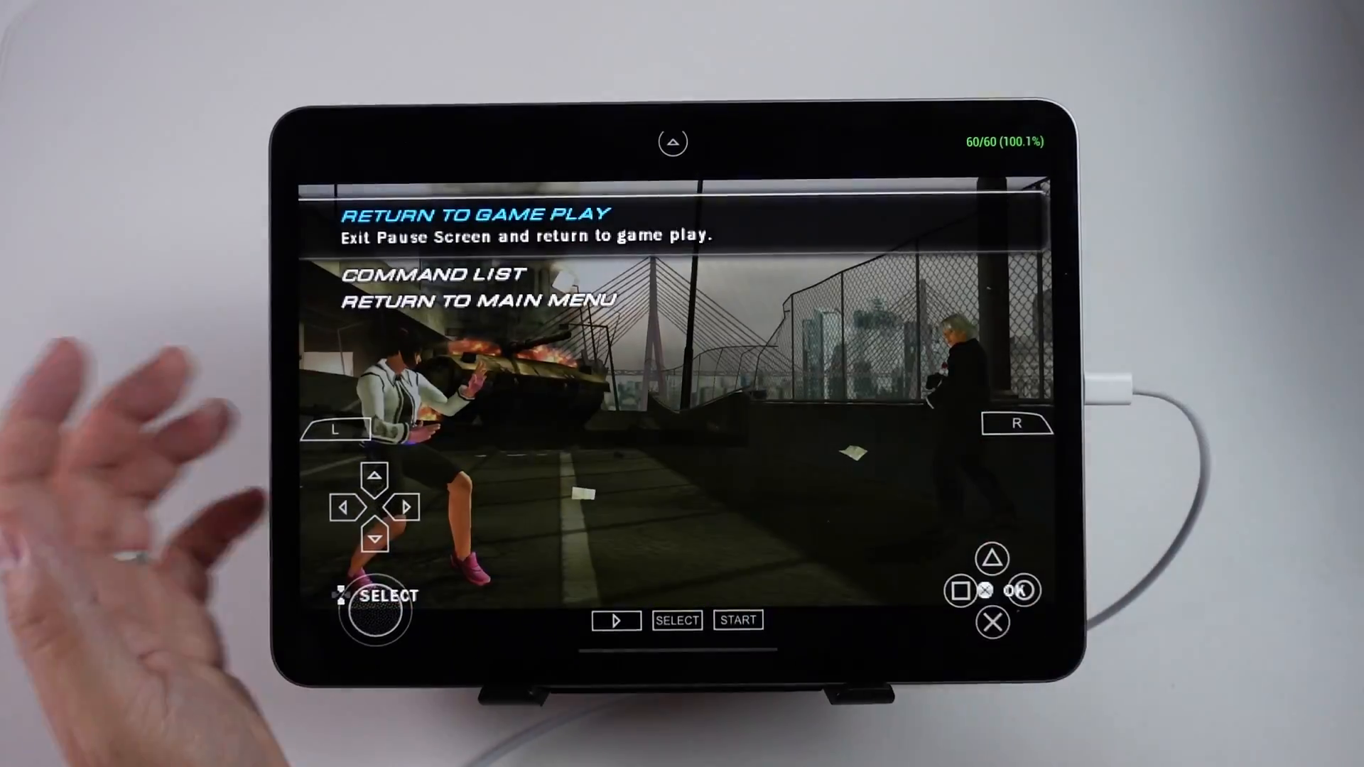